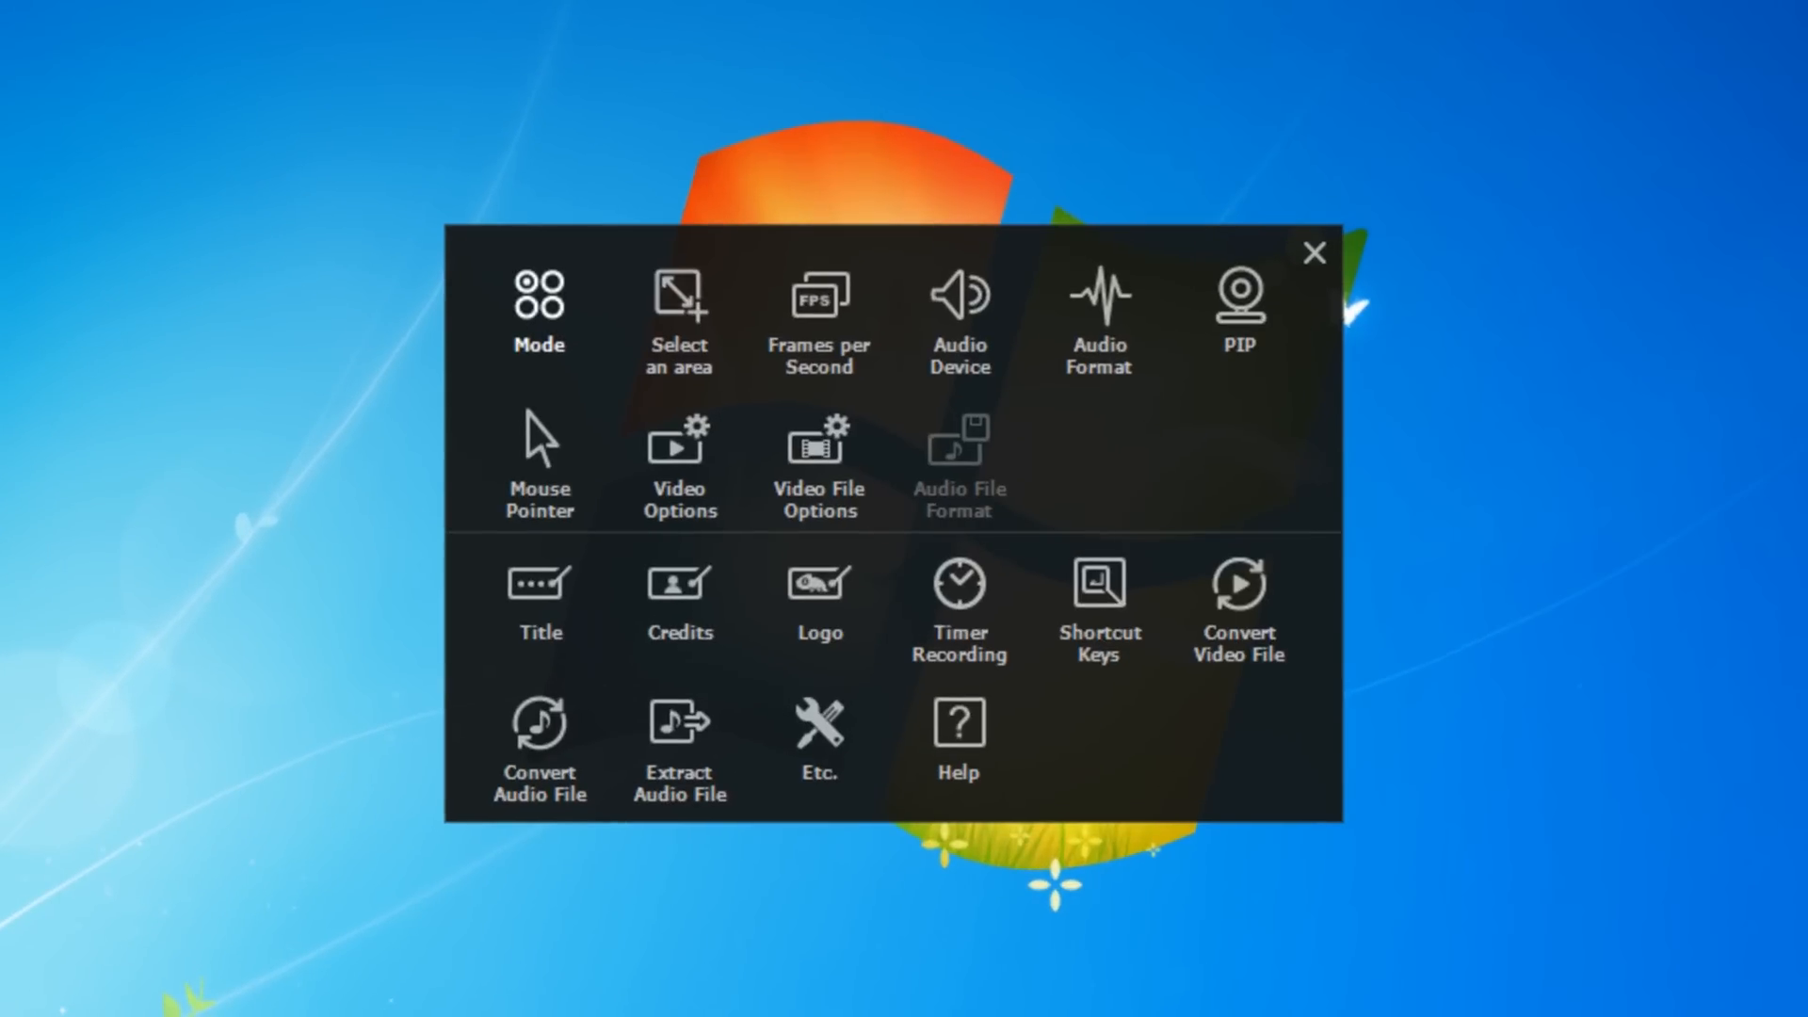
# - Review the recording mode and recording area settings
pyautogui.click(537, 311)
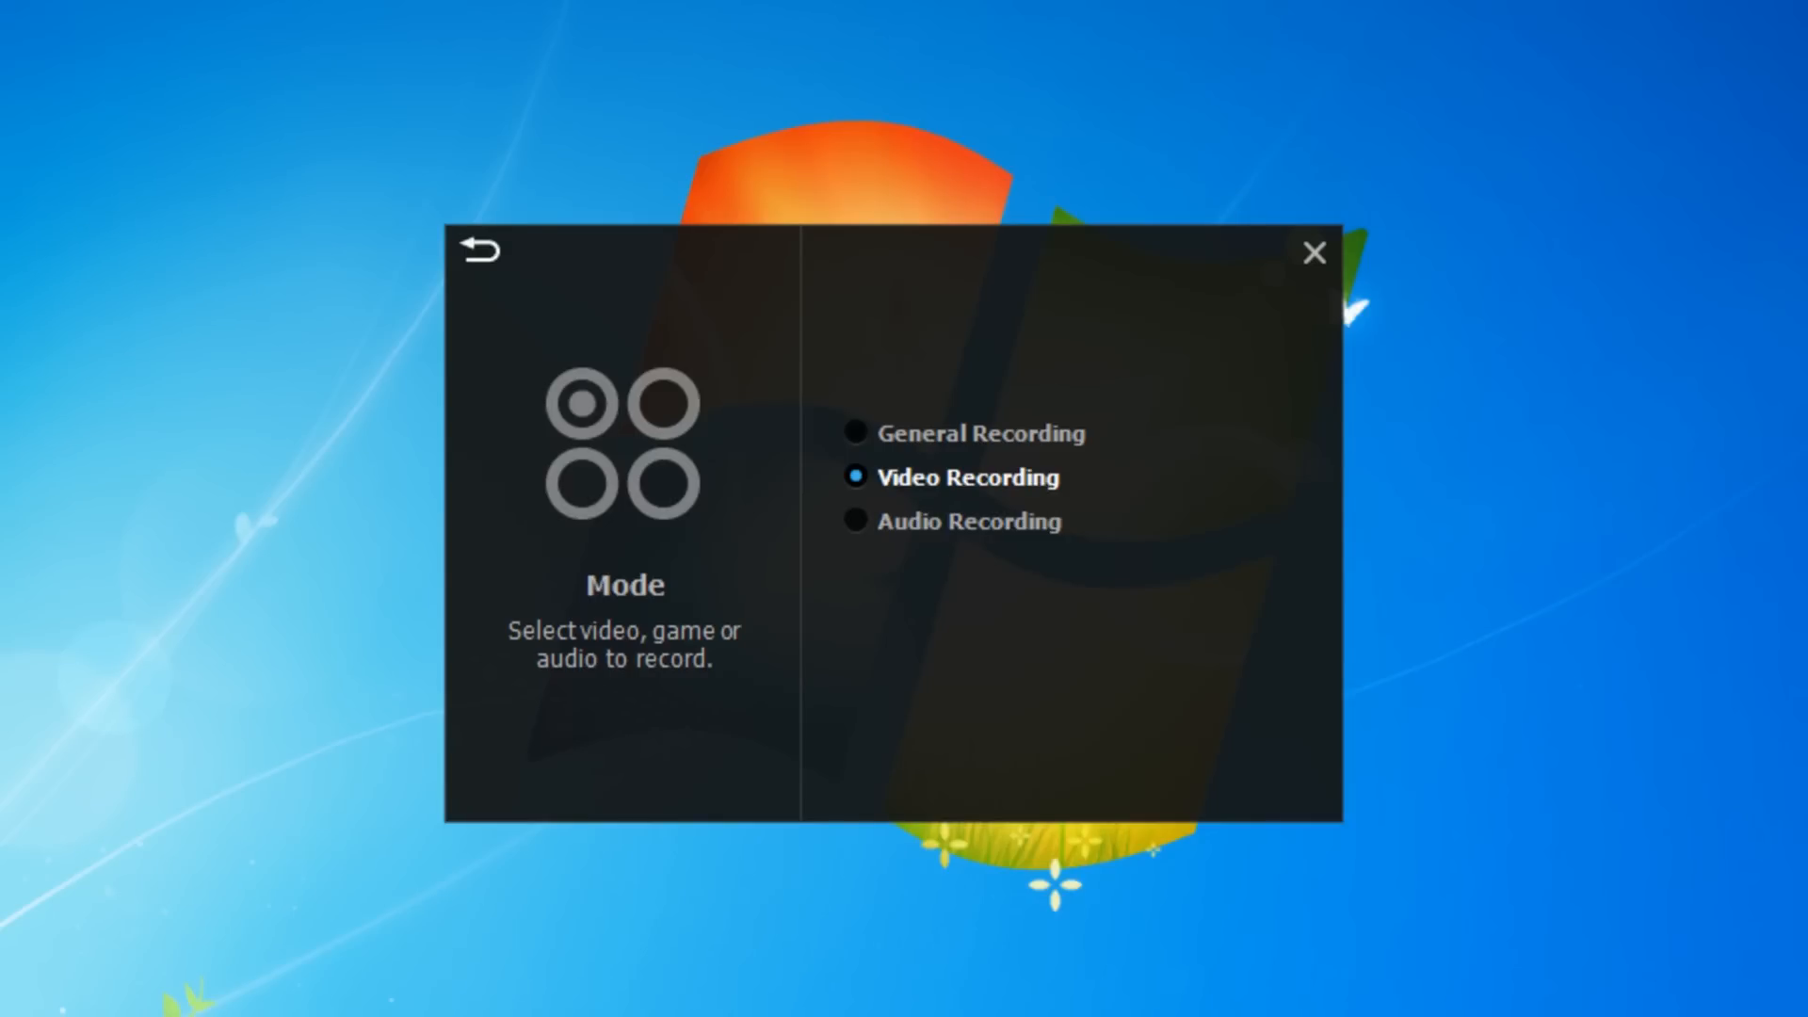
pyautogui.click(482, 250)
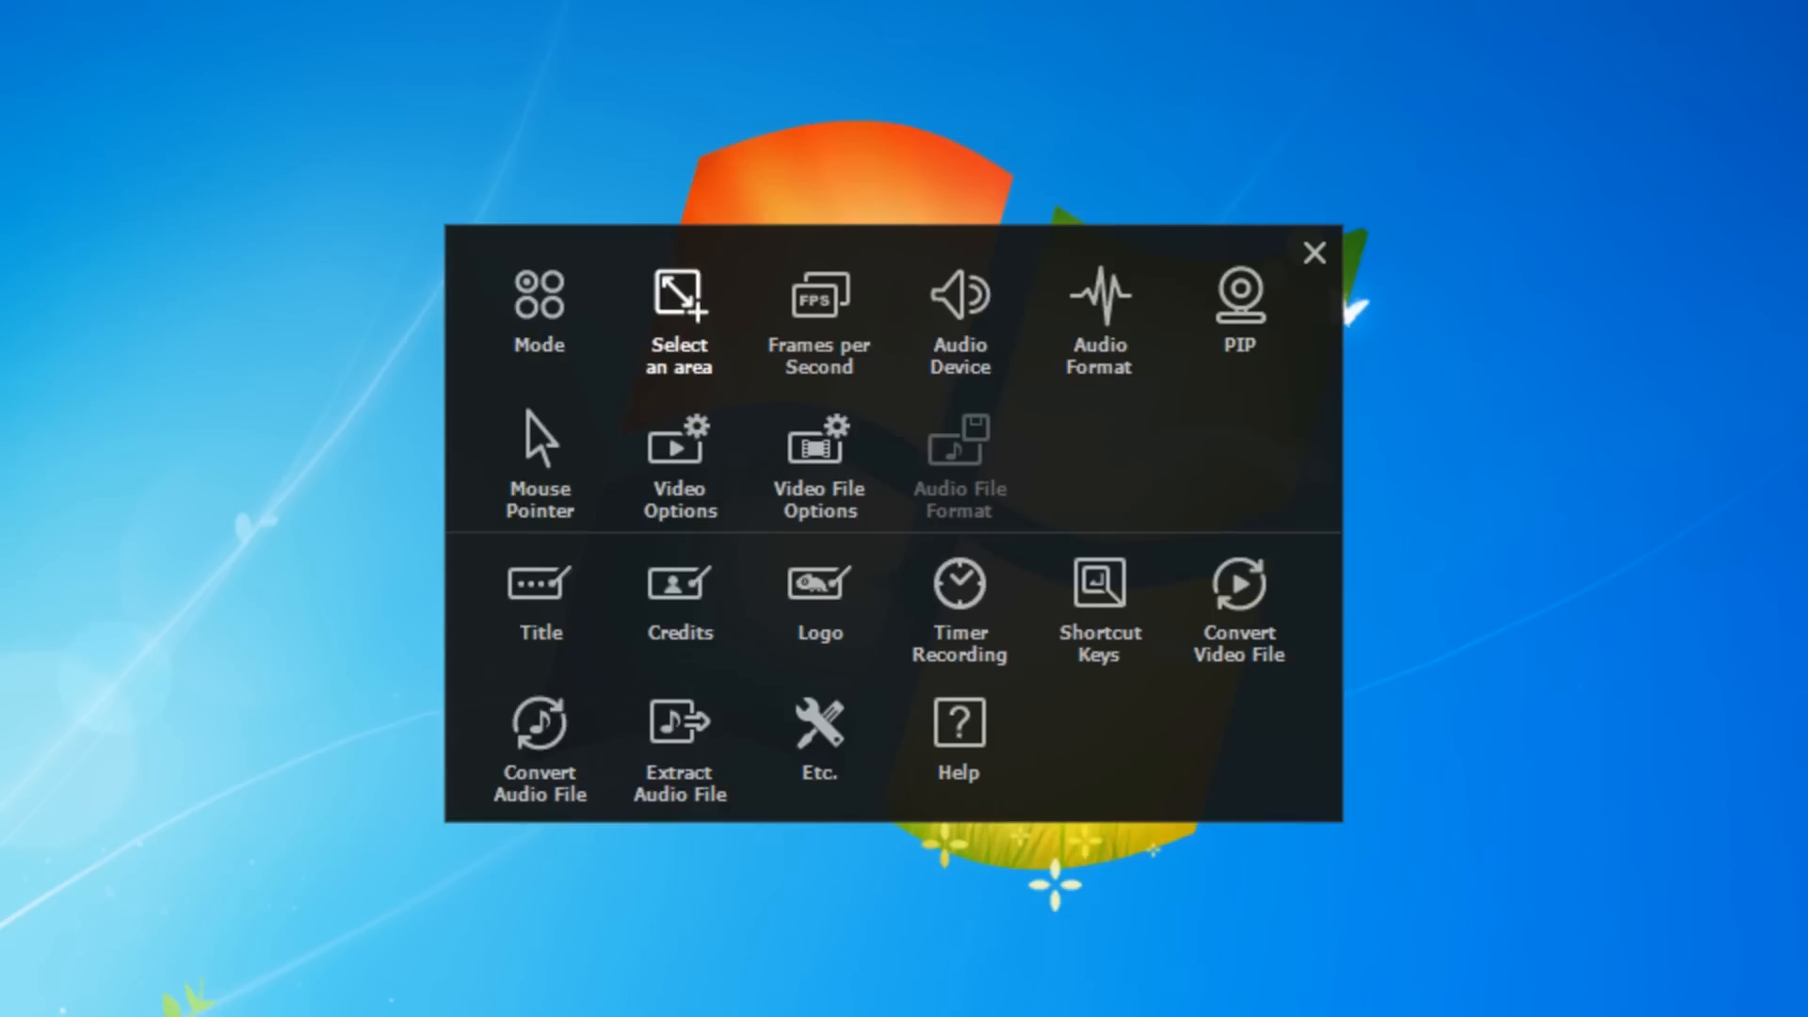
pyautogui.click(678, 323)
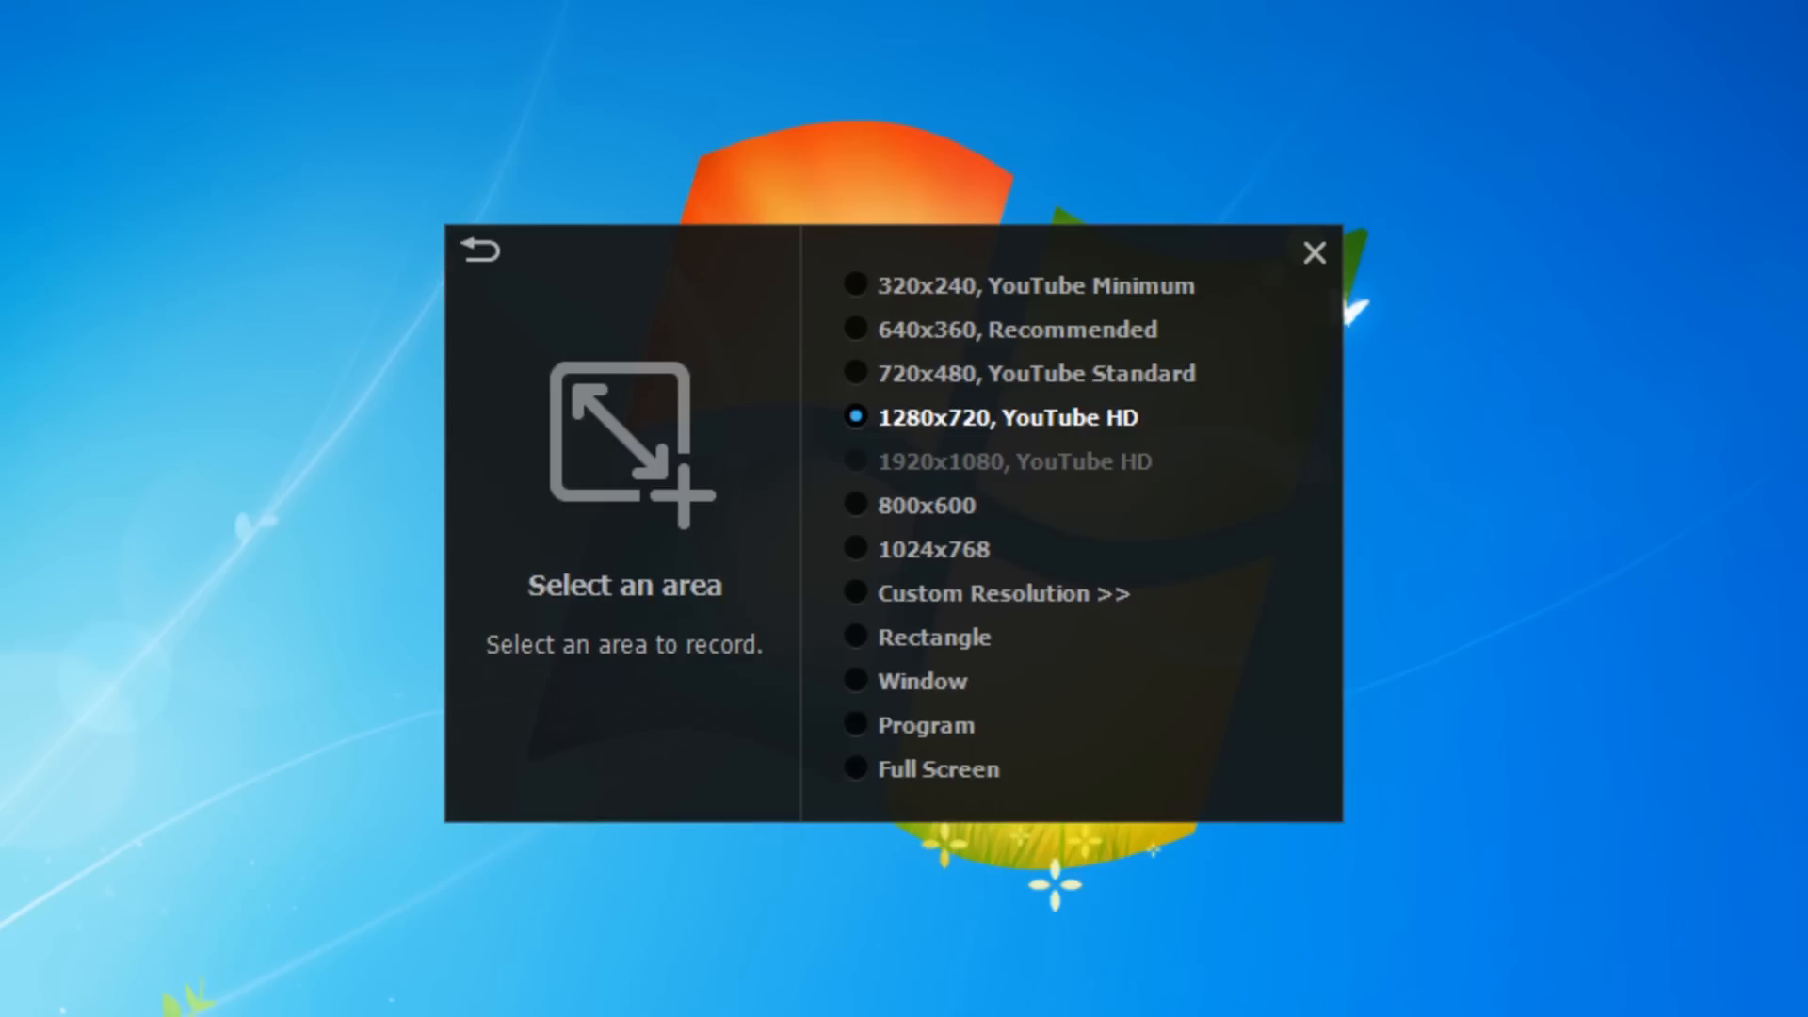
pyautogui.click(479, 250)
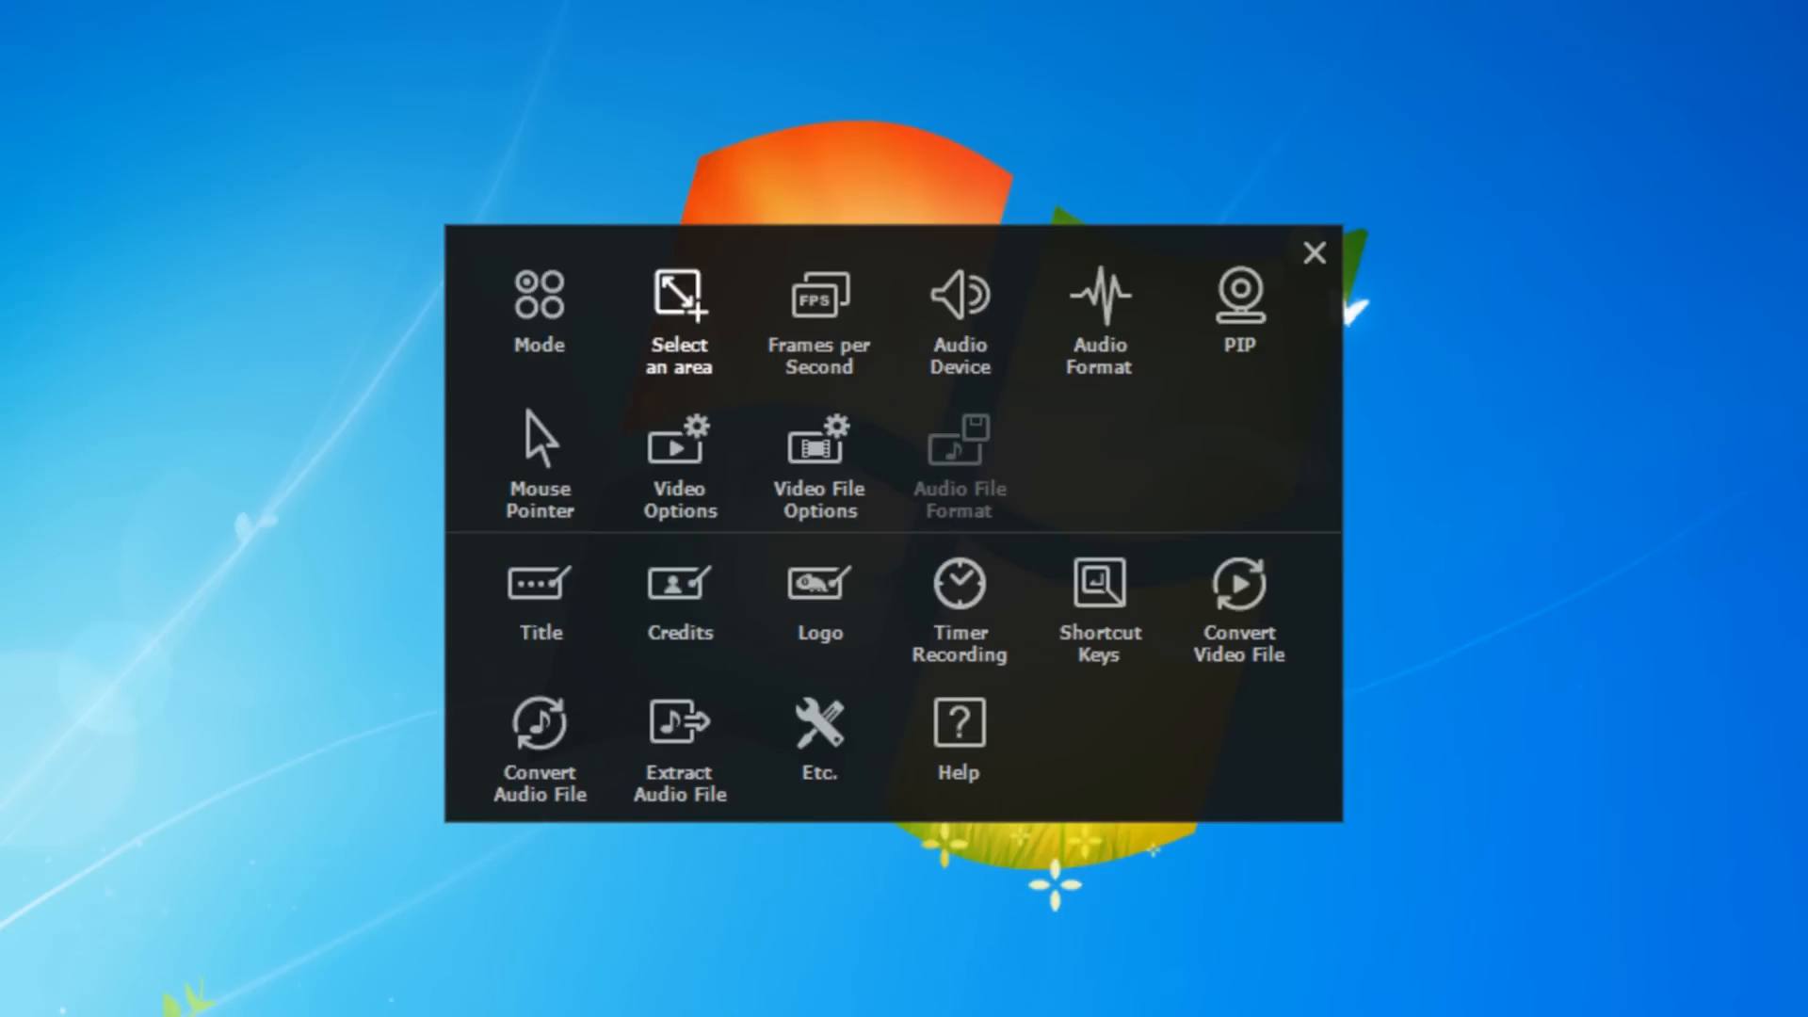
# - Check the audio device settings, keeping Computer Sound as the audio source
pyautogui.click(817, 318)
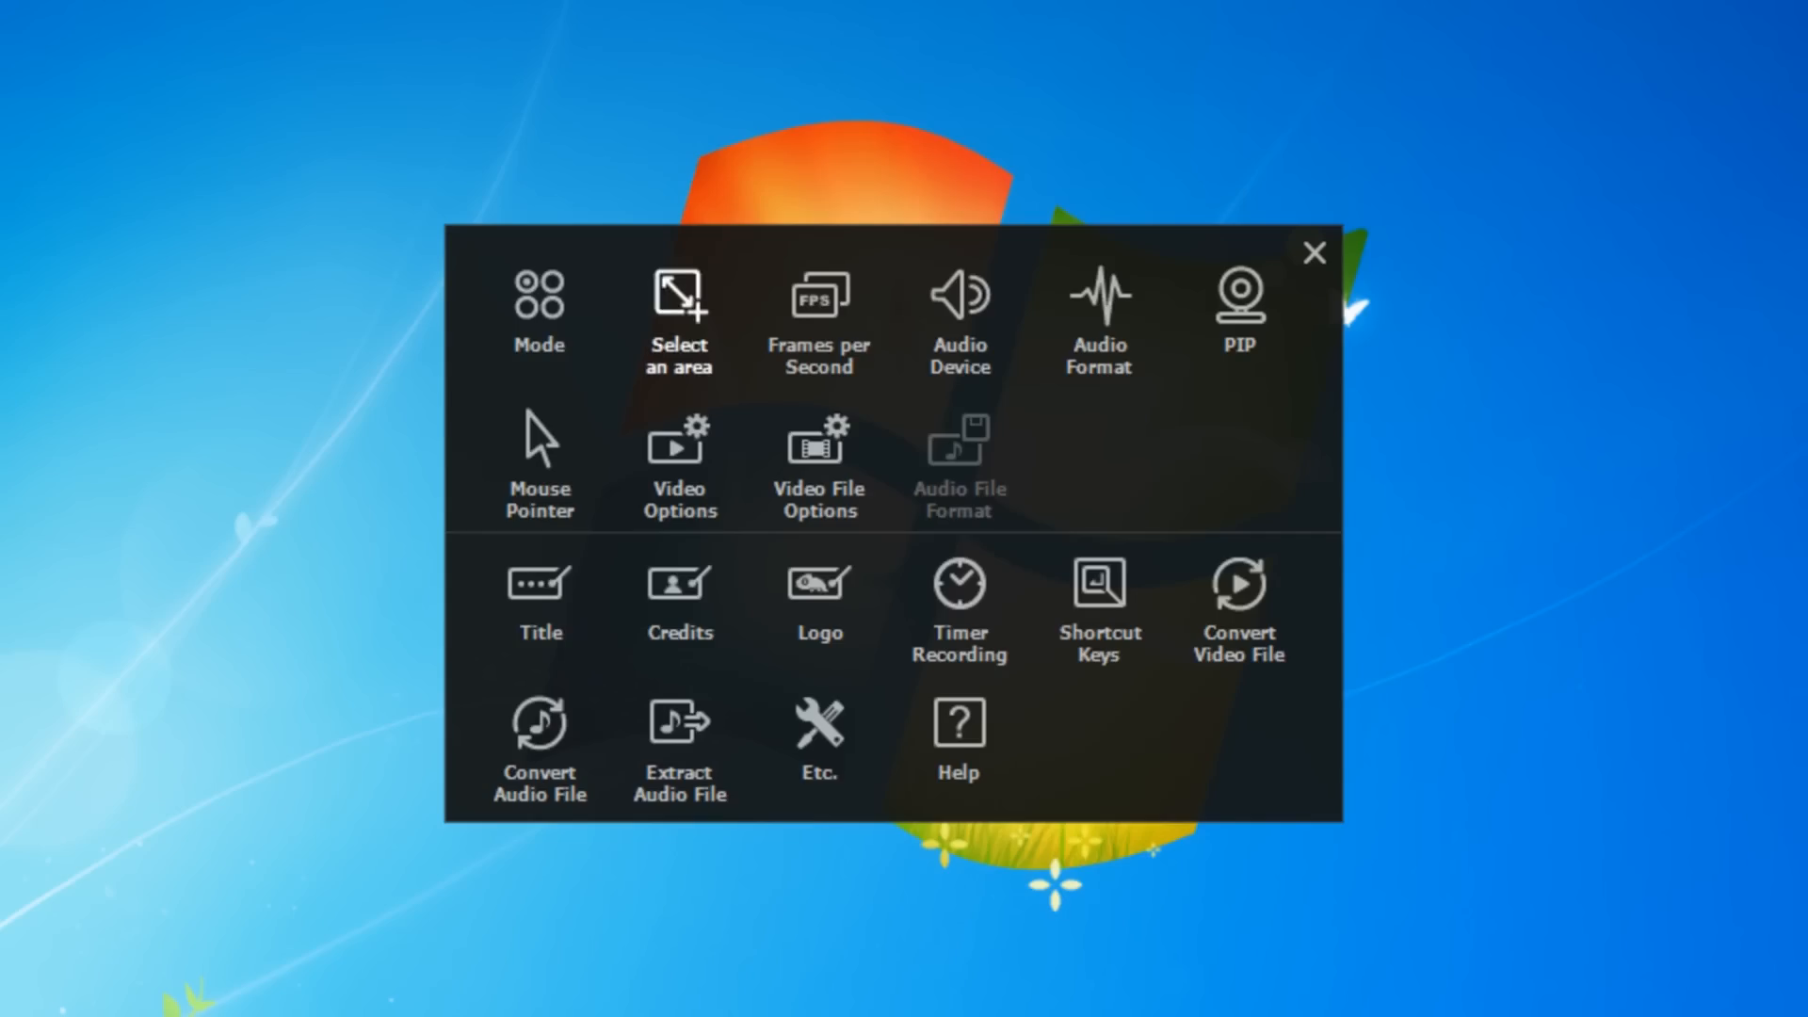
pyautogui.click(959, 311)
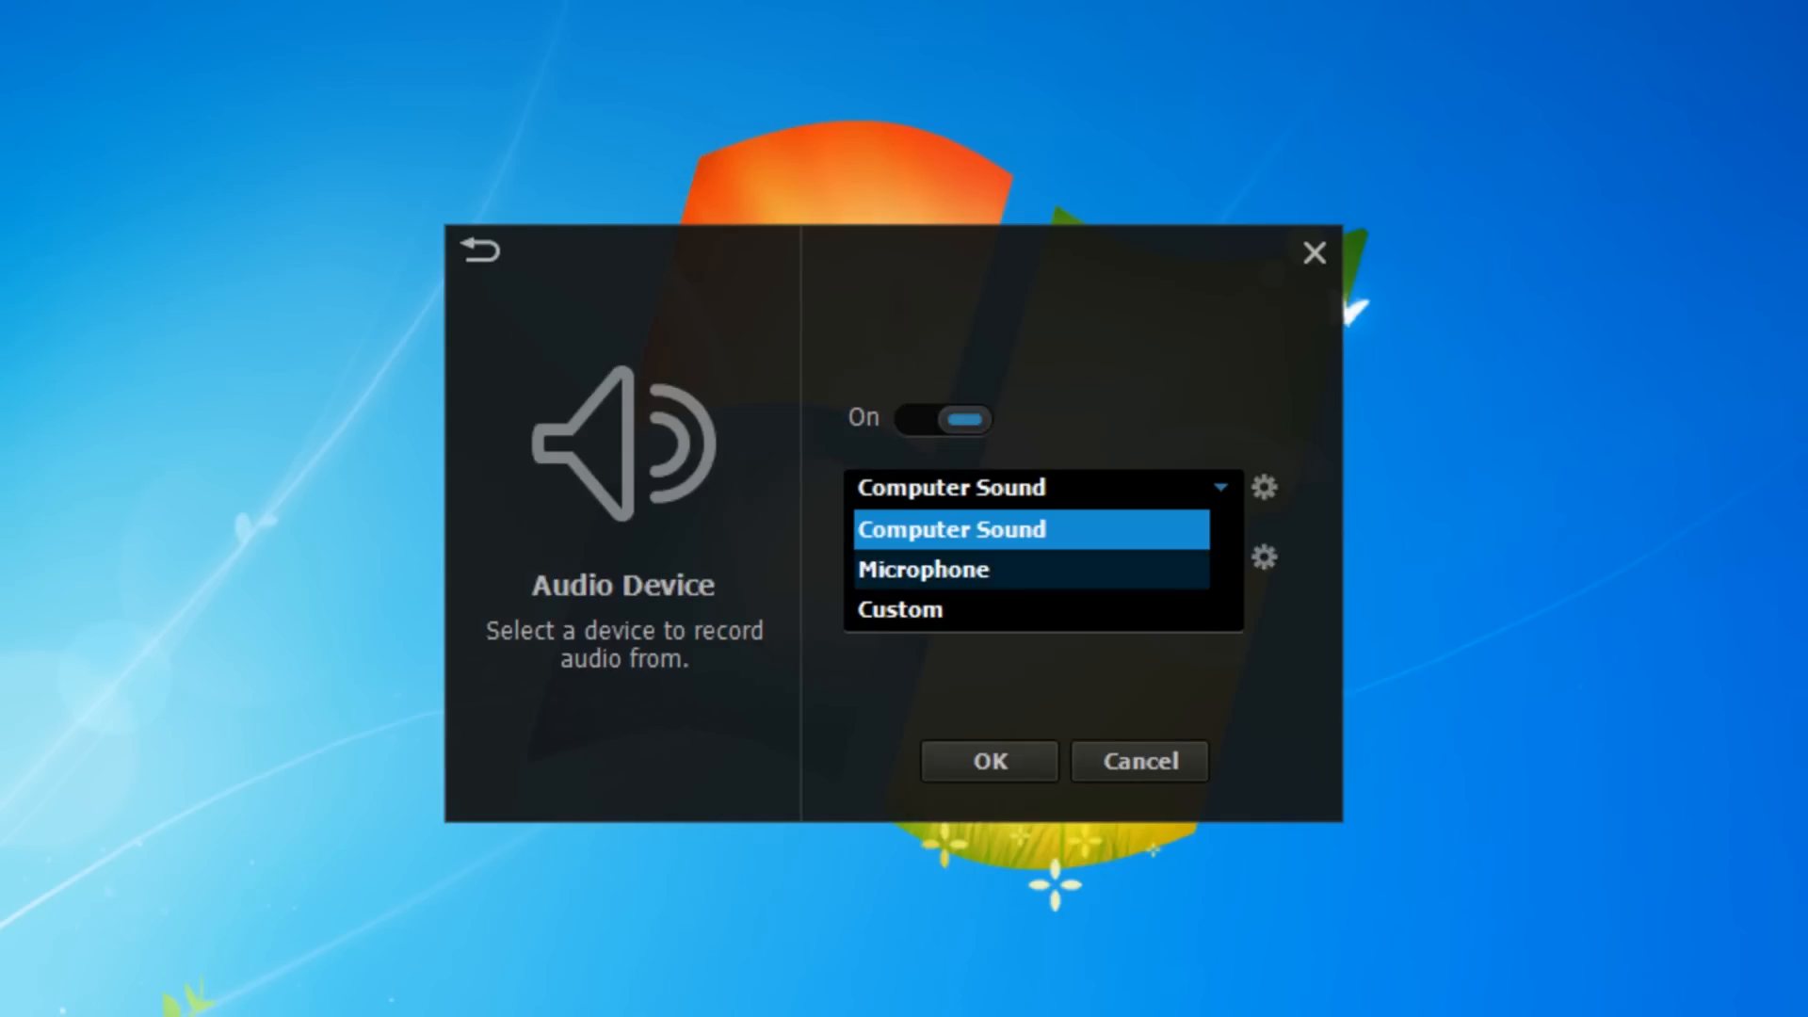
pyautogui.click(949, 530)
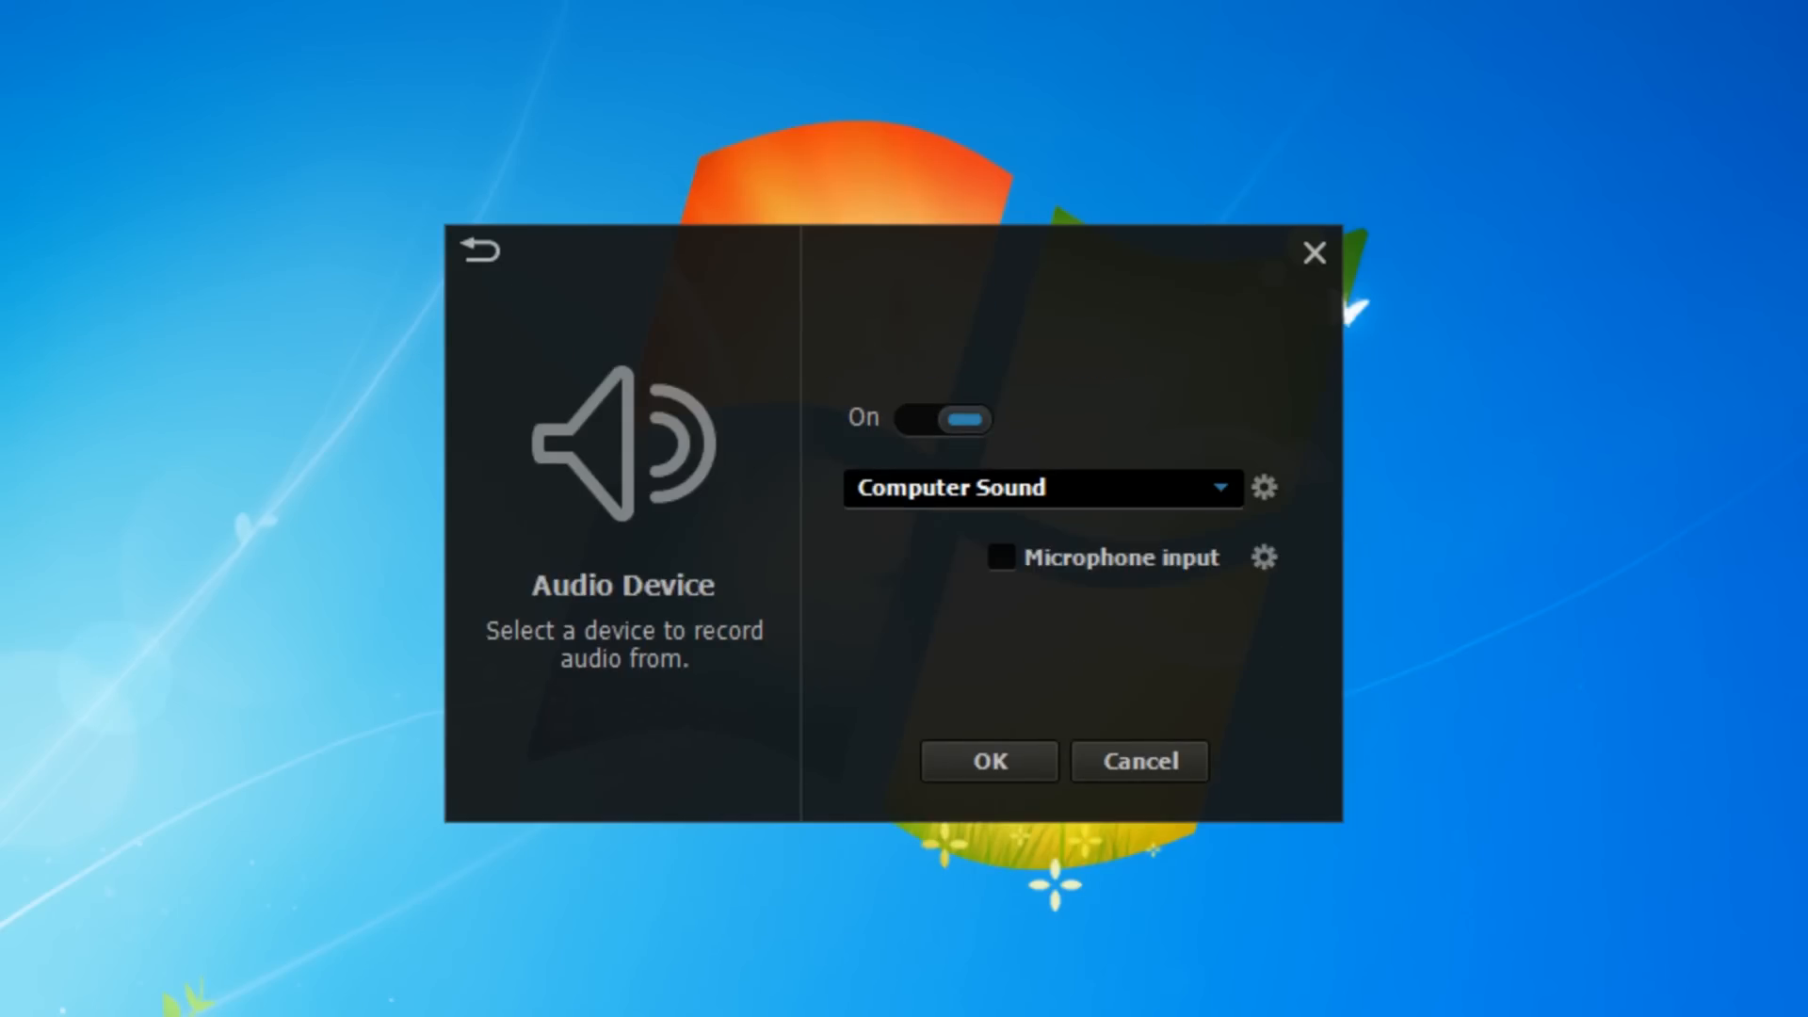
pyautogui.click(478, 250)
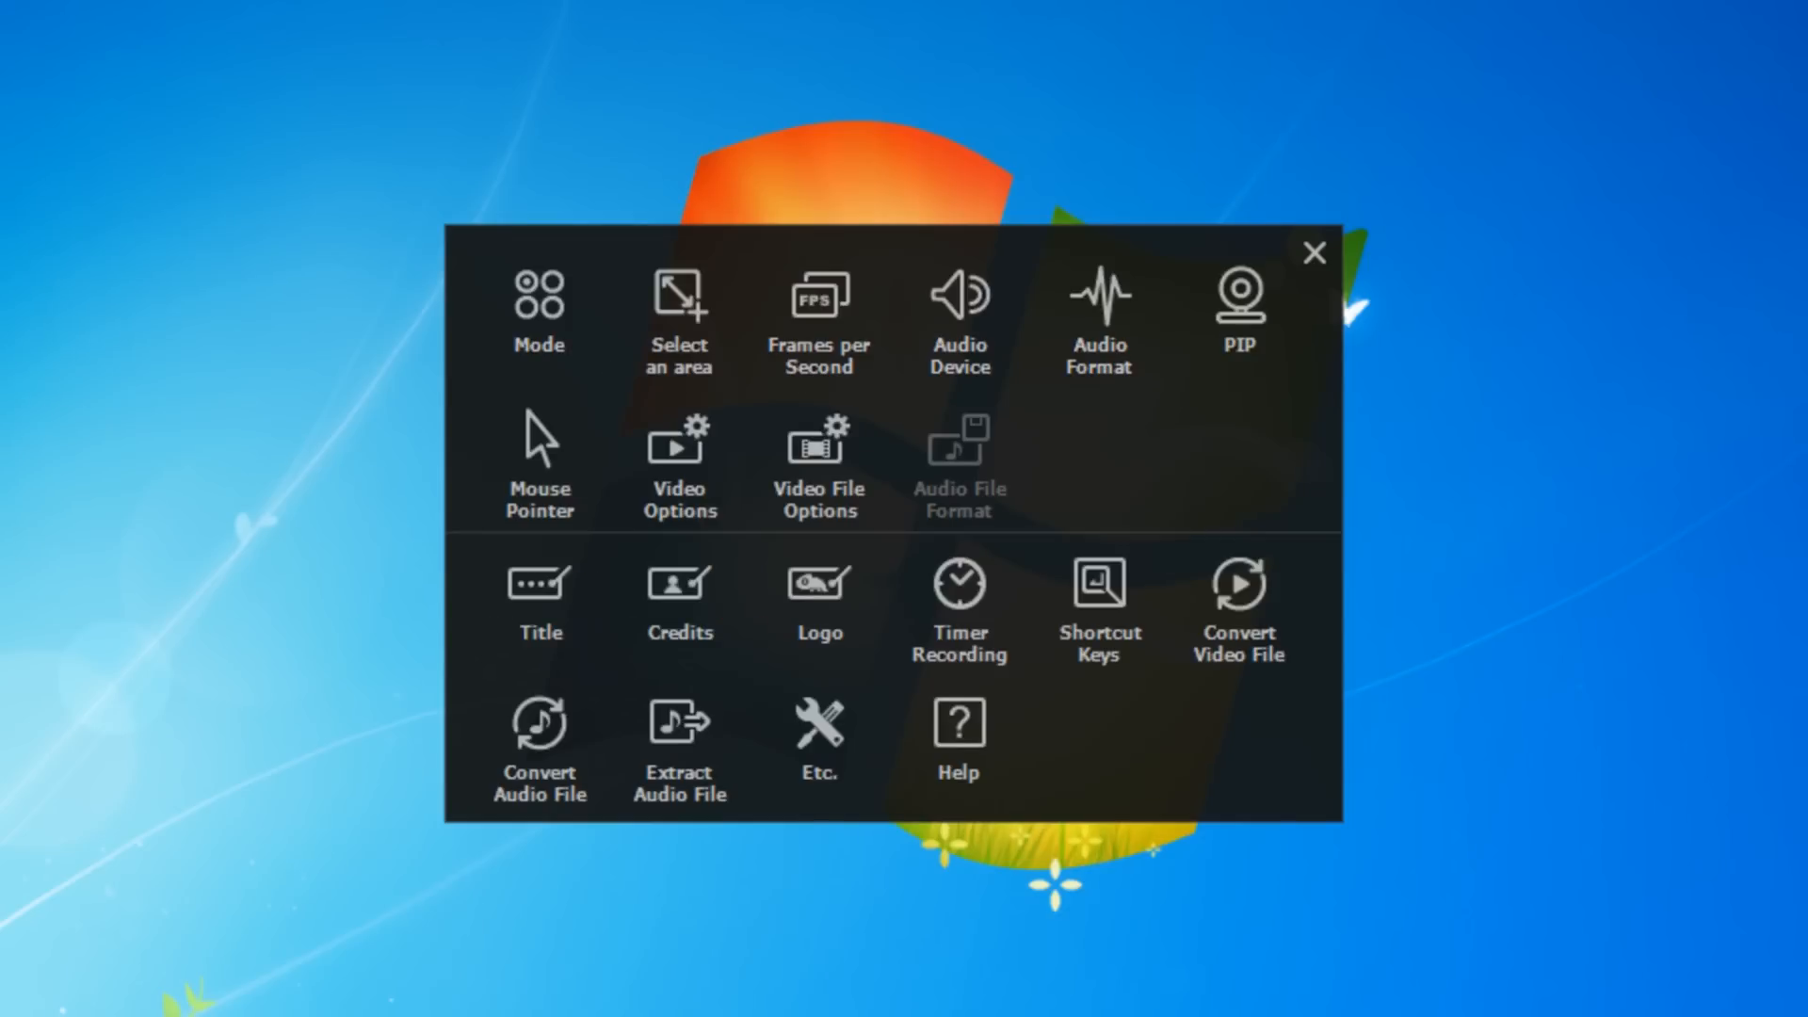
# - Review the webcam picture-in-picture and mouse pointer effect settings
pyautogui.click(1238, 309)
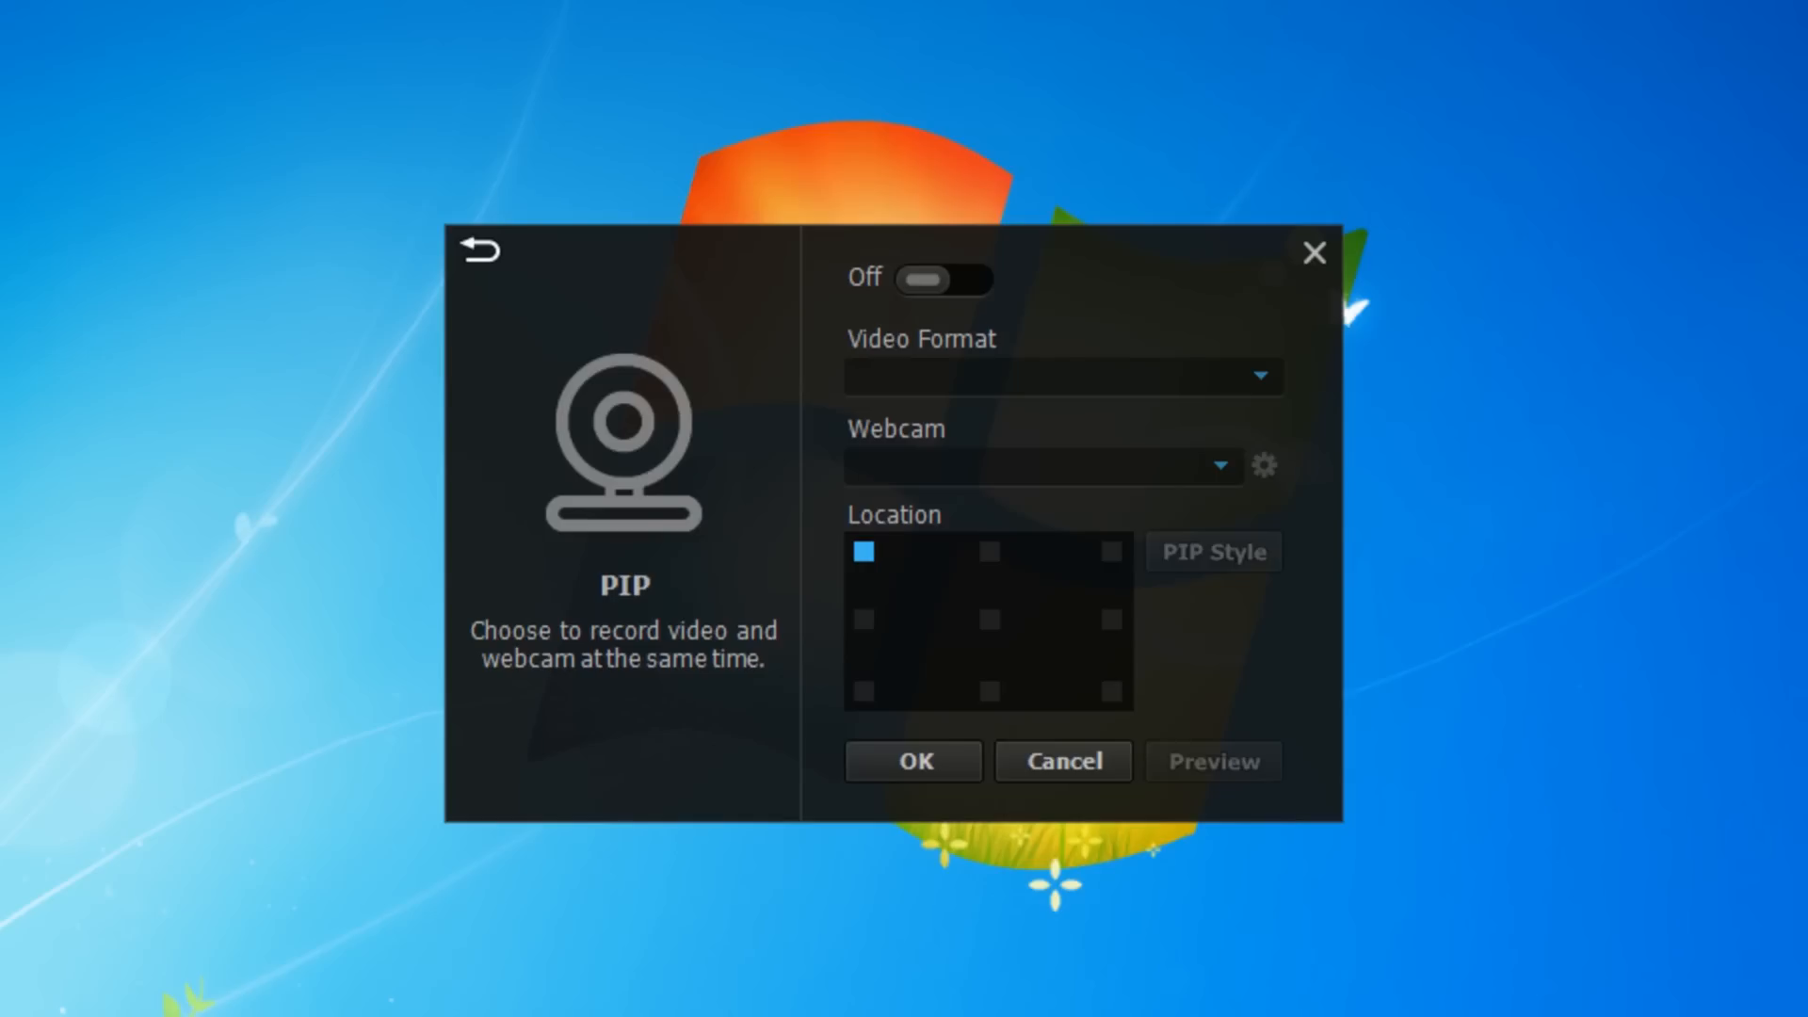
pyautogui.click(478, 251)
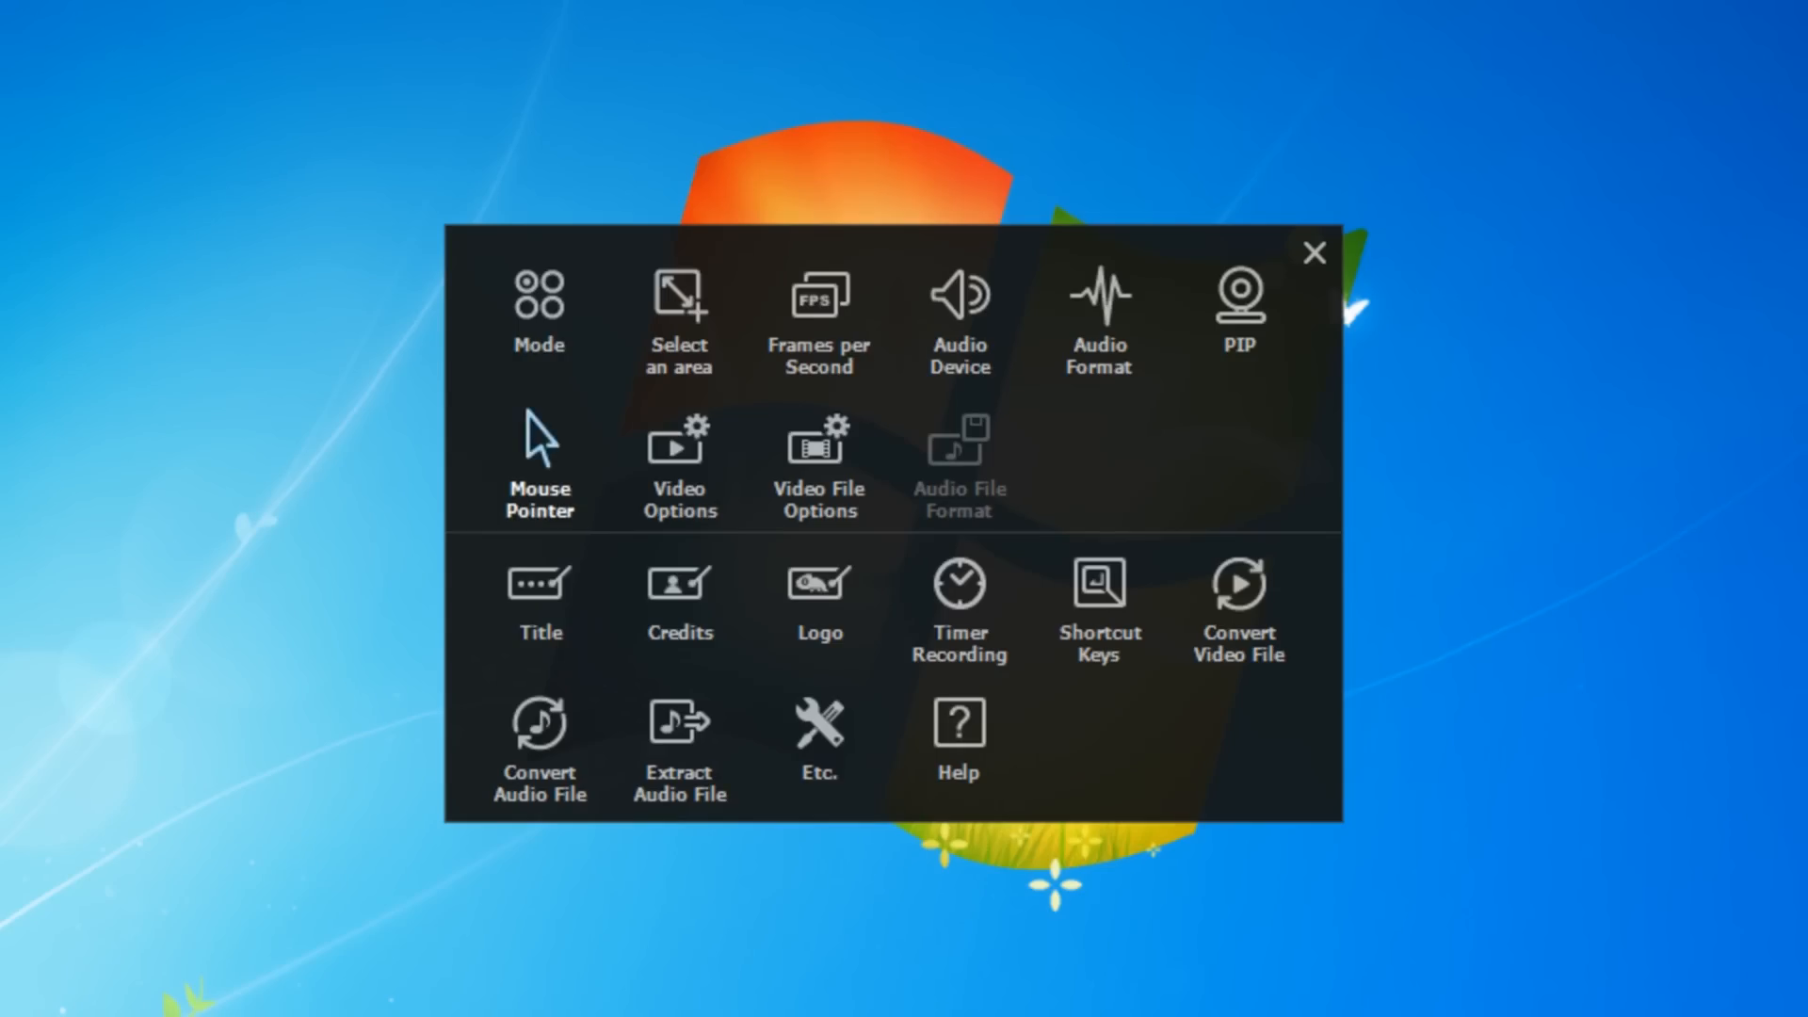
pyautogui.click(538, 462)
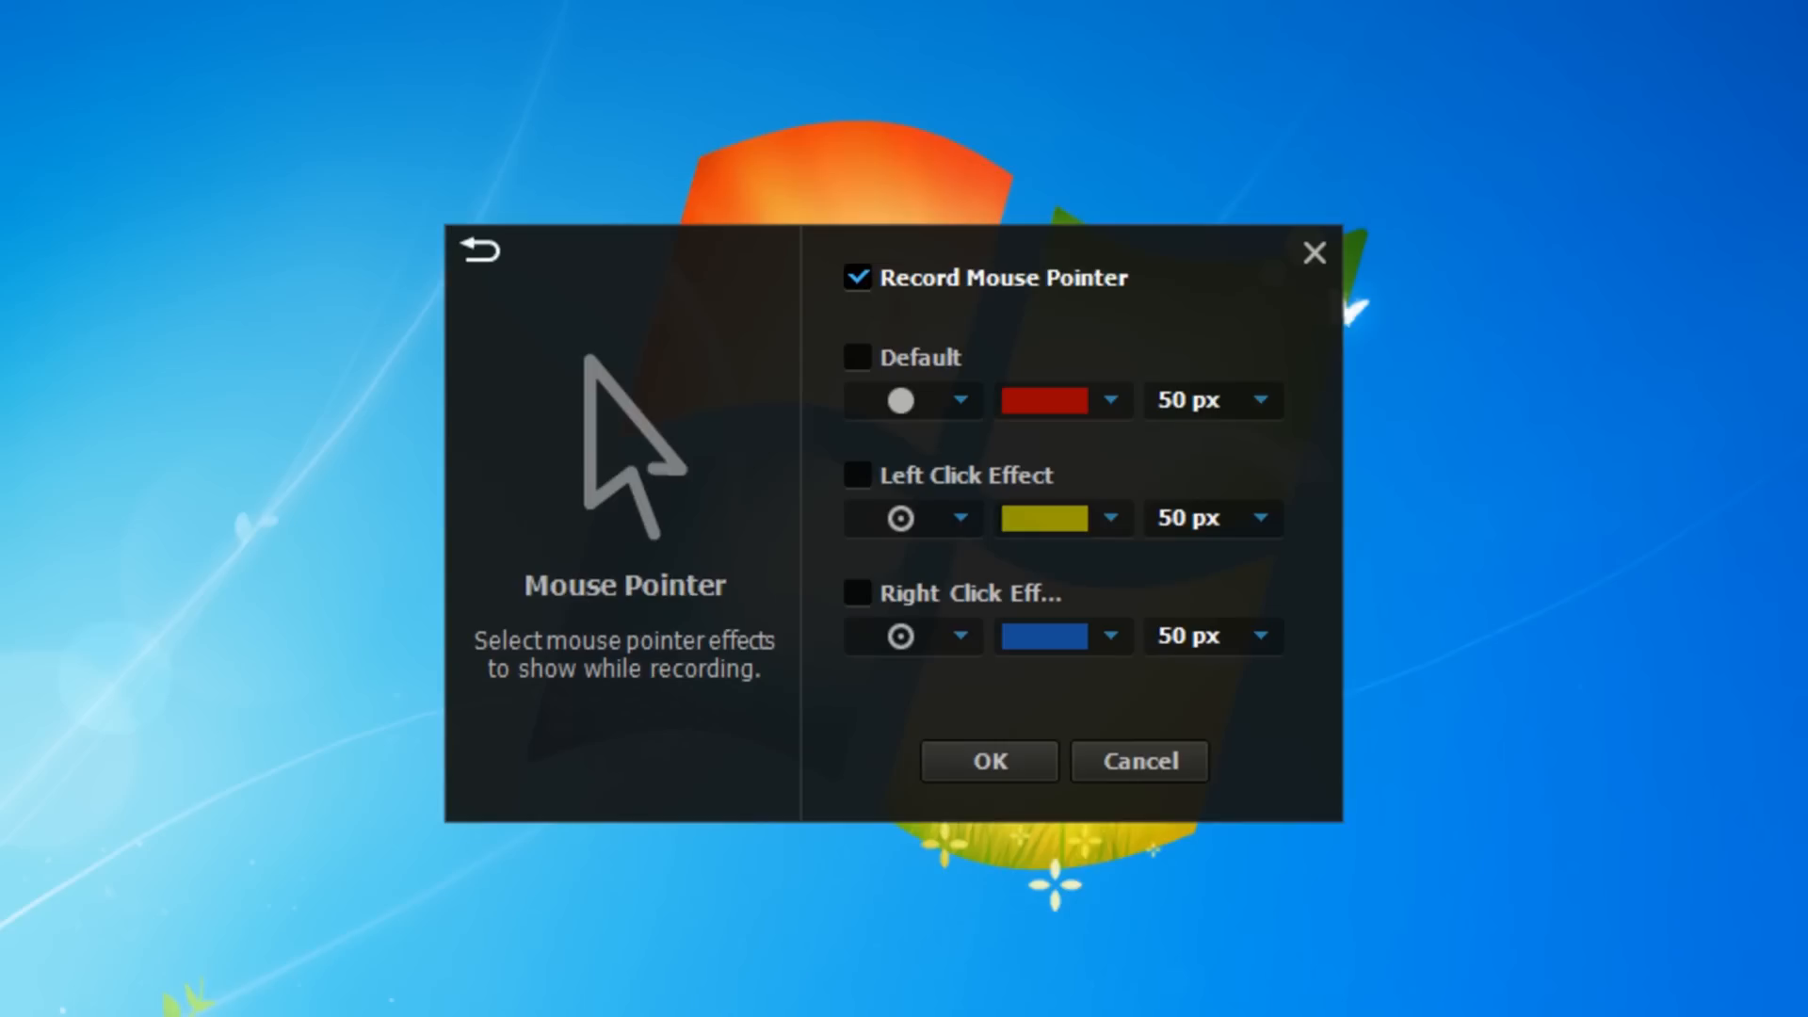
pyautogui.click(479, 250)
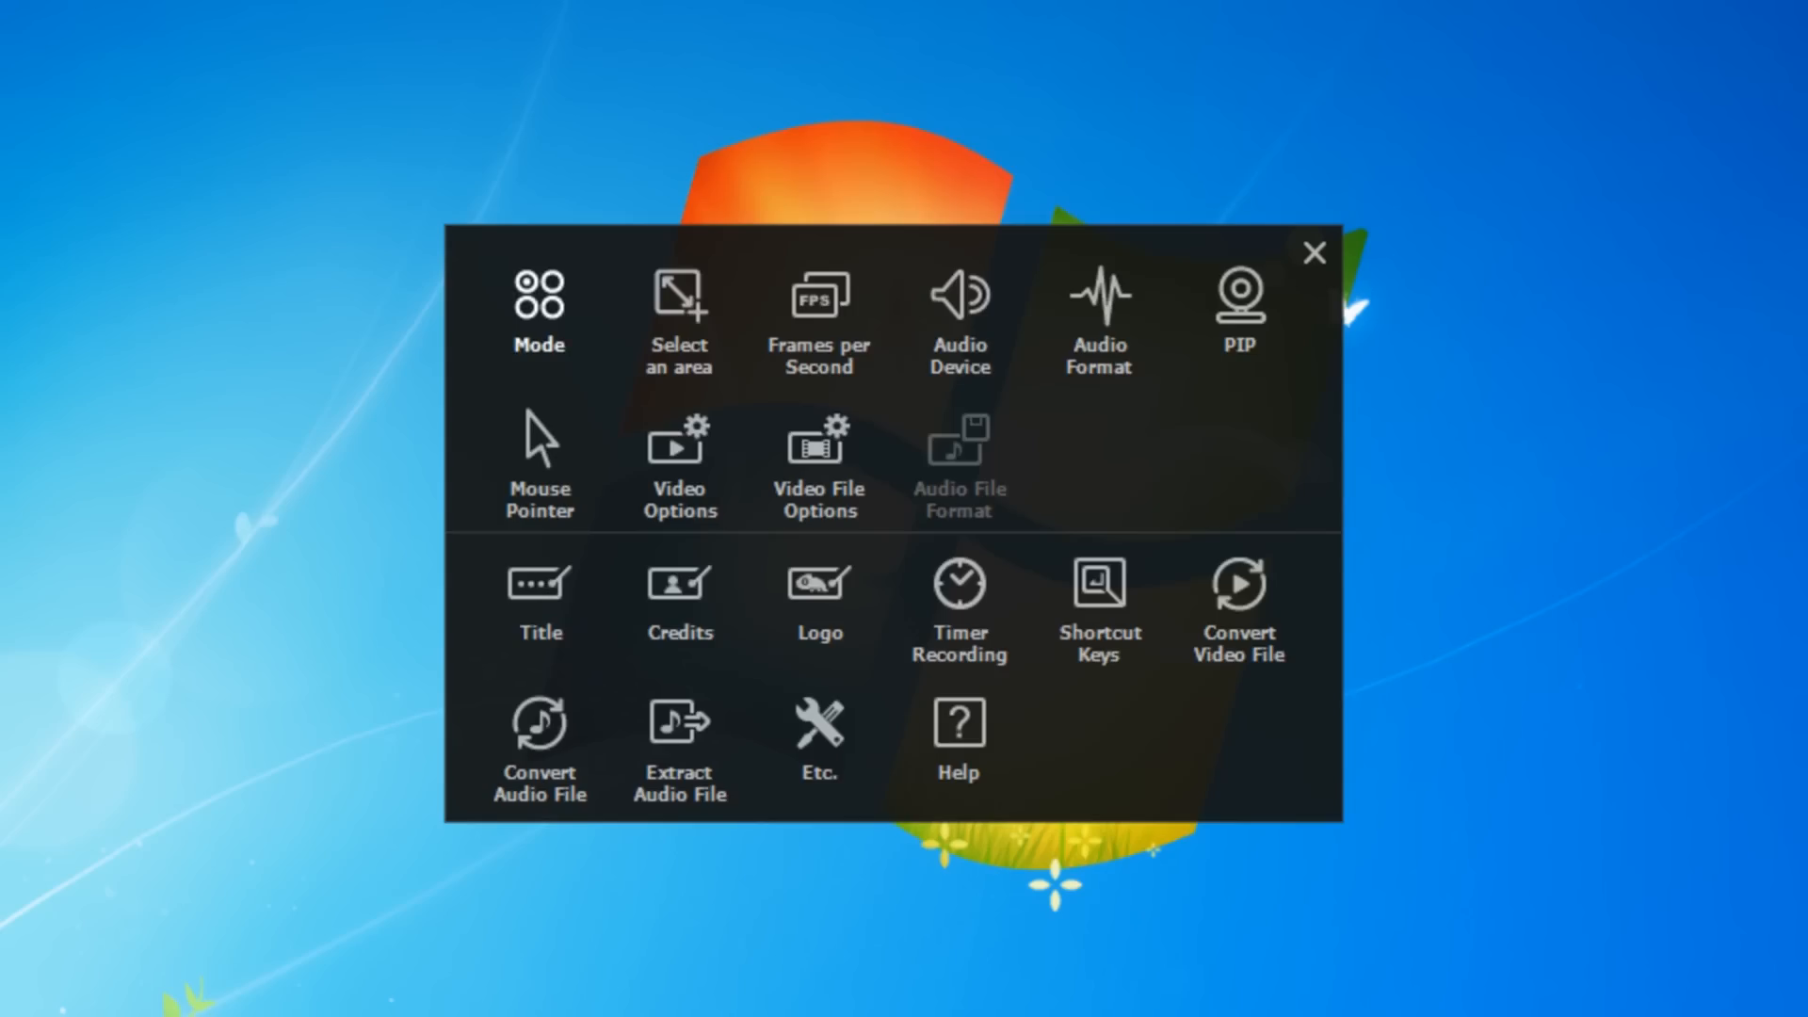
# - Review the video options, keeping the capture file format as PNG
pyautogui.click(679, 467)
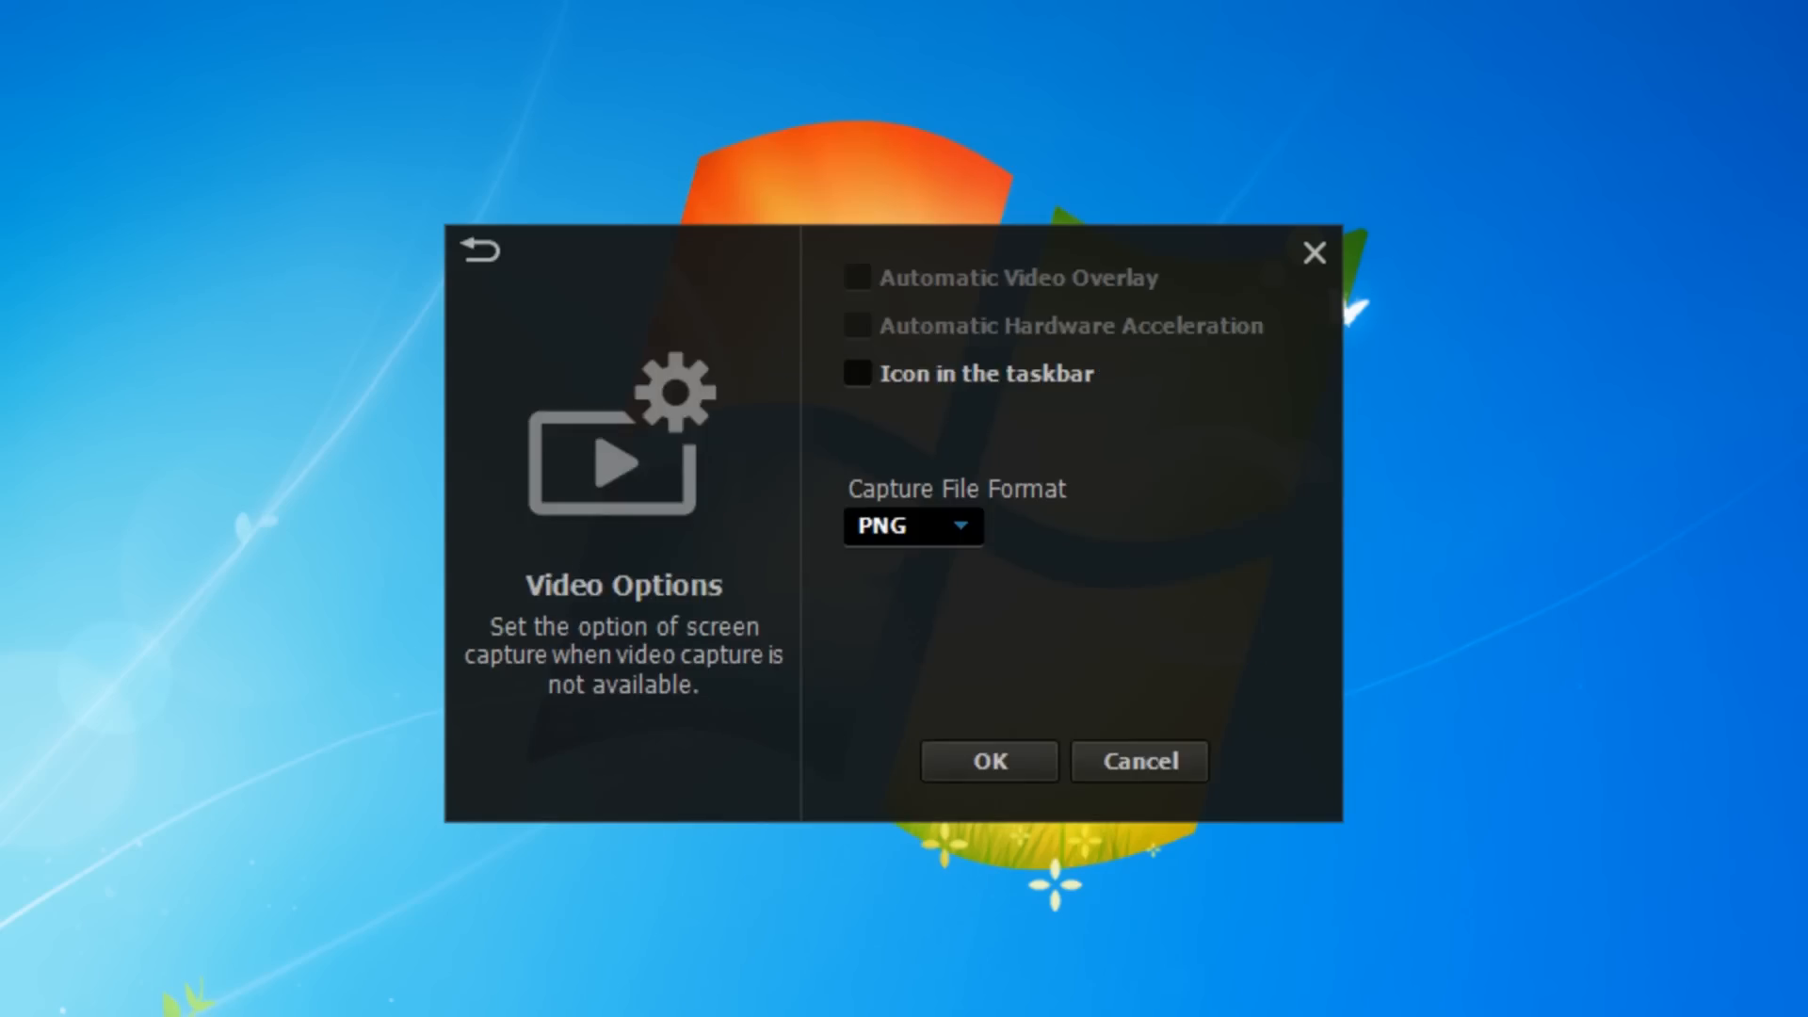
pyautogui.click(910, 524)
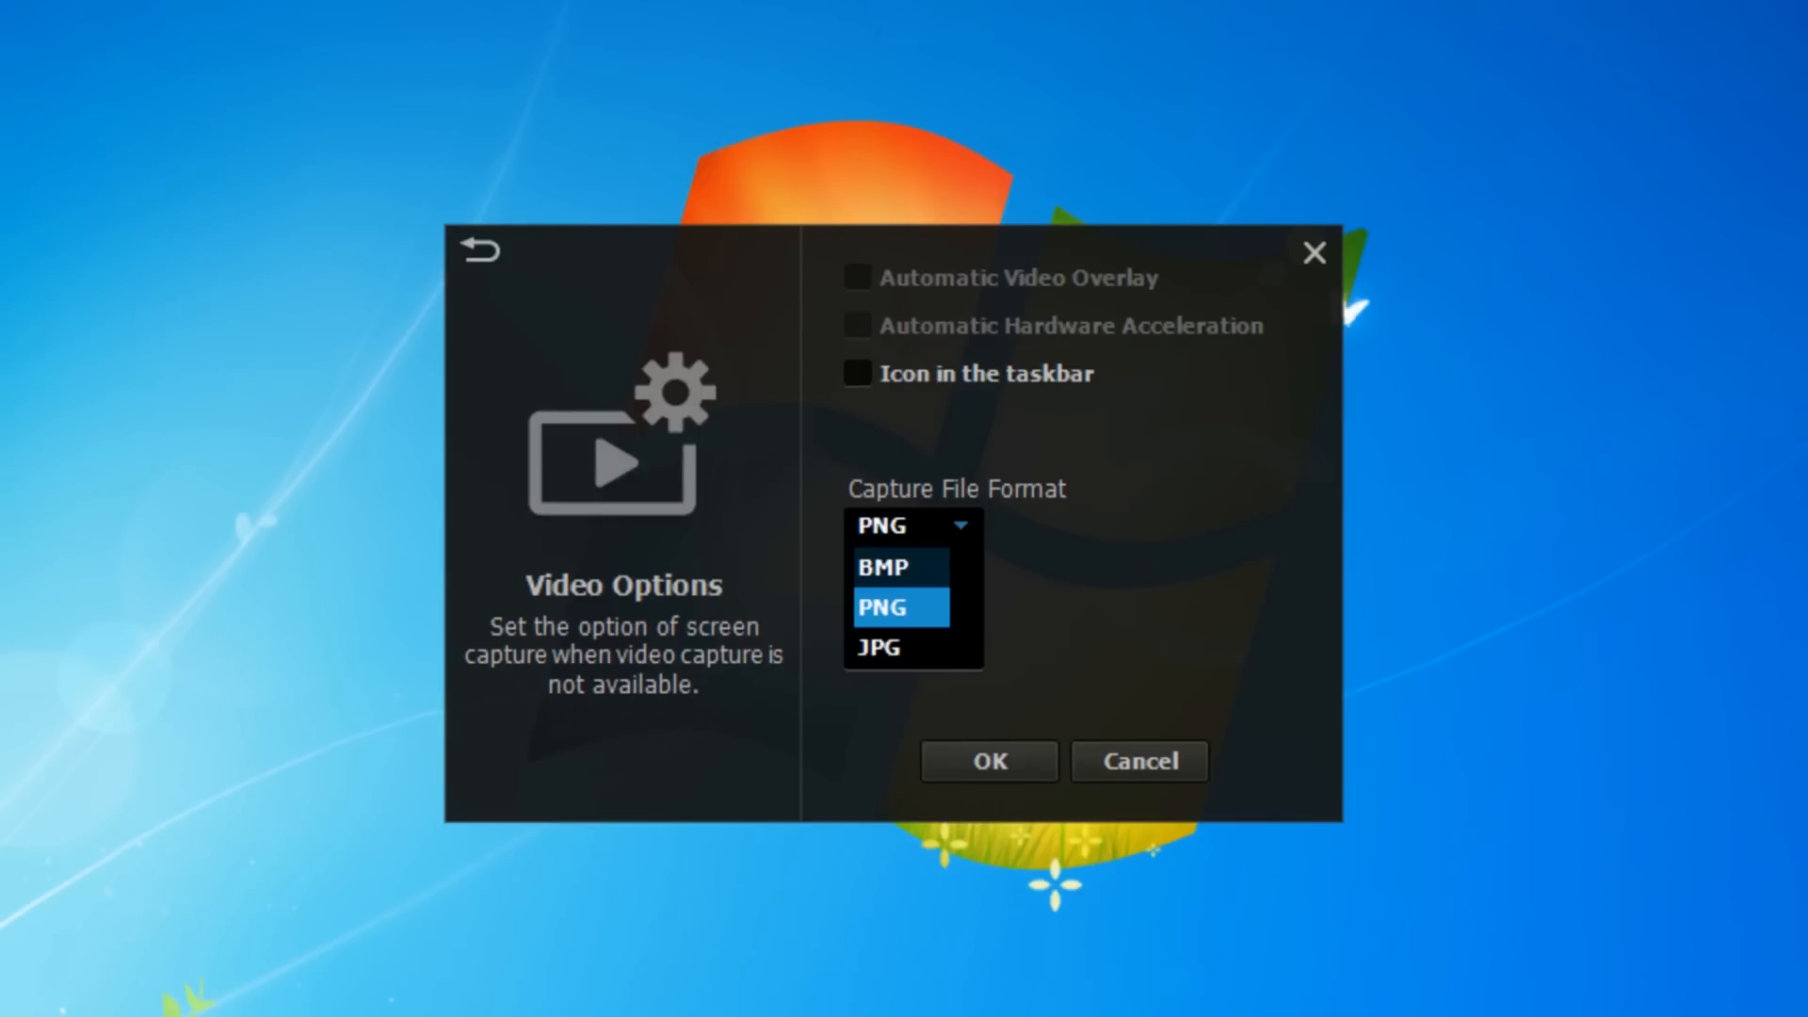
pyautogui.click(883, 607)
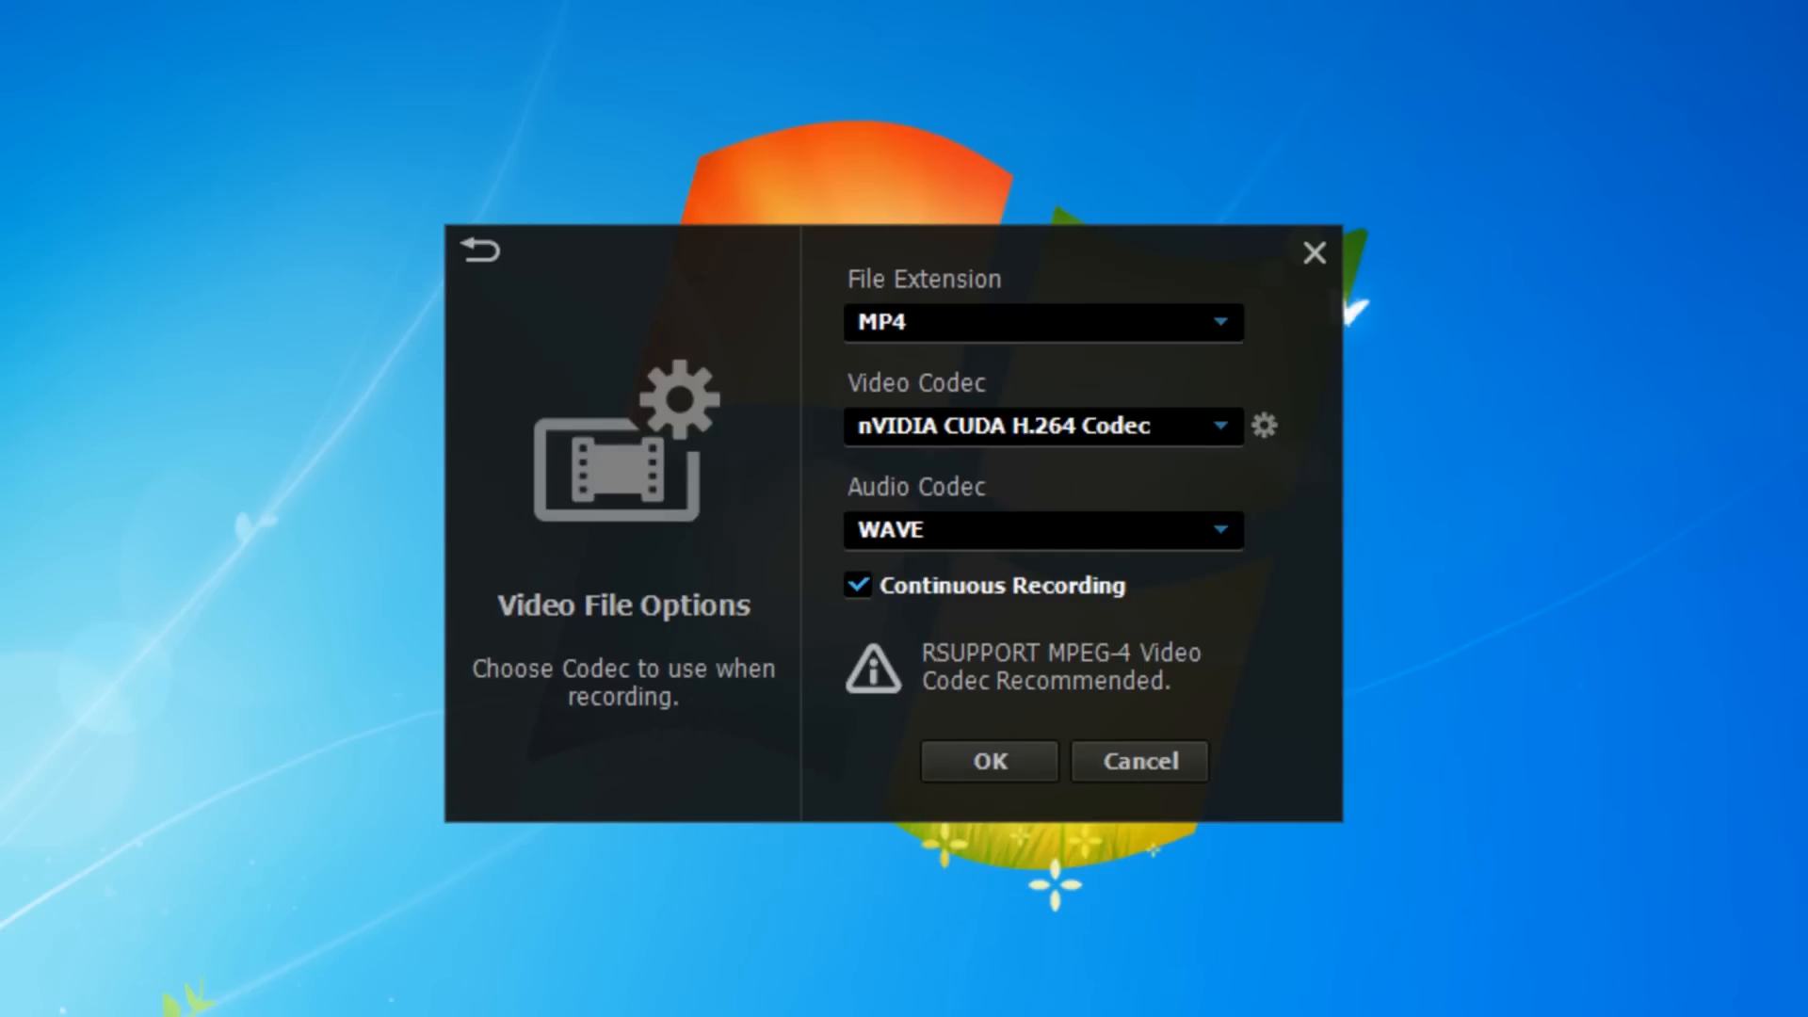
pyautogui.click(1041, 322)
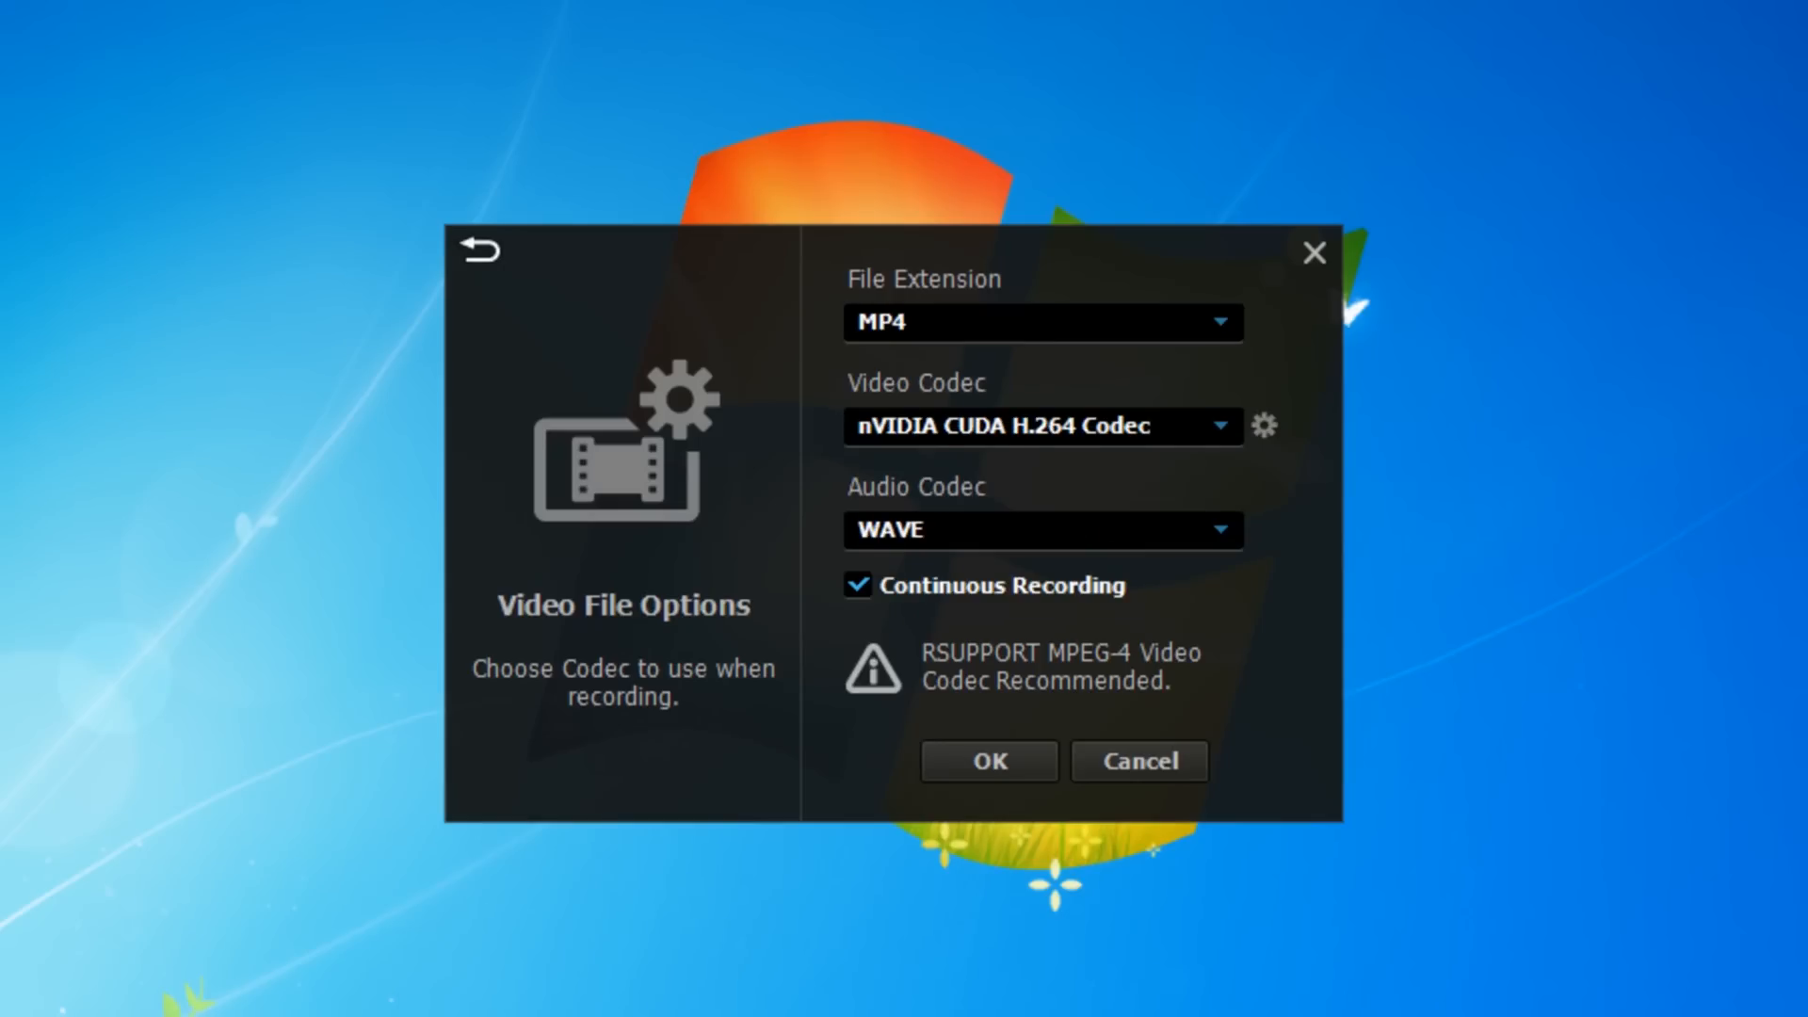
pyautogui.click(476, 251)
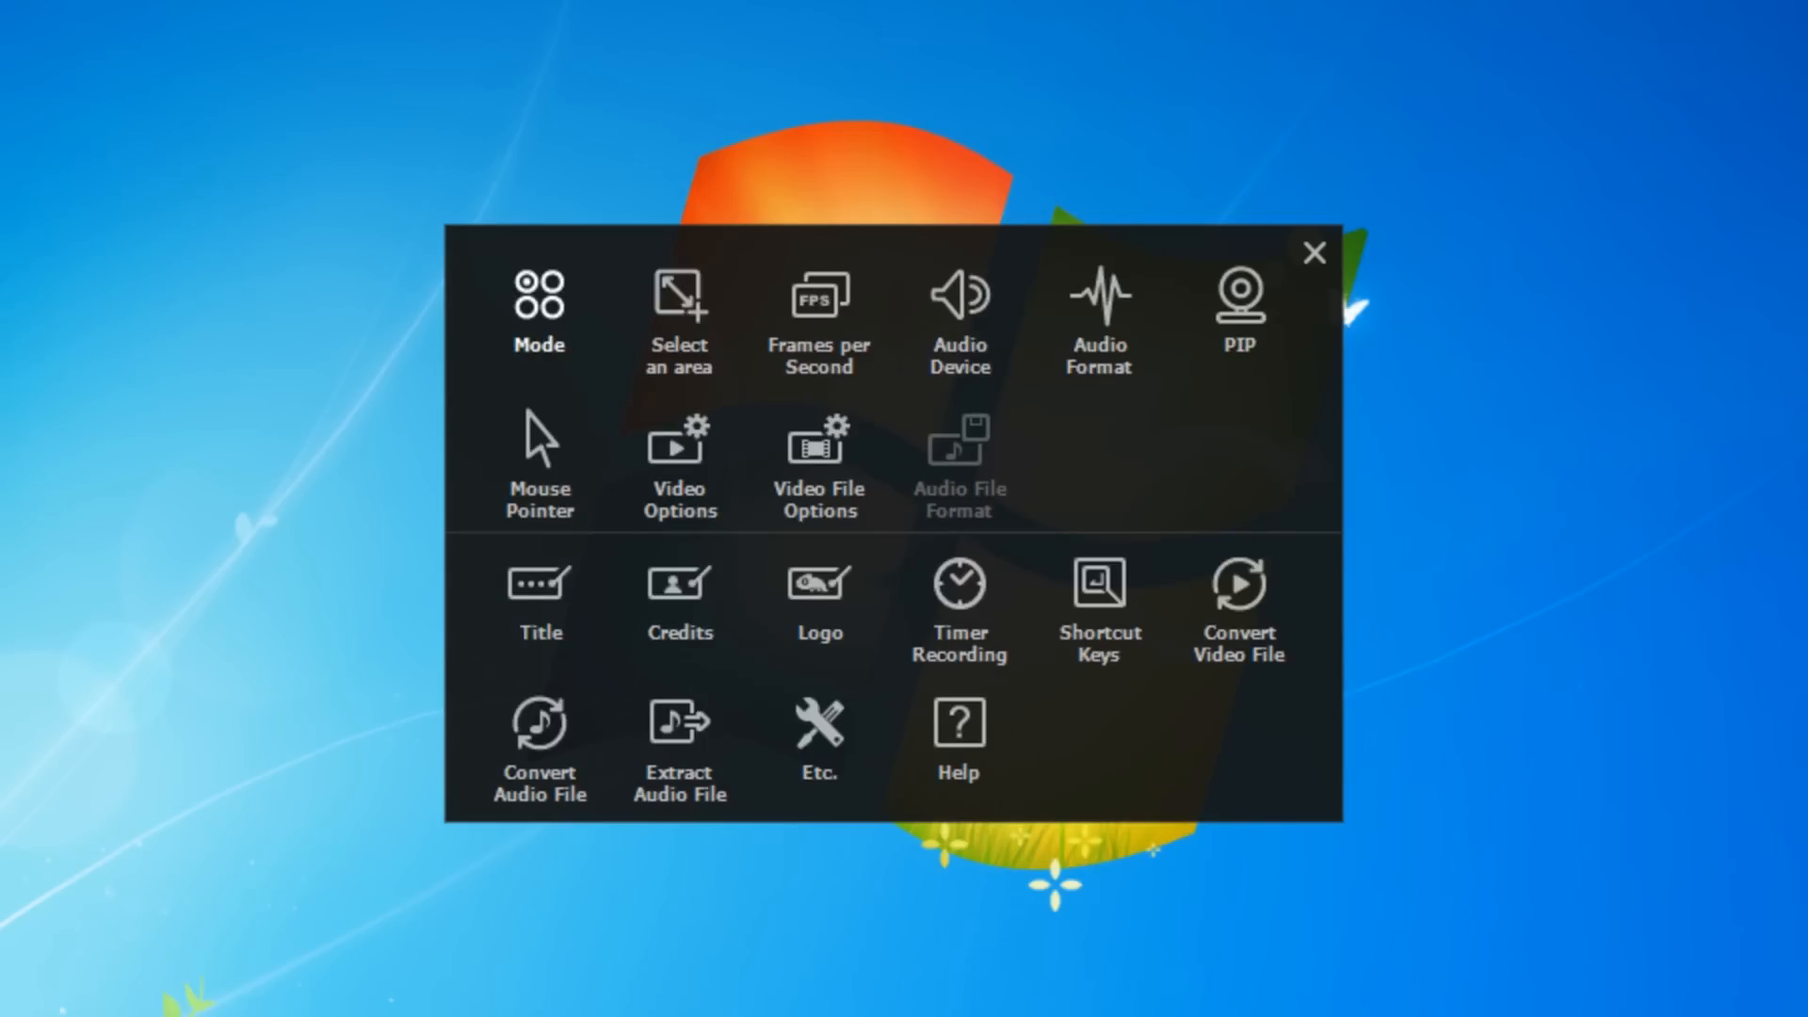
# - Browse the next row of settings panels, including the credits settings
pyautogui.click(538, 600)
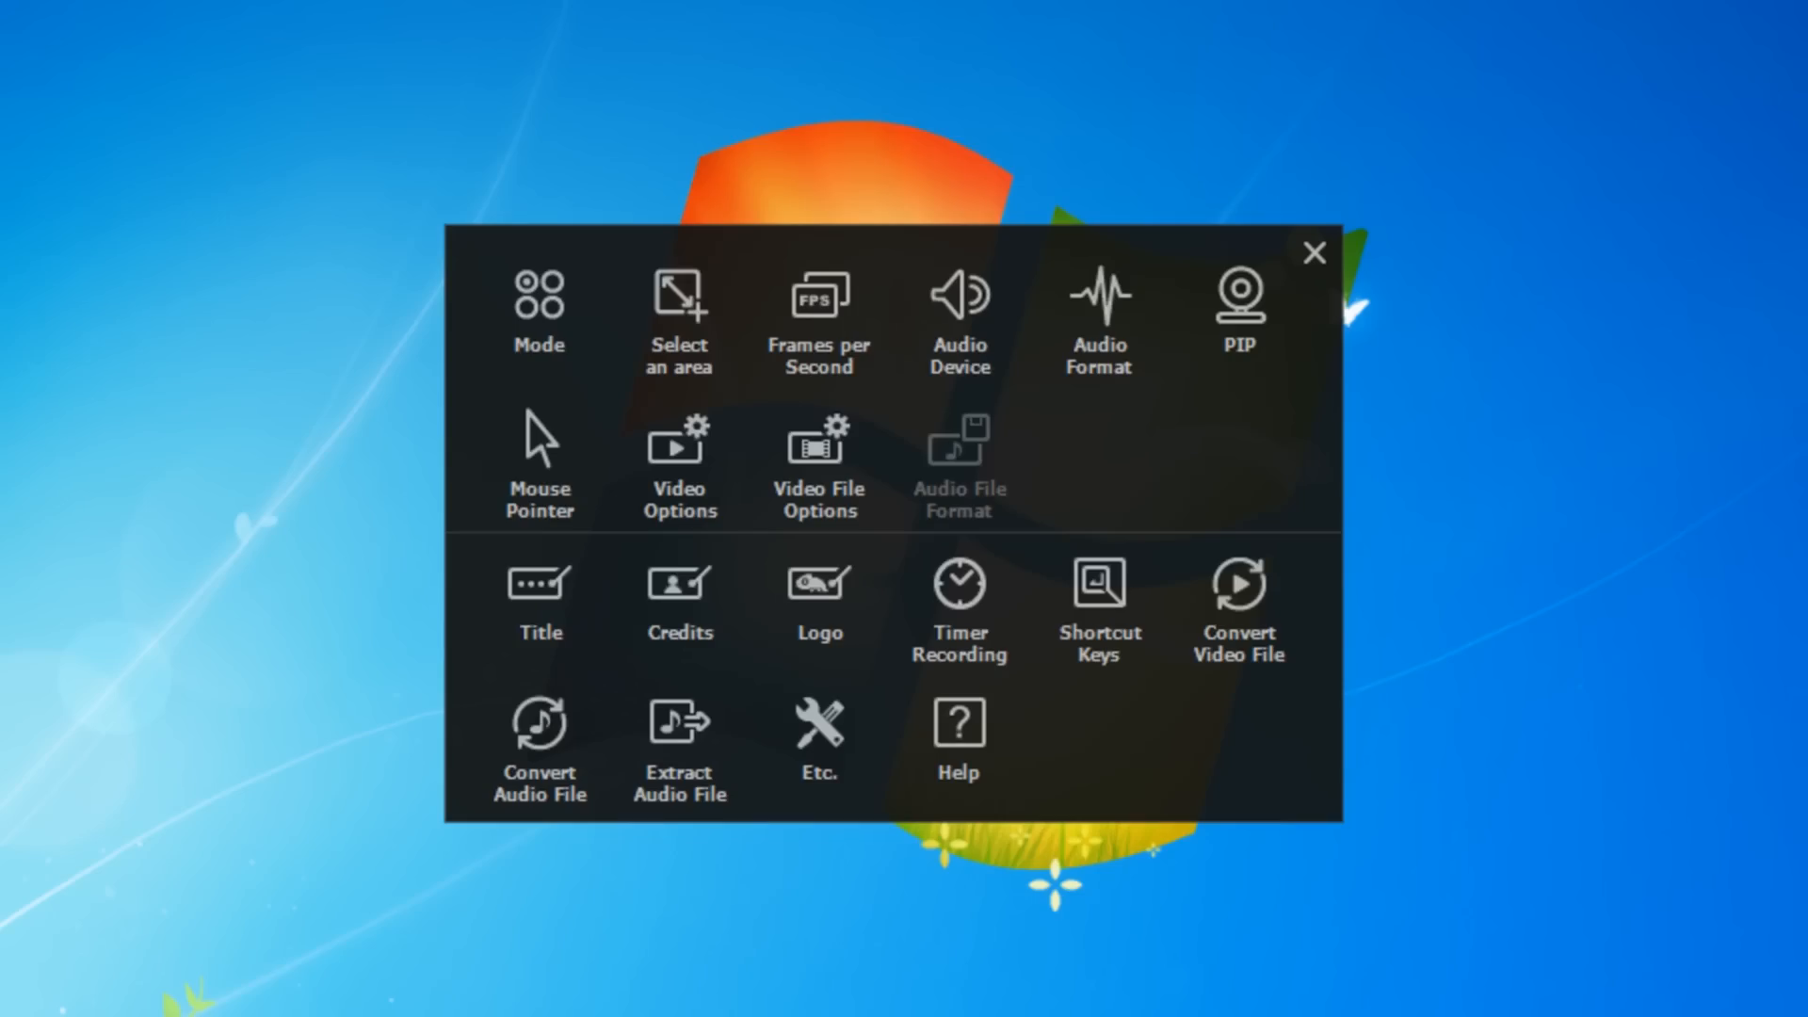
pyautogui.click(678, 588)
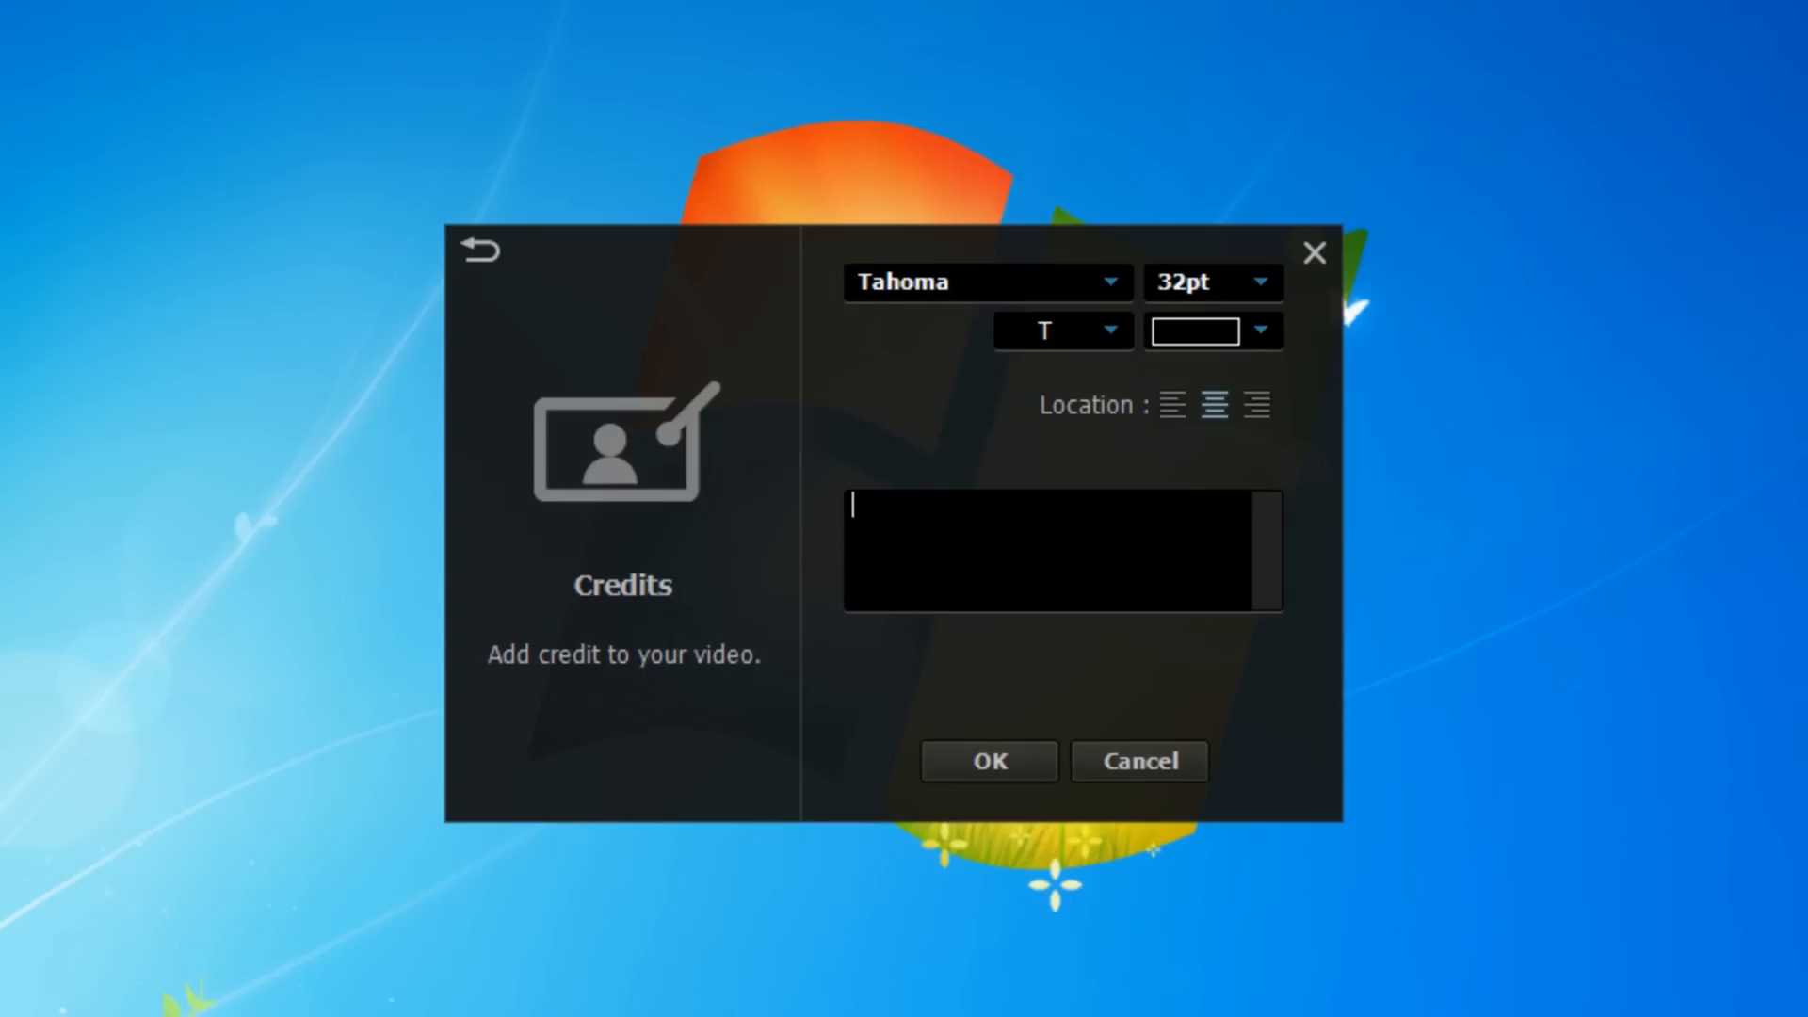
pyautogui.click(479, 250)
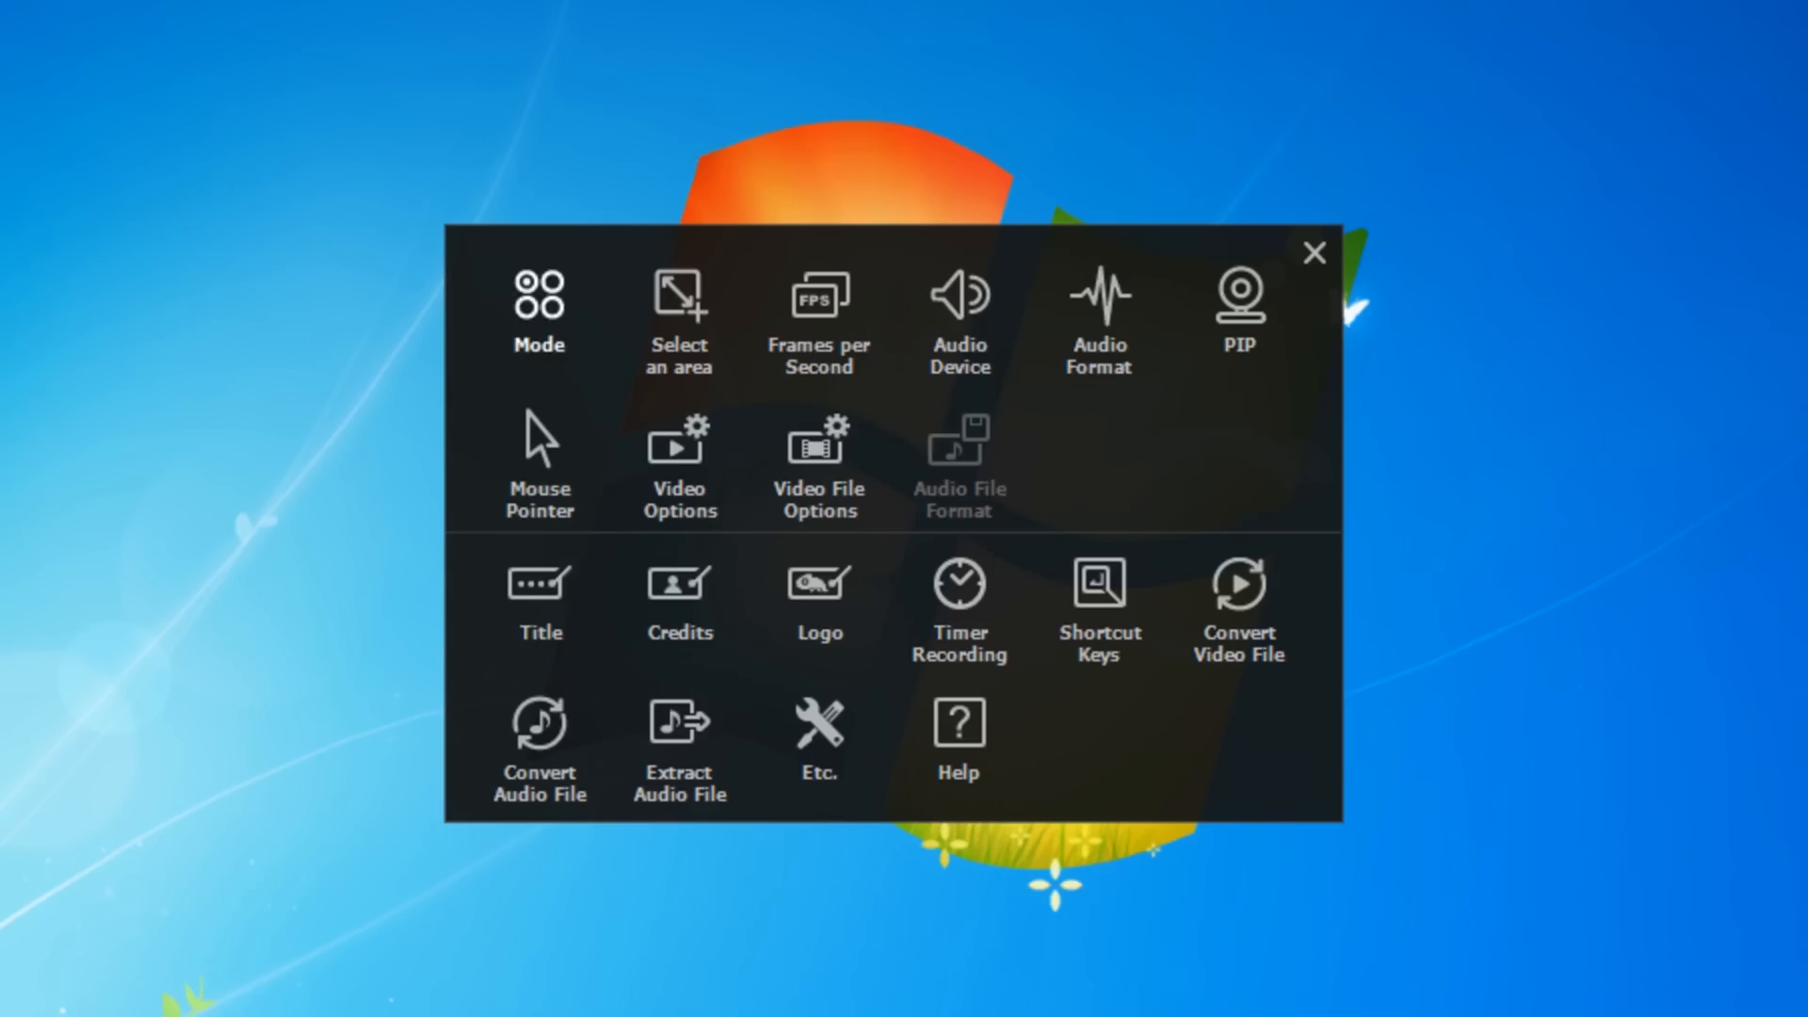
pyautogui.click(820, 596)
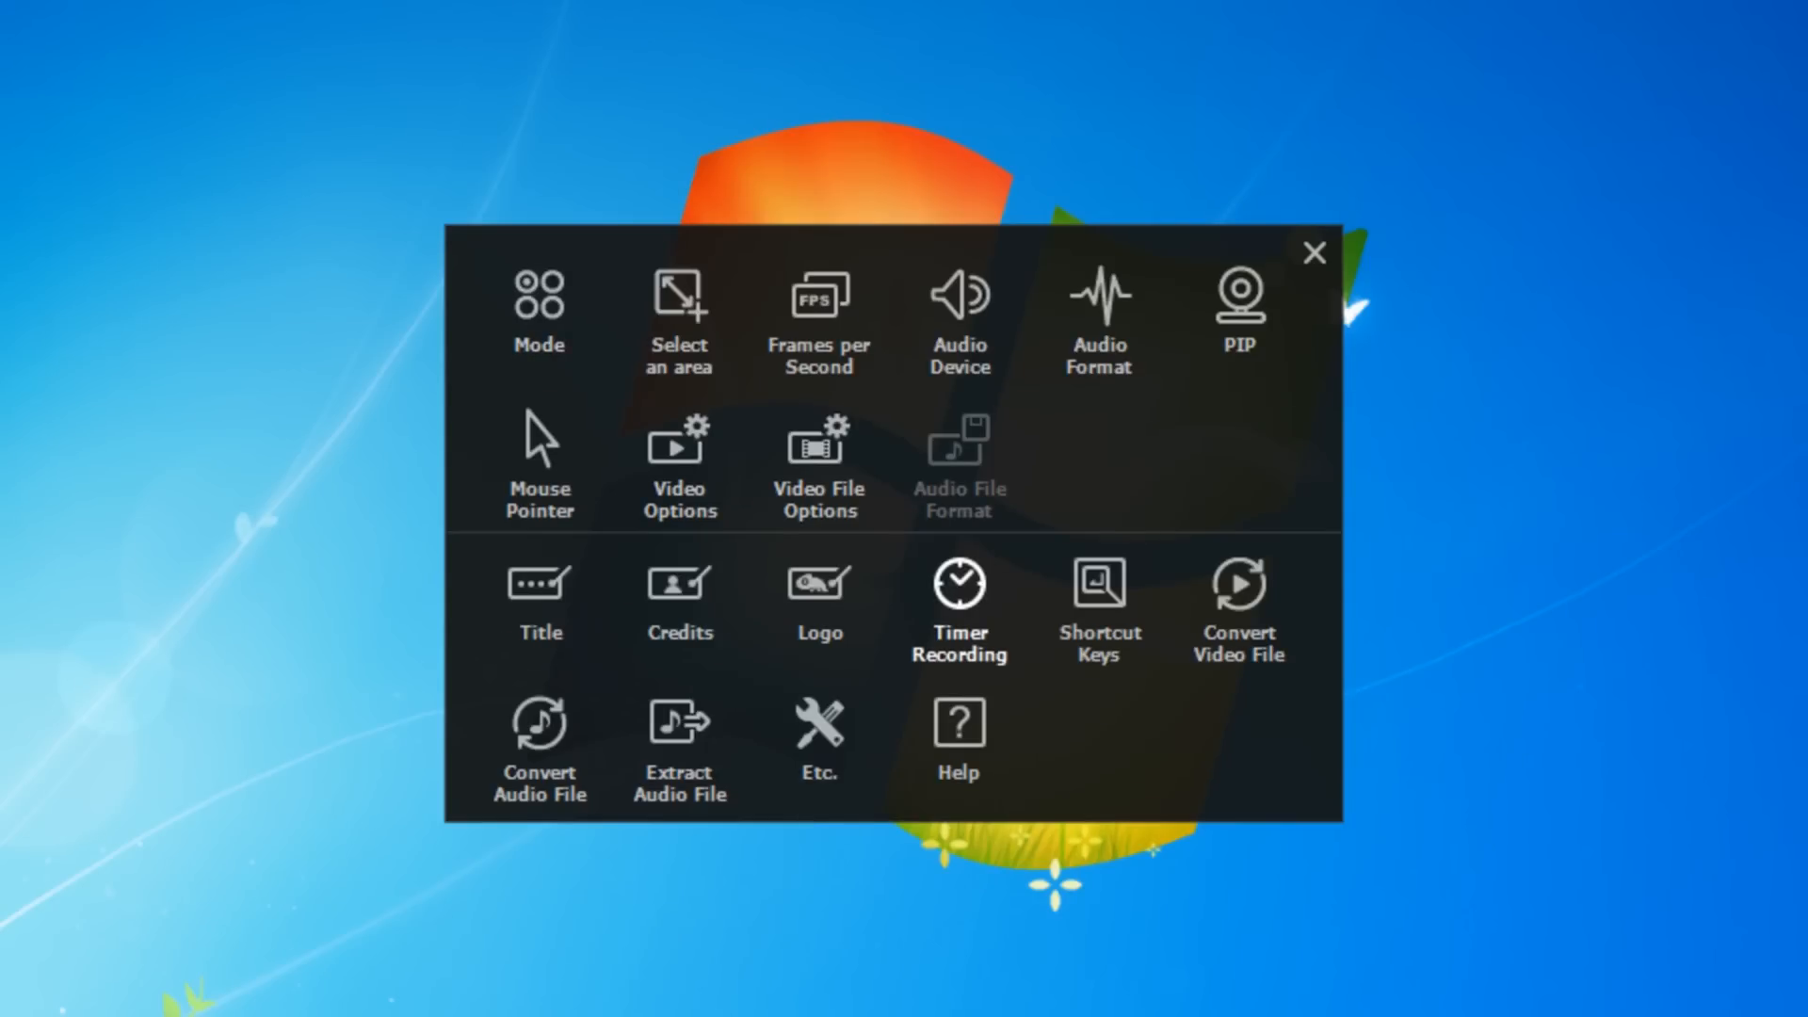
pyautogui.click(957, 606)
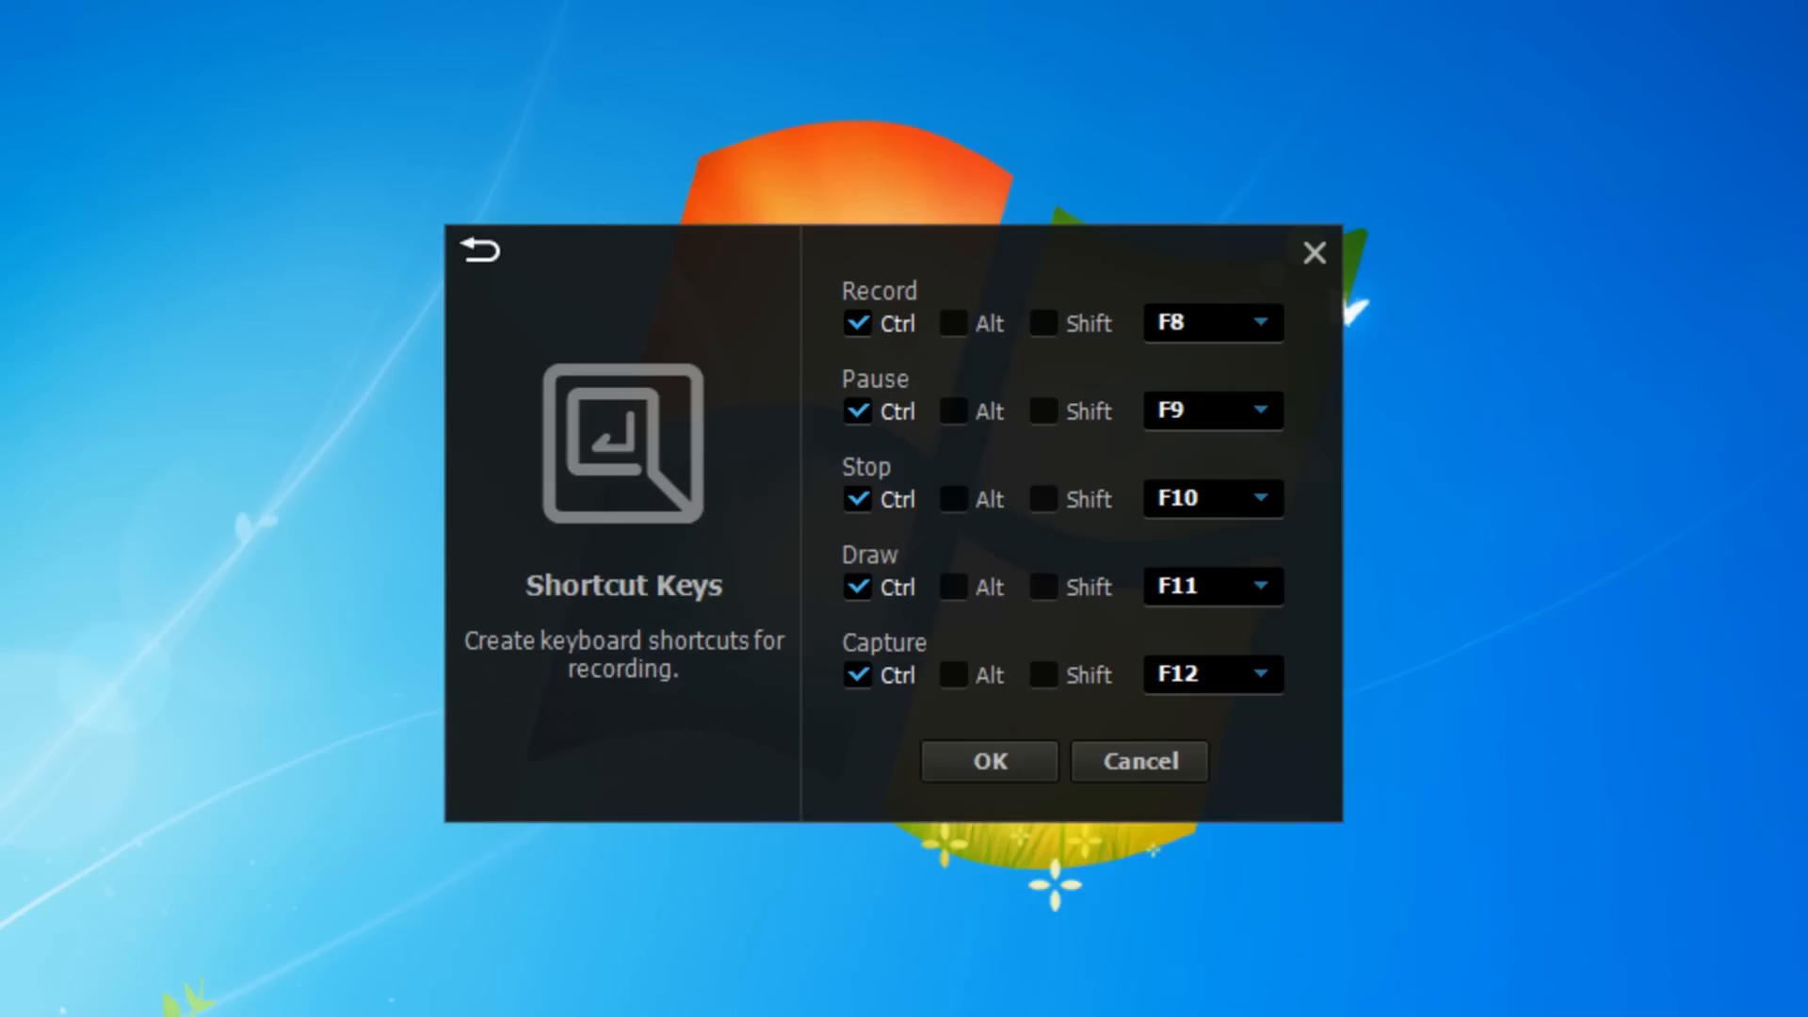
pyautogui.click(478, 251)
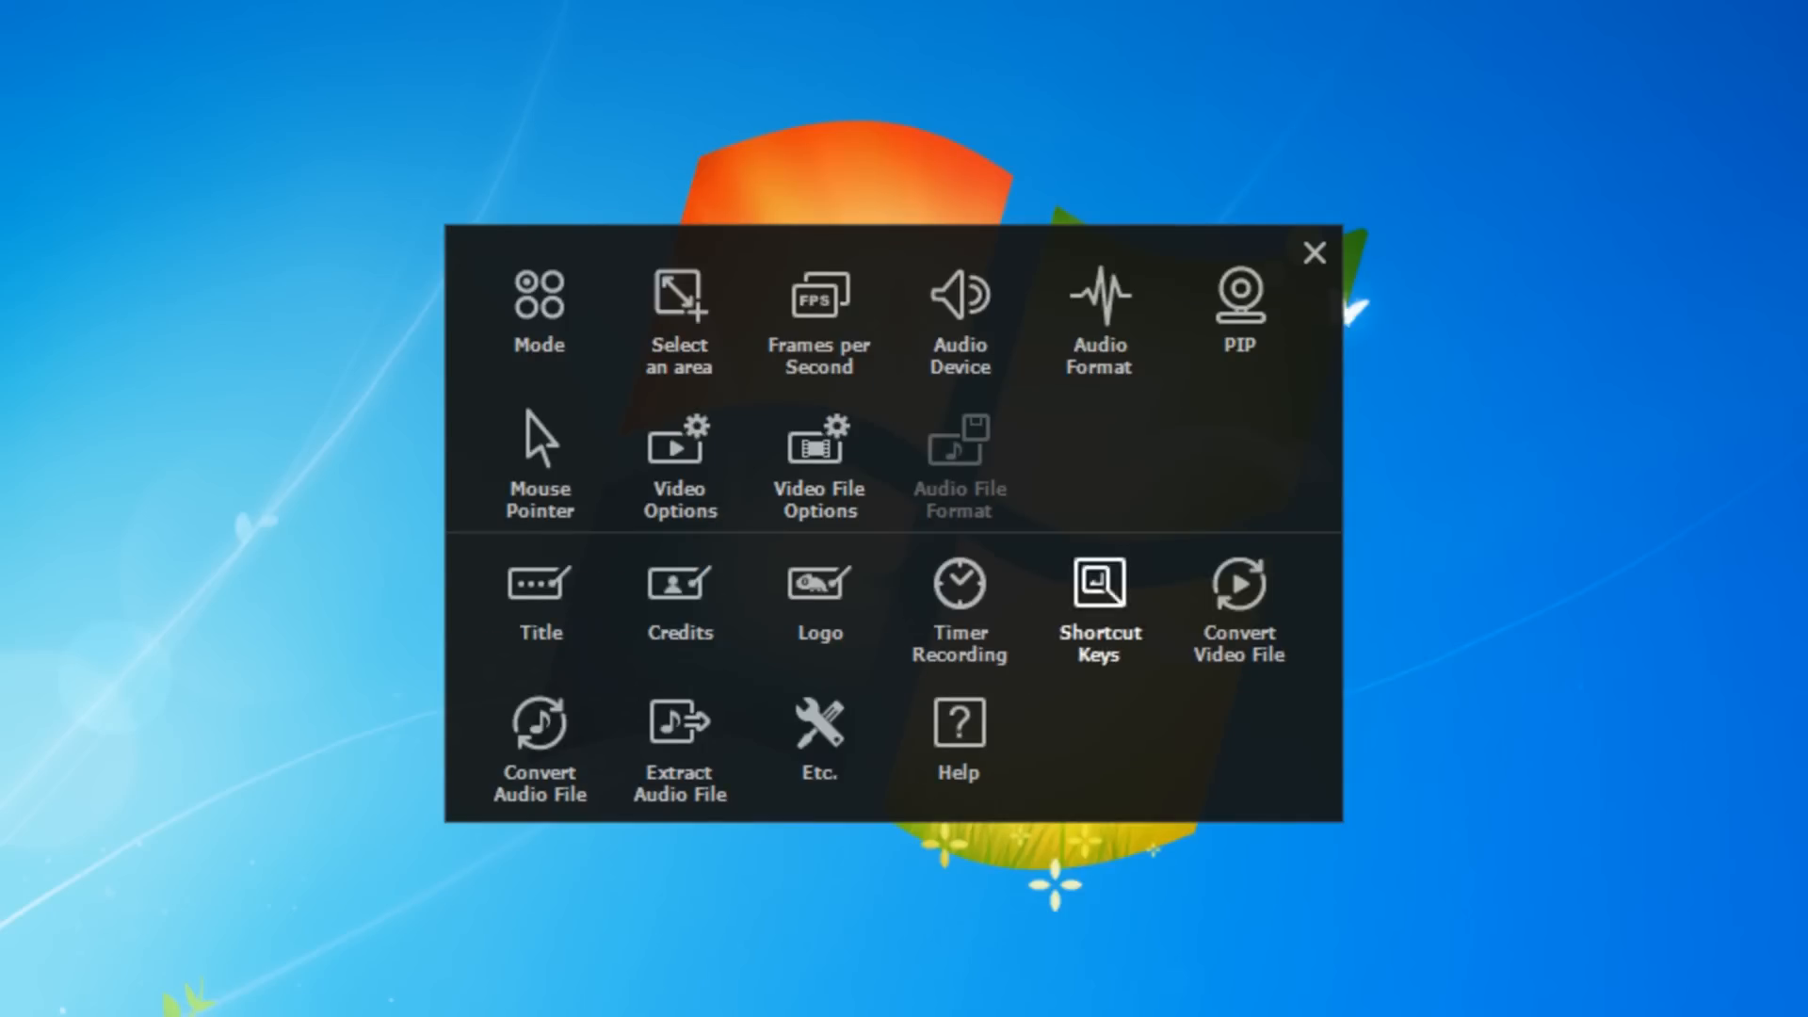
# - Keep video conversion at MP4 High Quality, then view MP3 audio extraction options
pyautogui.click(1238, 606)
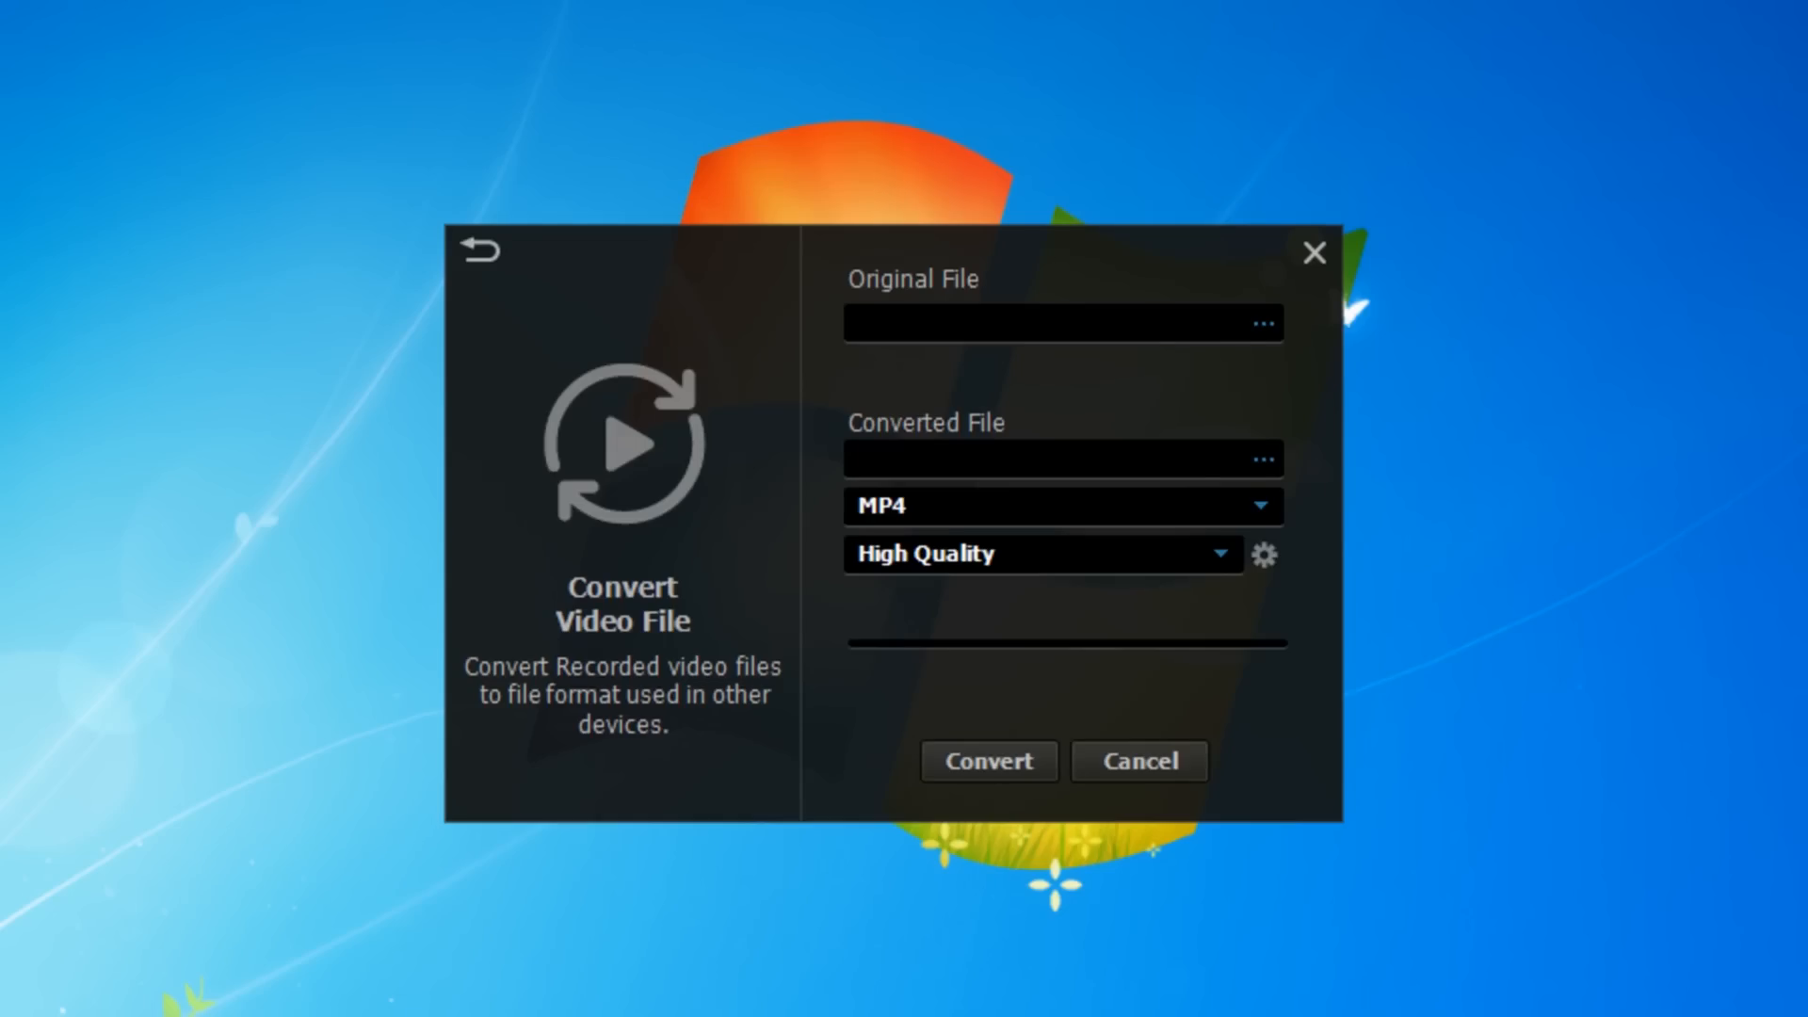
pyautogui.click(1038, 554)
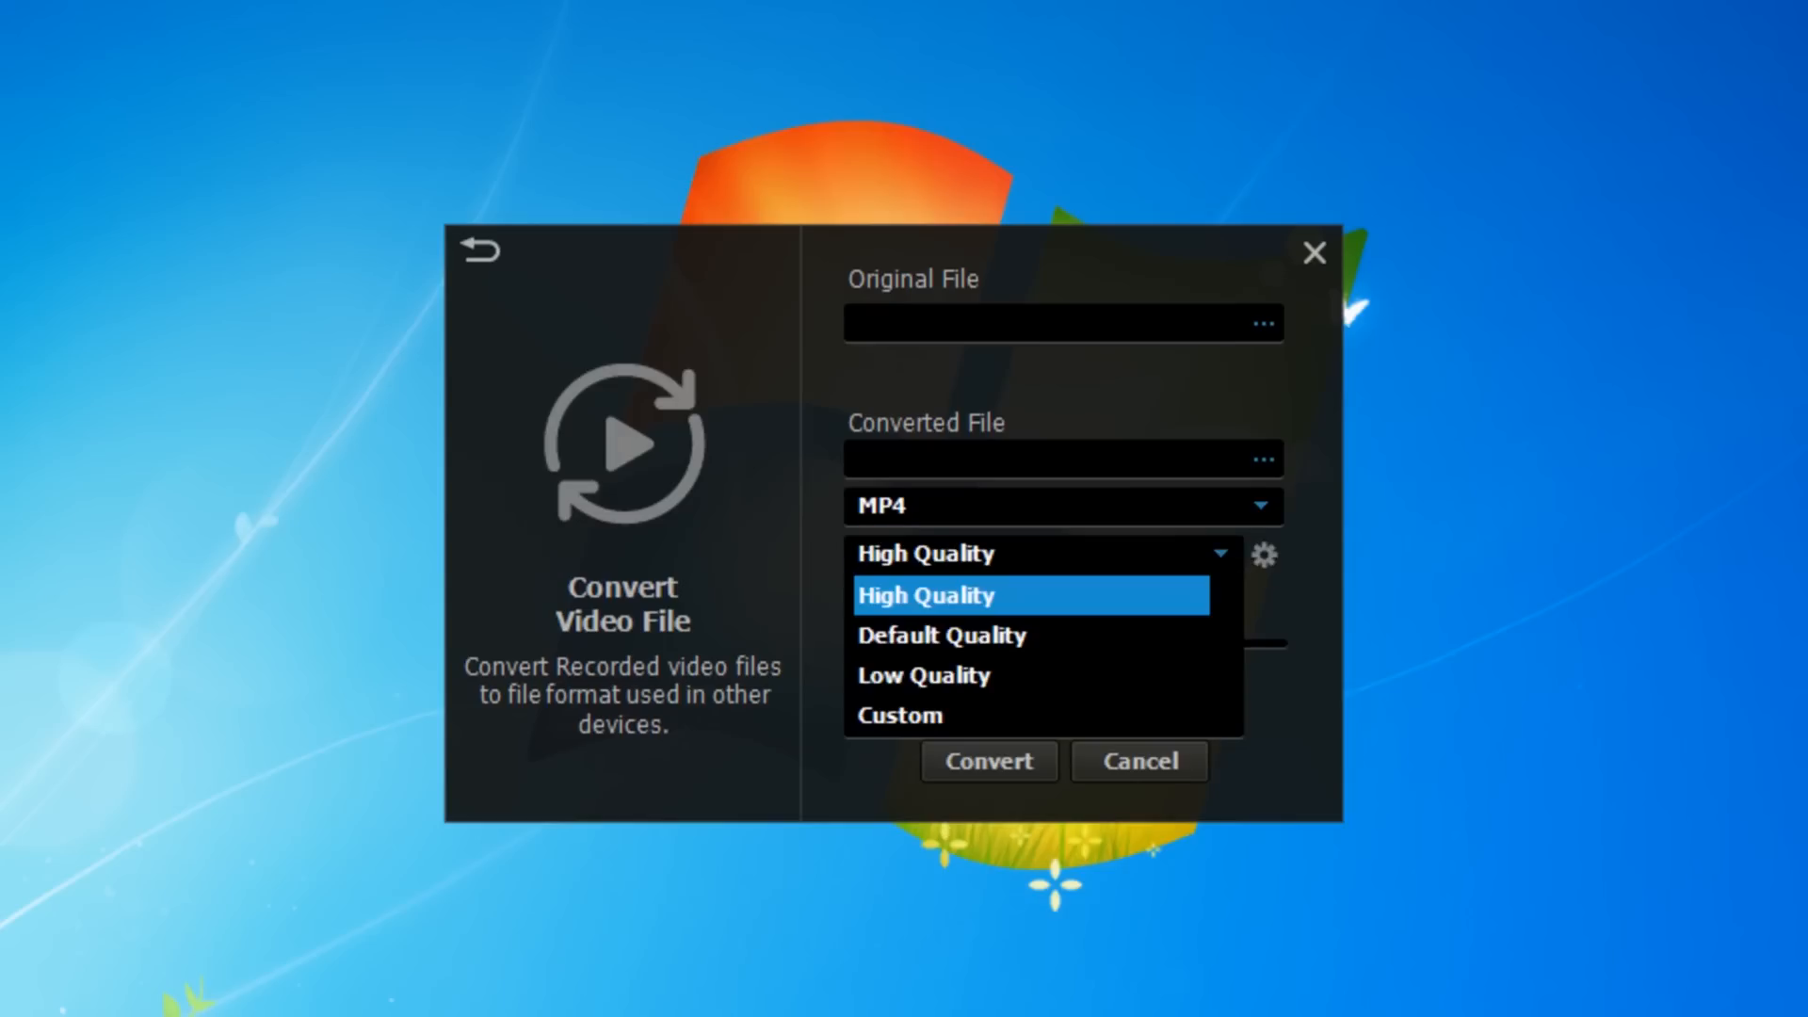
pyautogui.click(926, 595)
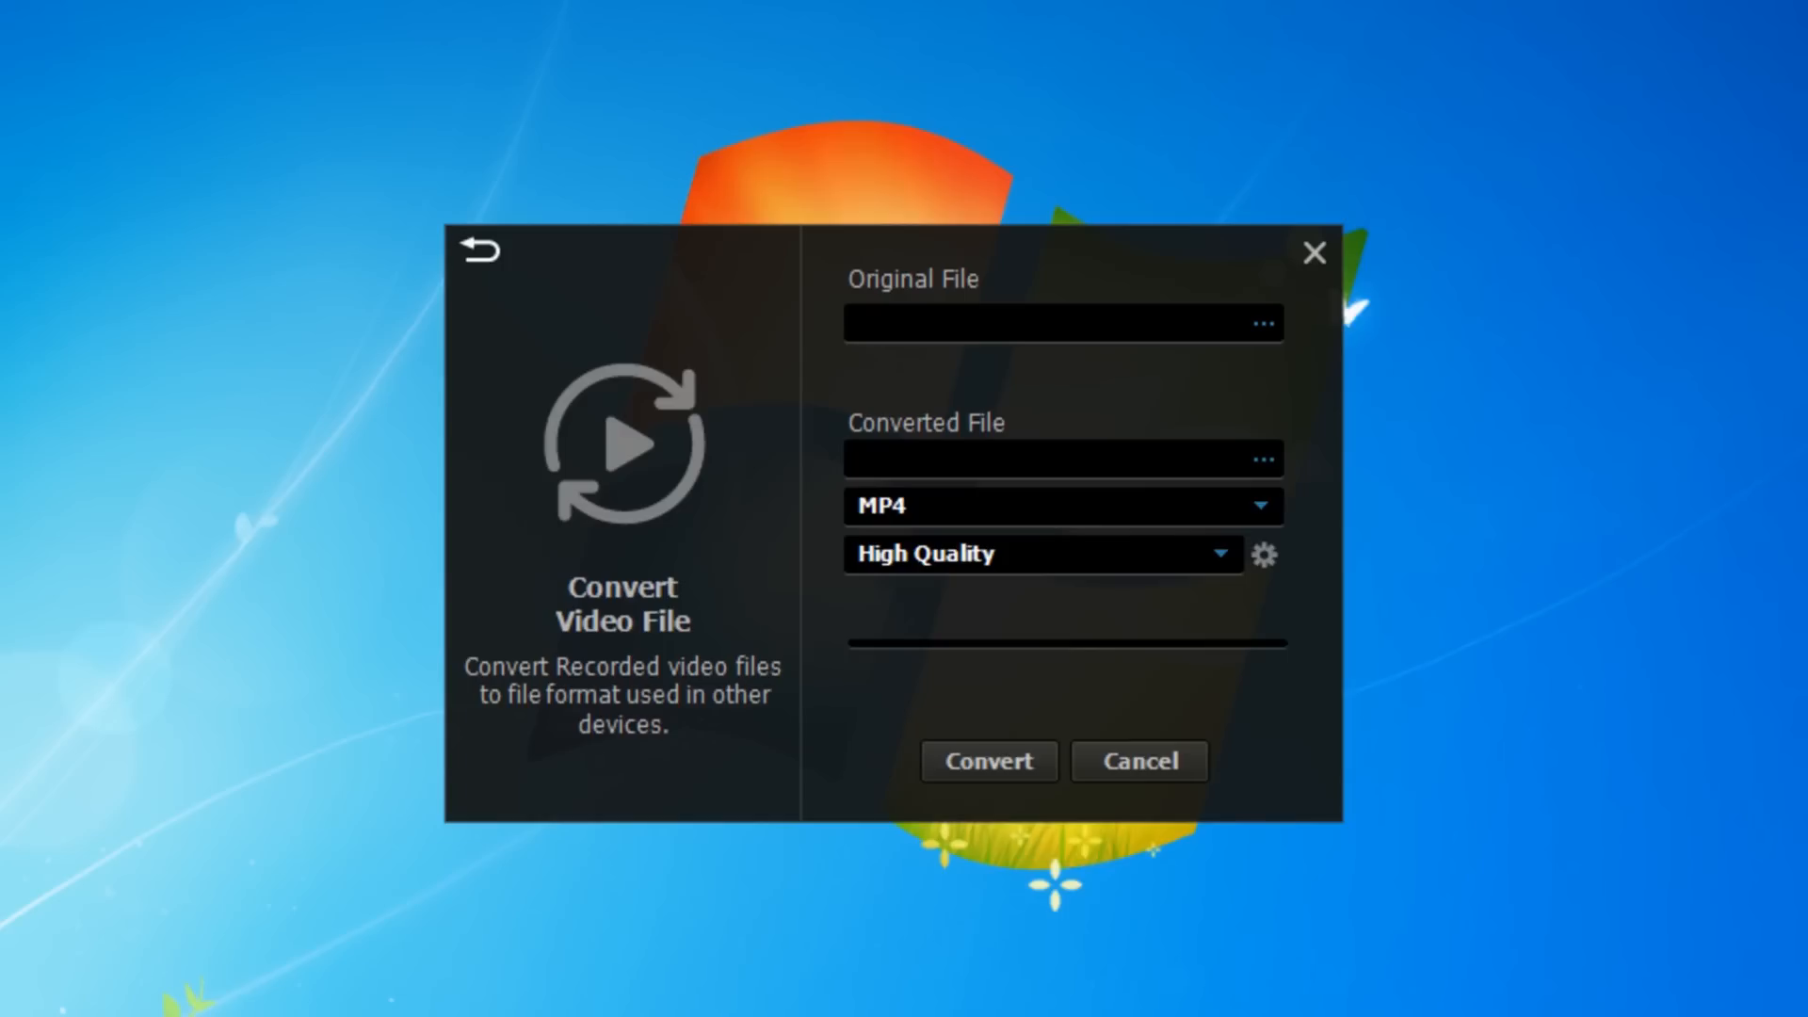
pyautogui.click(478, 250)
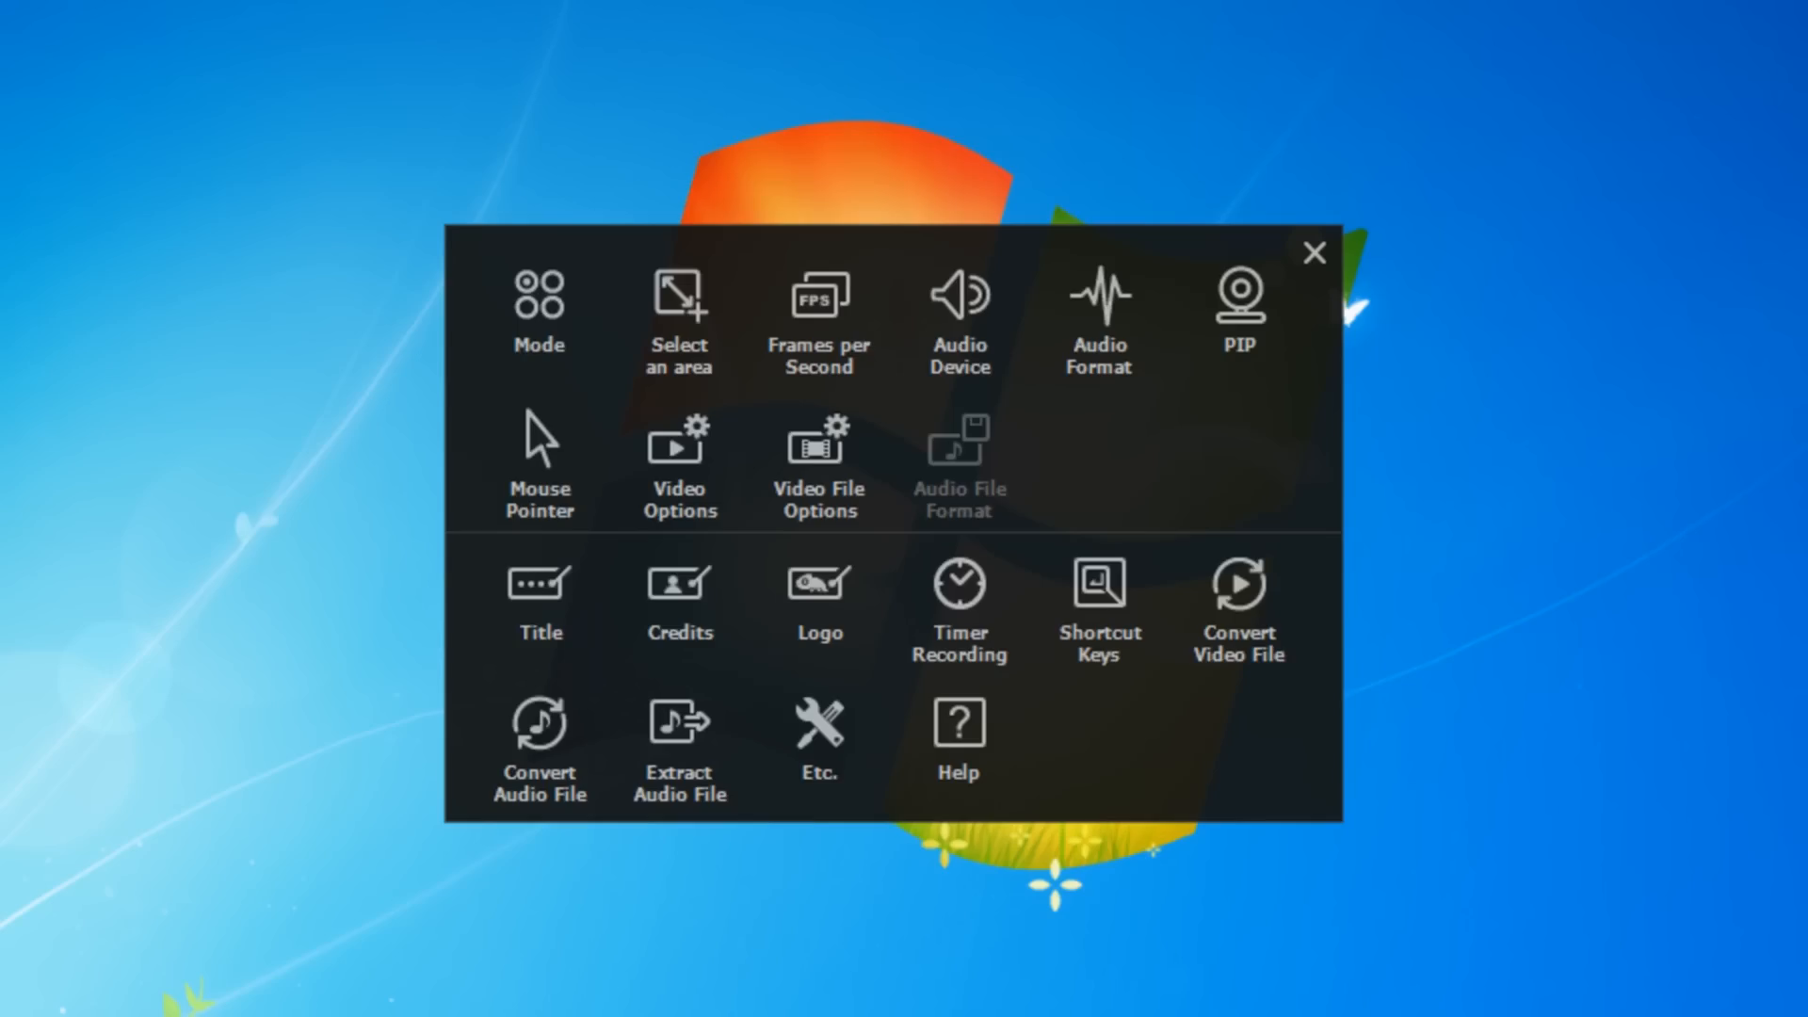
pyautogui.click(539, 746)
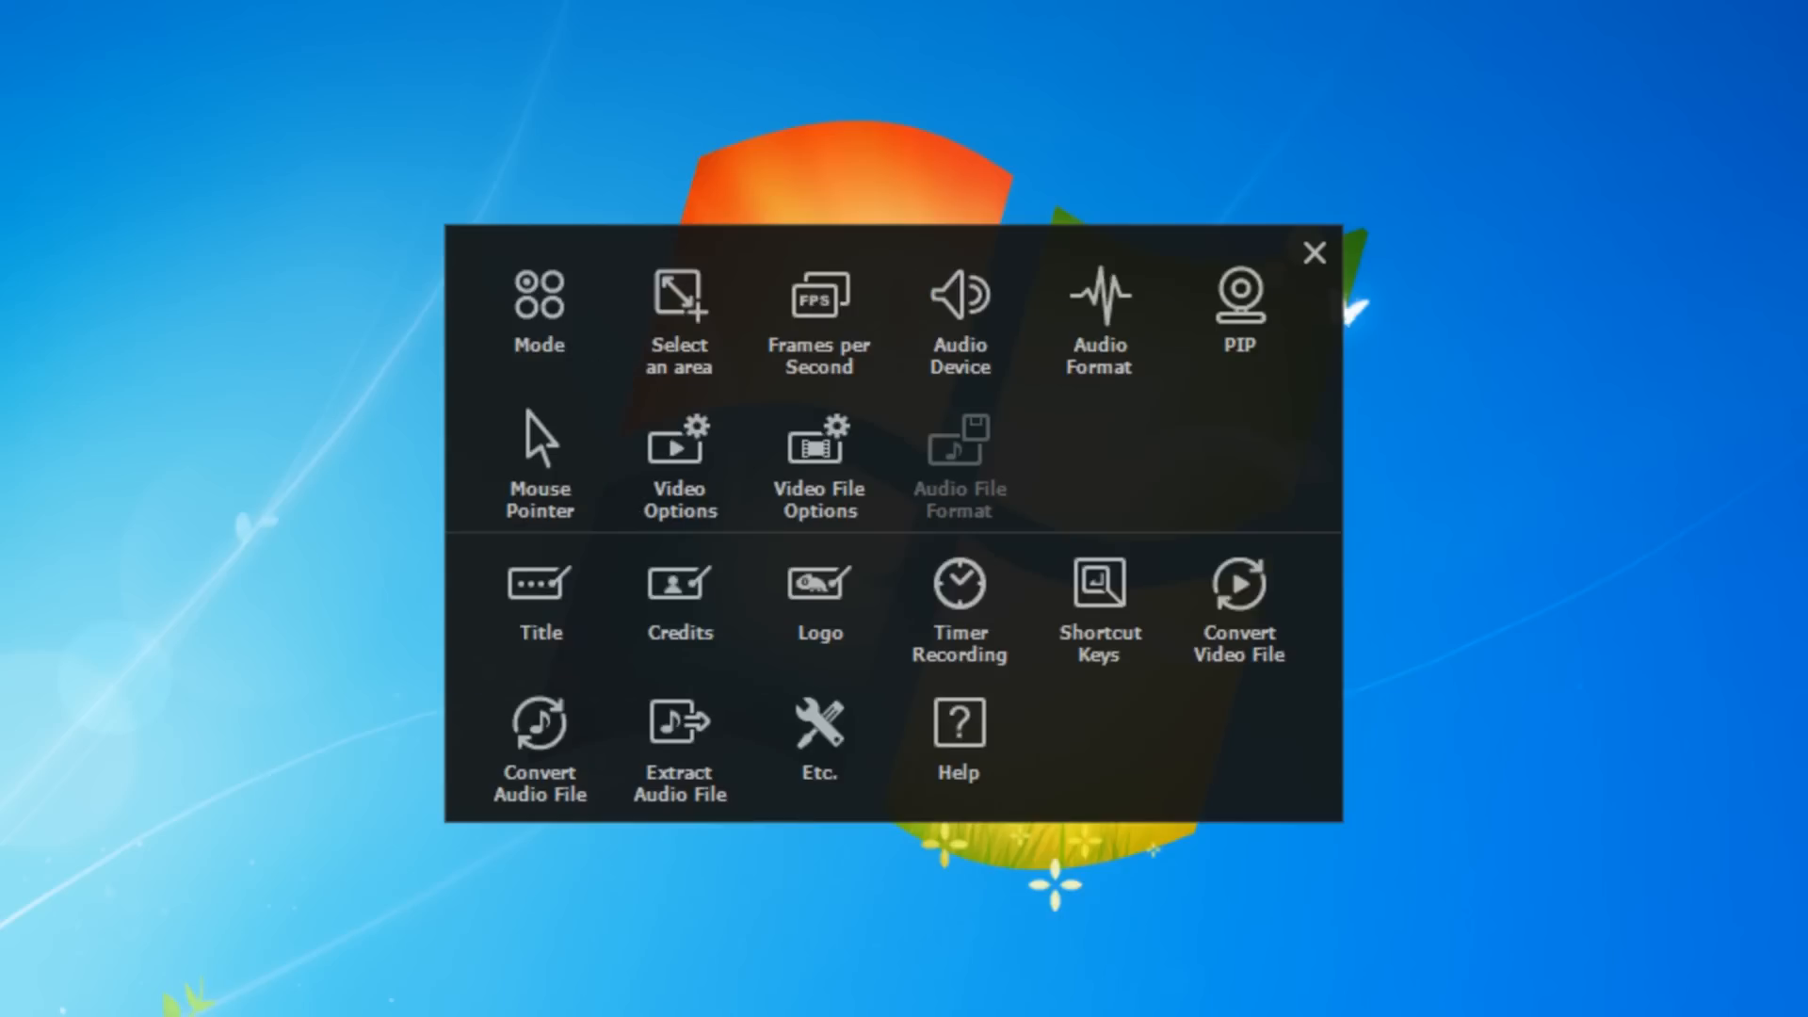
pyautogui.click(678, 744)
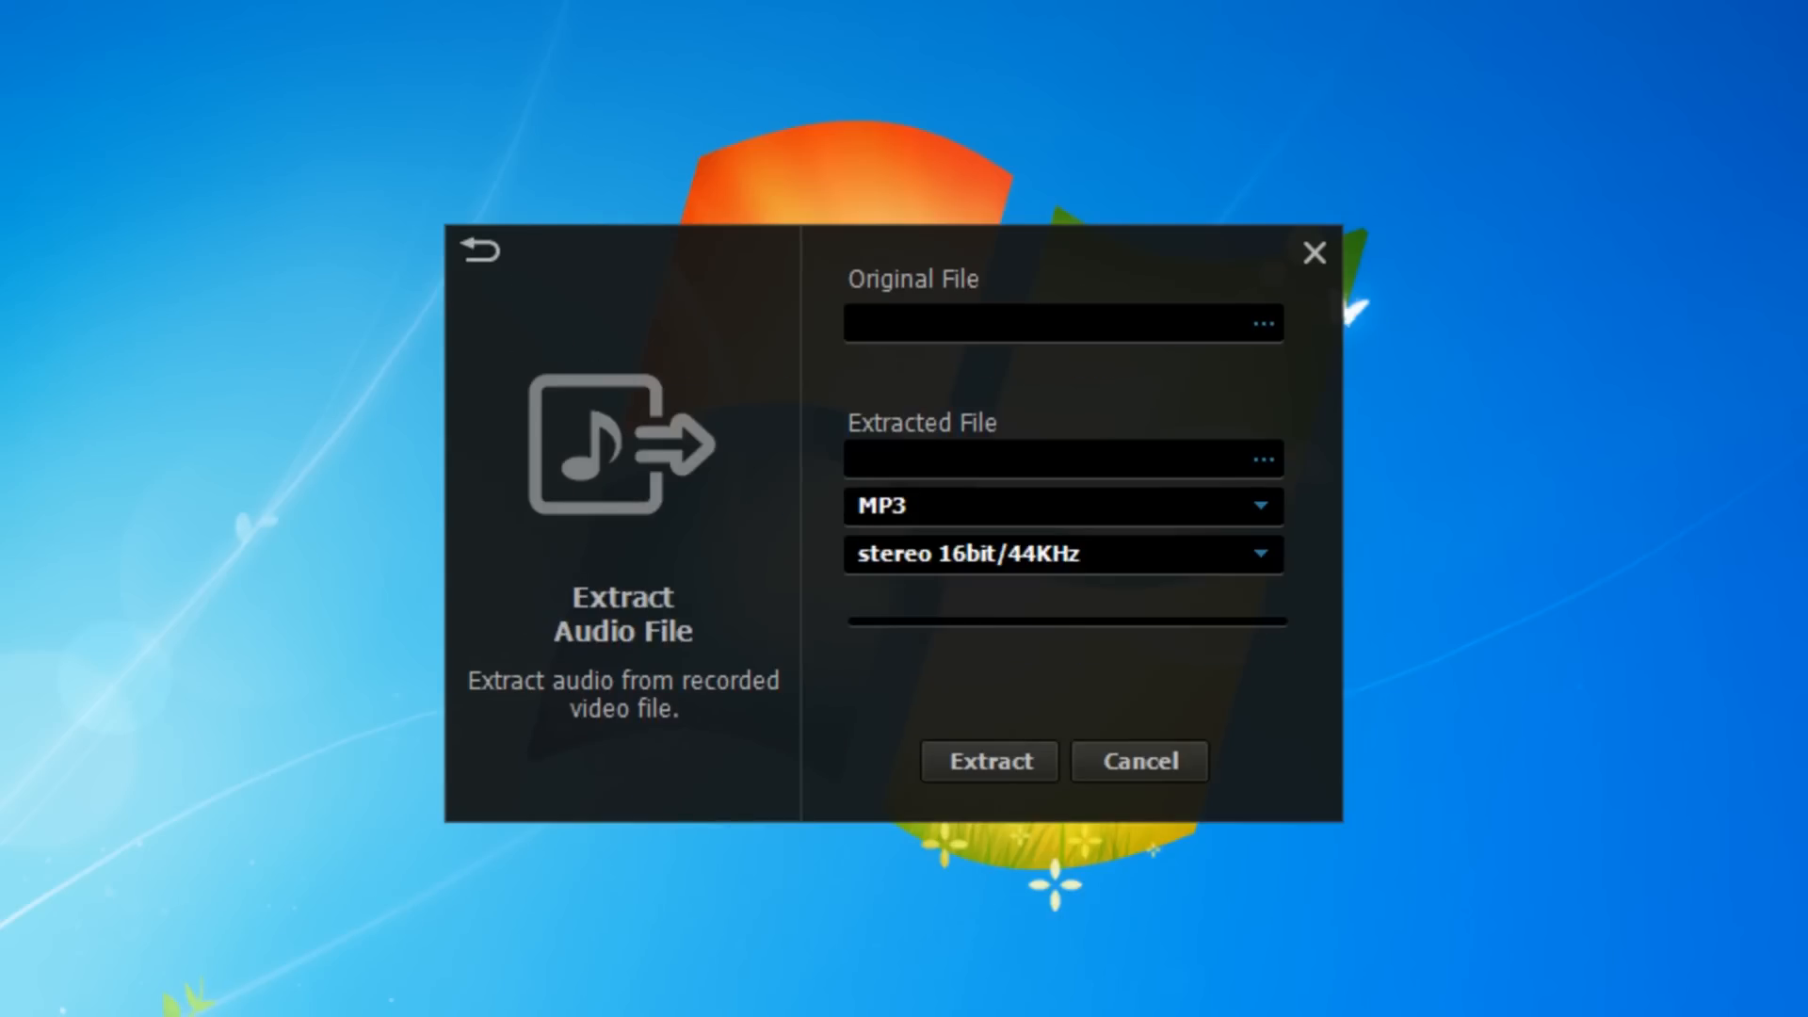
# - View the Etc. options and Help, then close the settings panel
pyautogui.click(1260, 554)
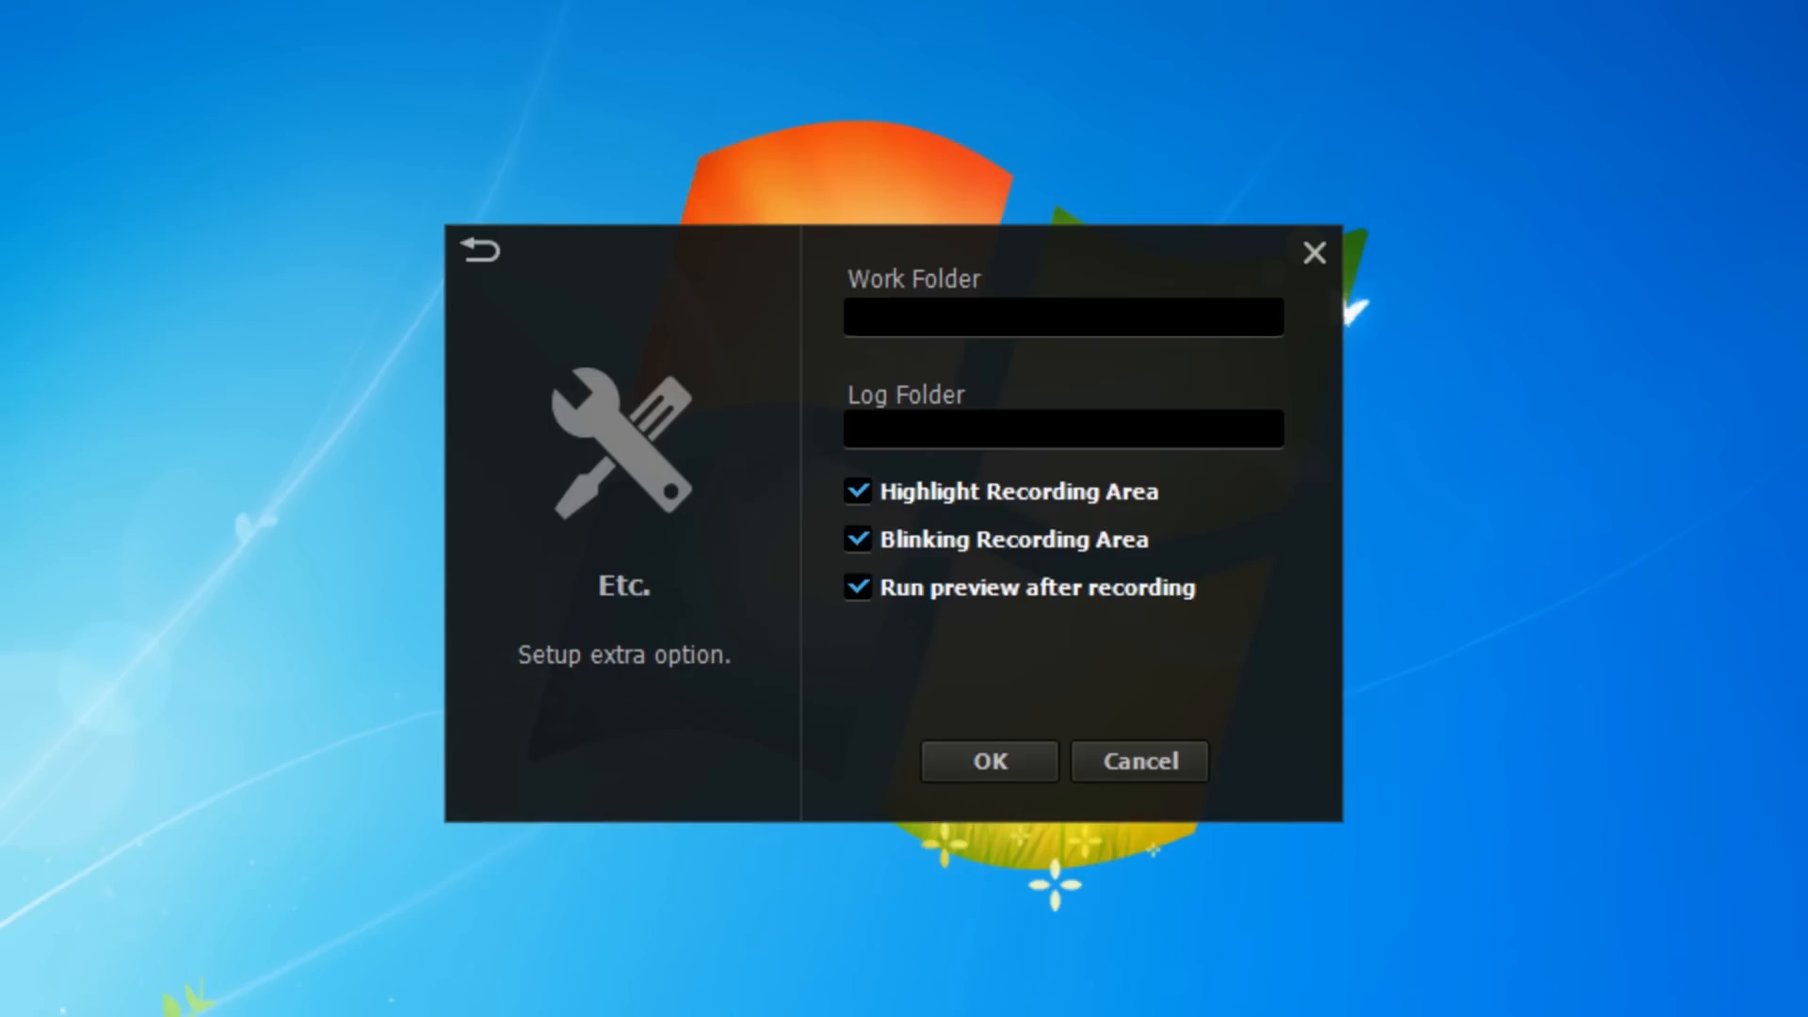
pyautogui.click(478, 251)
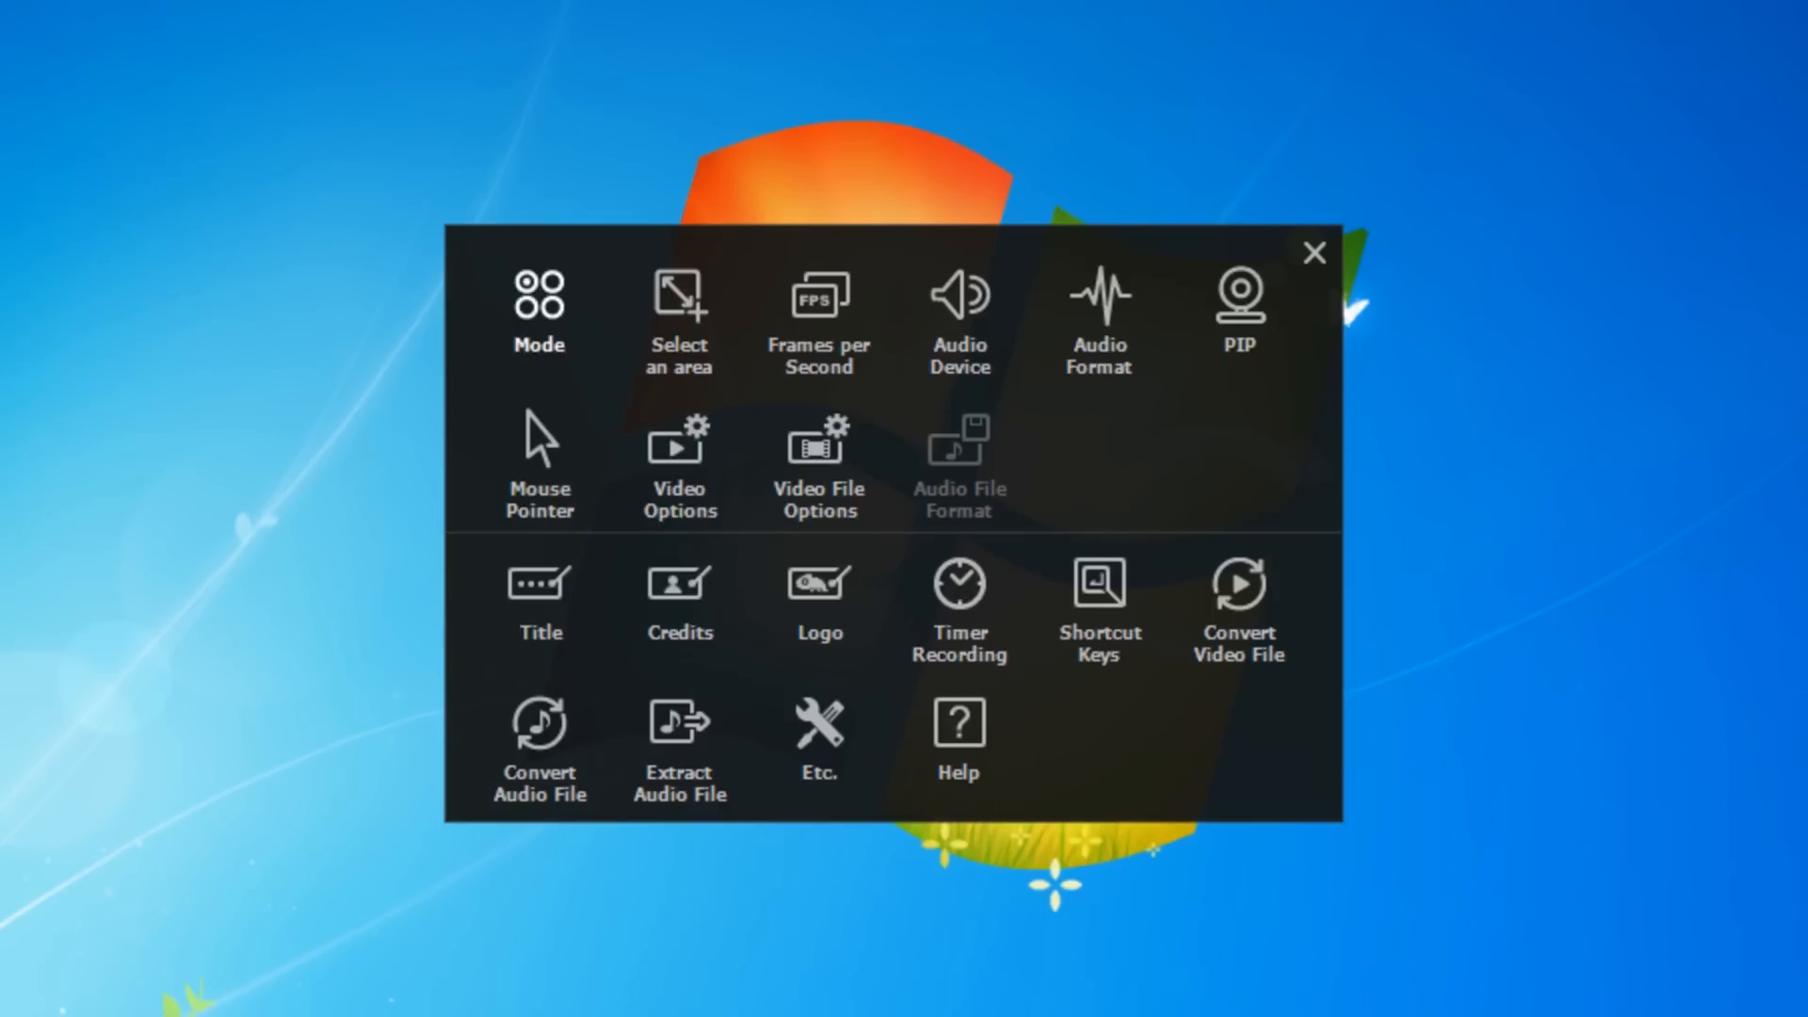
pyautogui.click(956, 739)
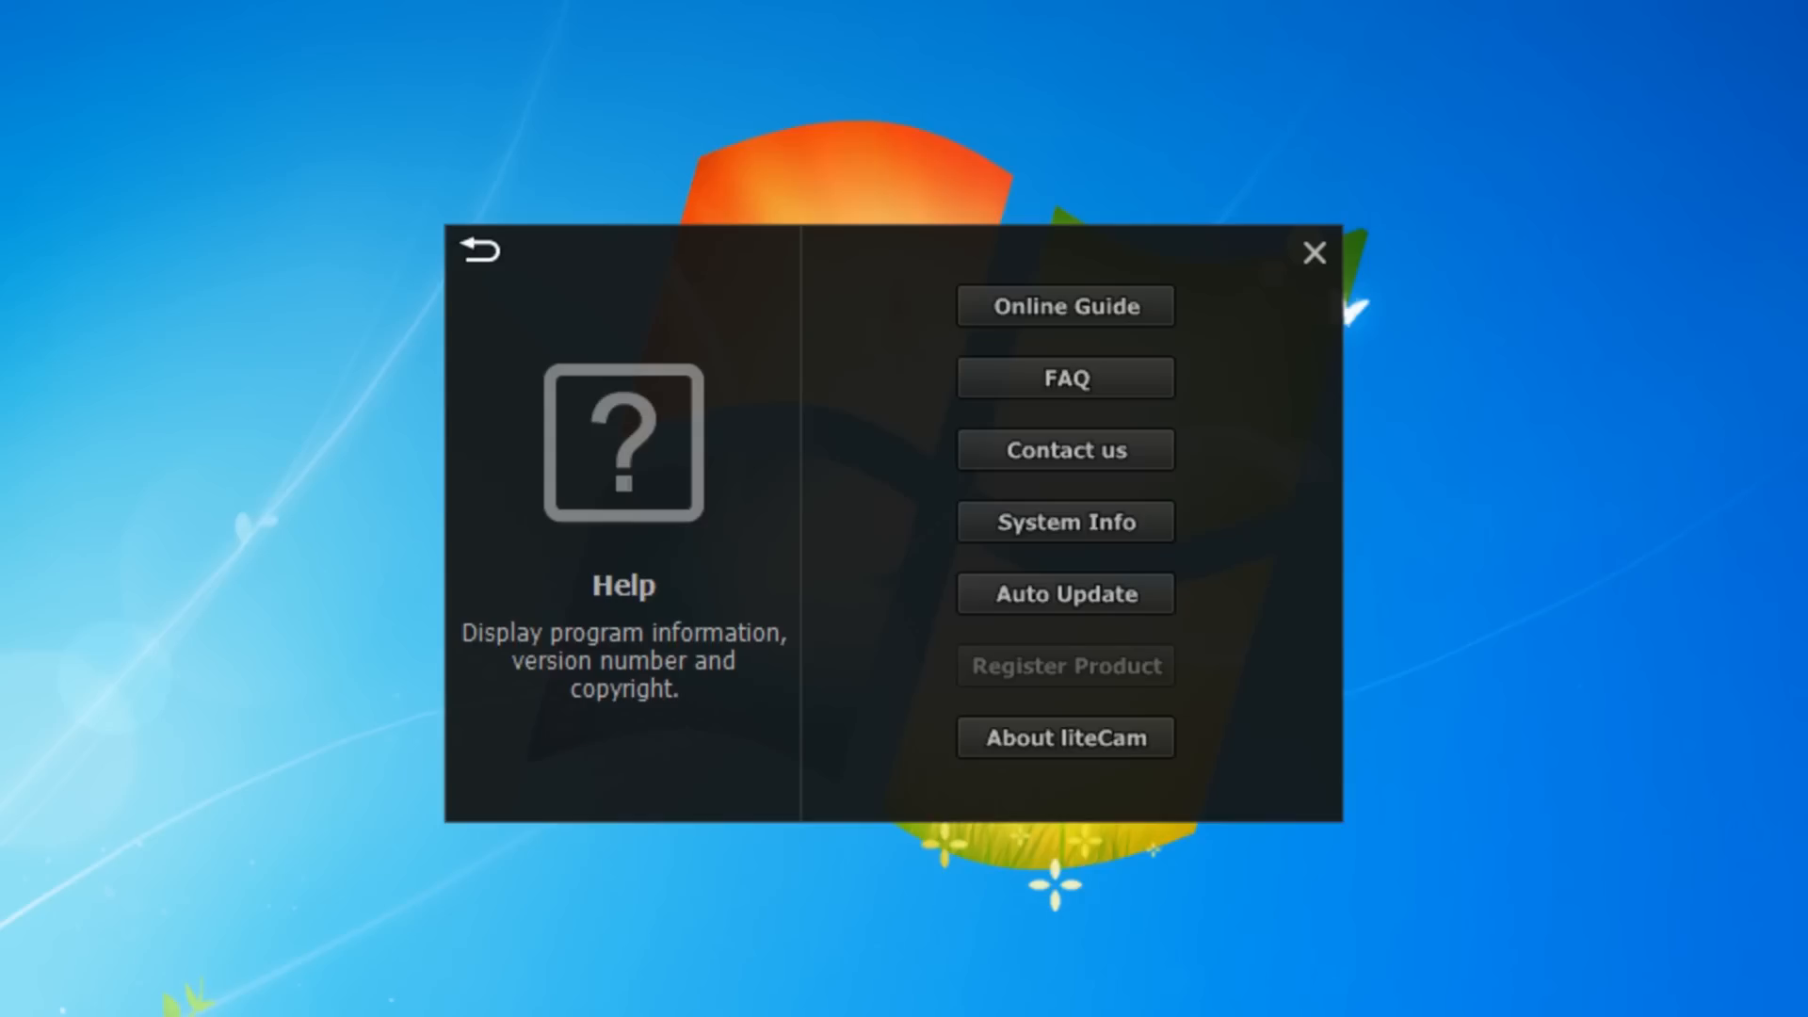
pyautogui.click(477, 250)
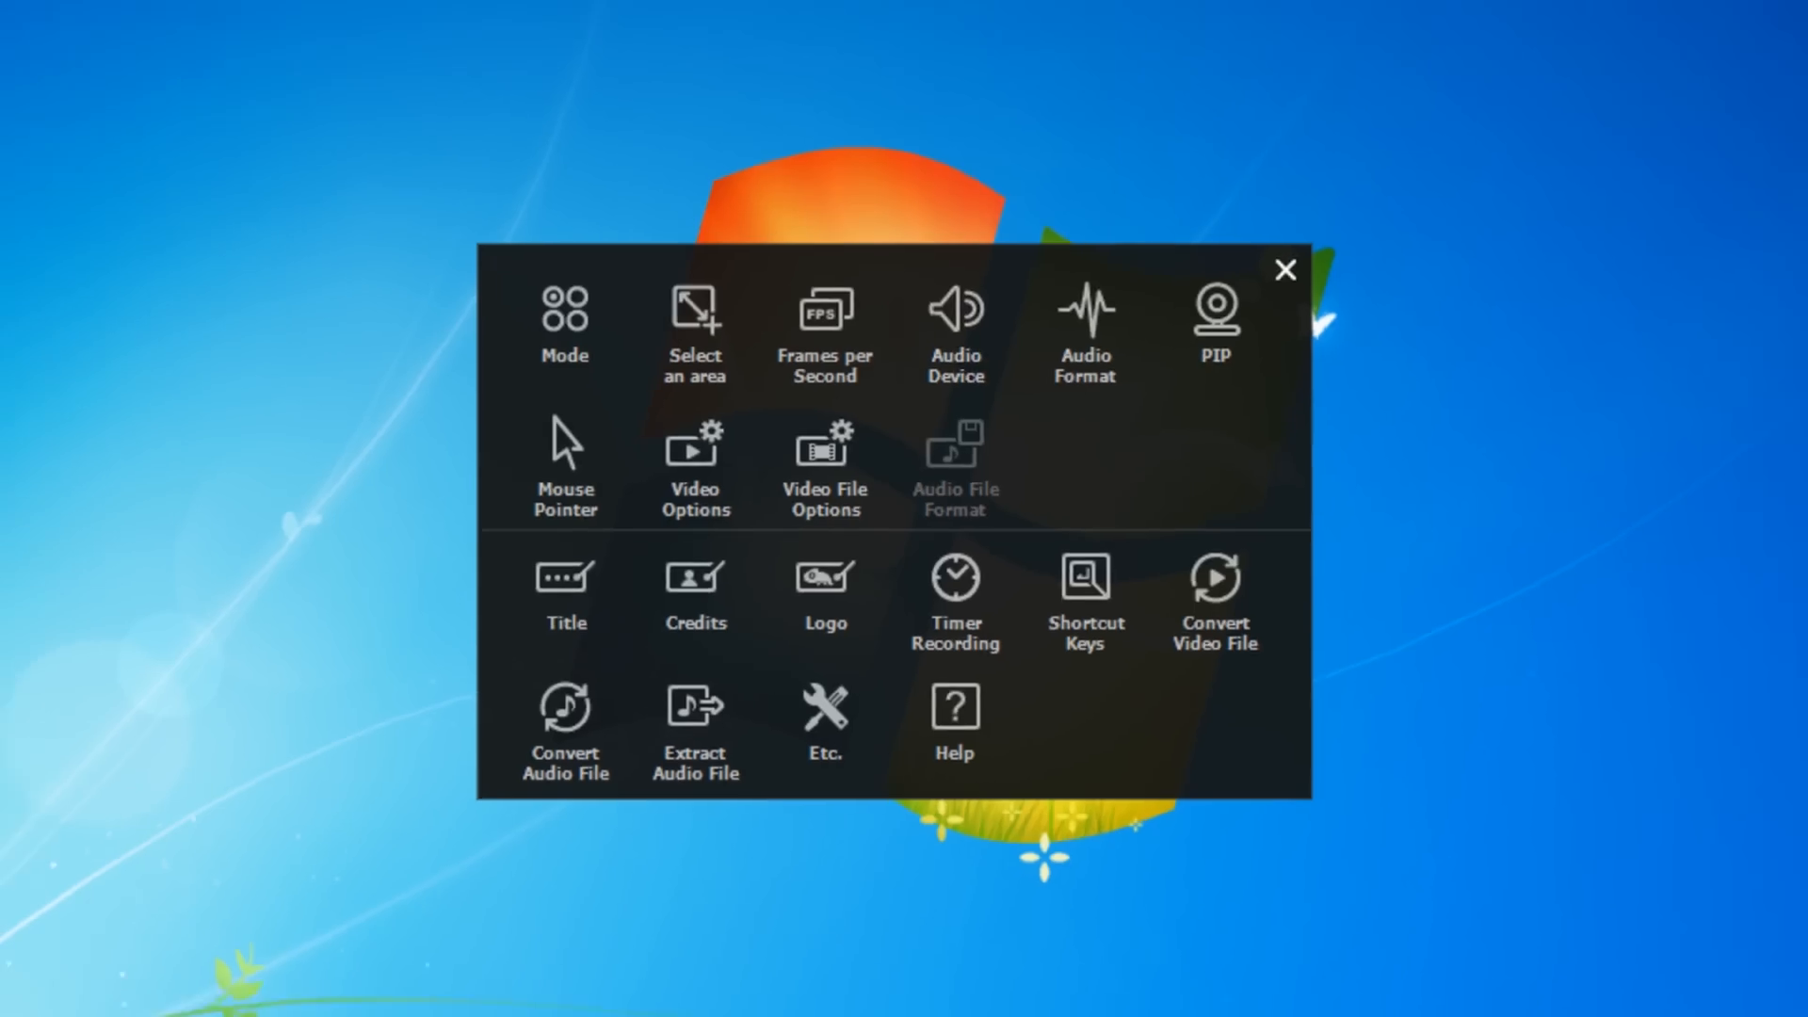
pyautogui.click(1283, 270)
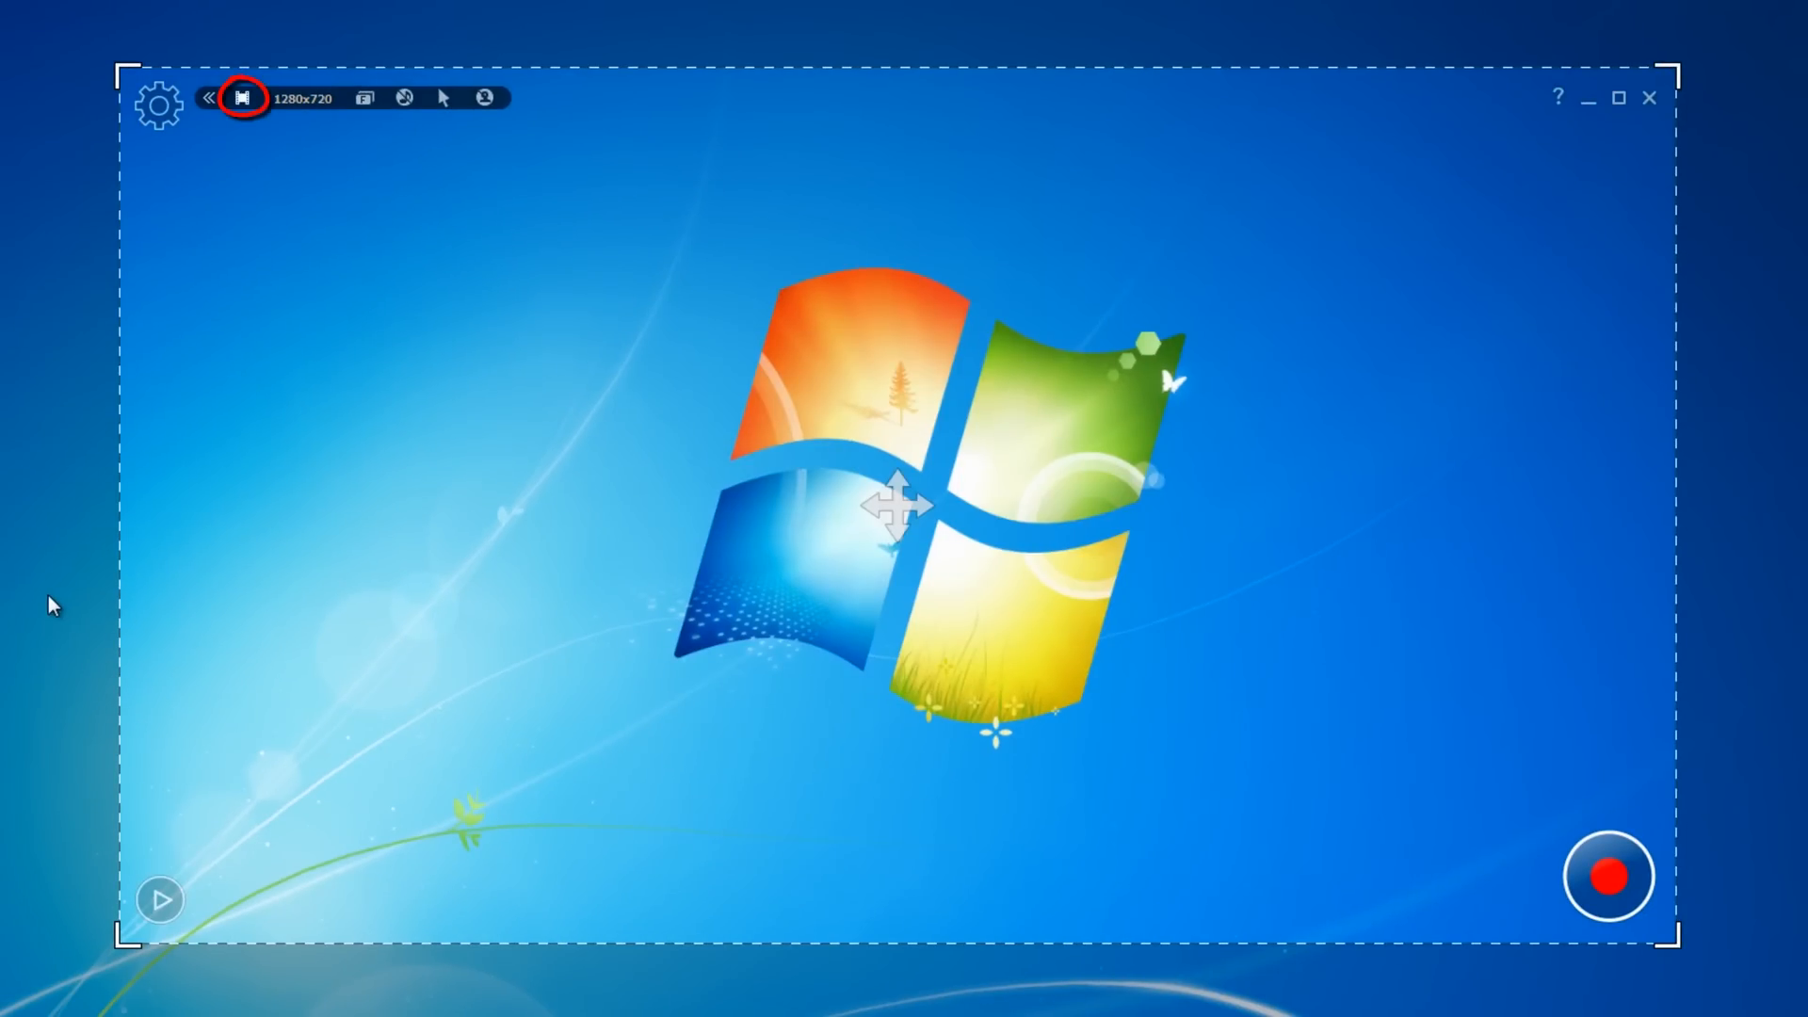
pyautogui.click(242, 97)
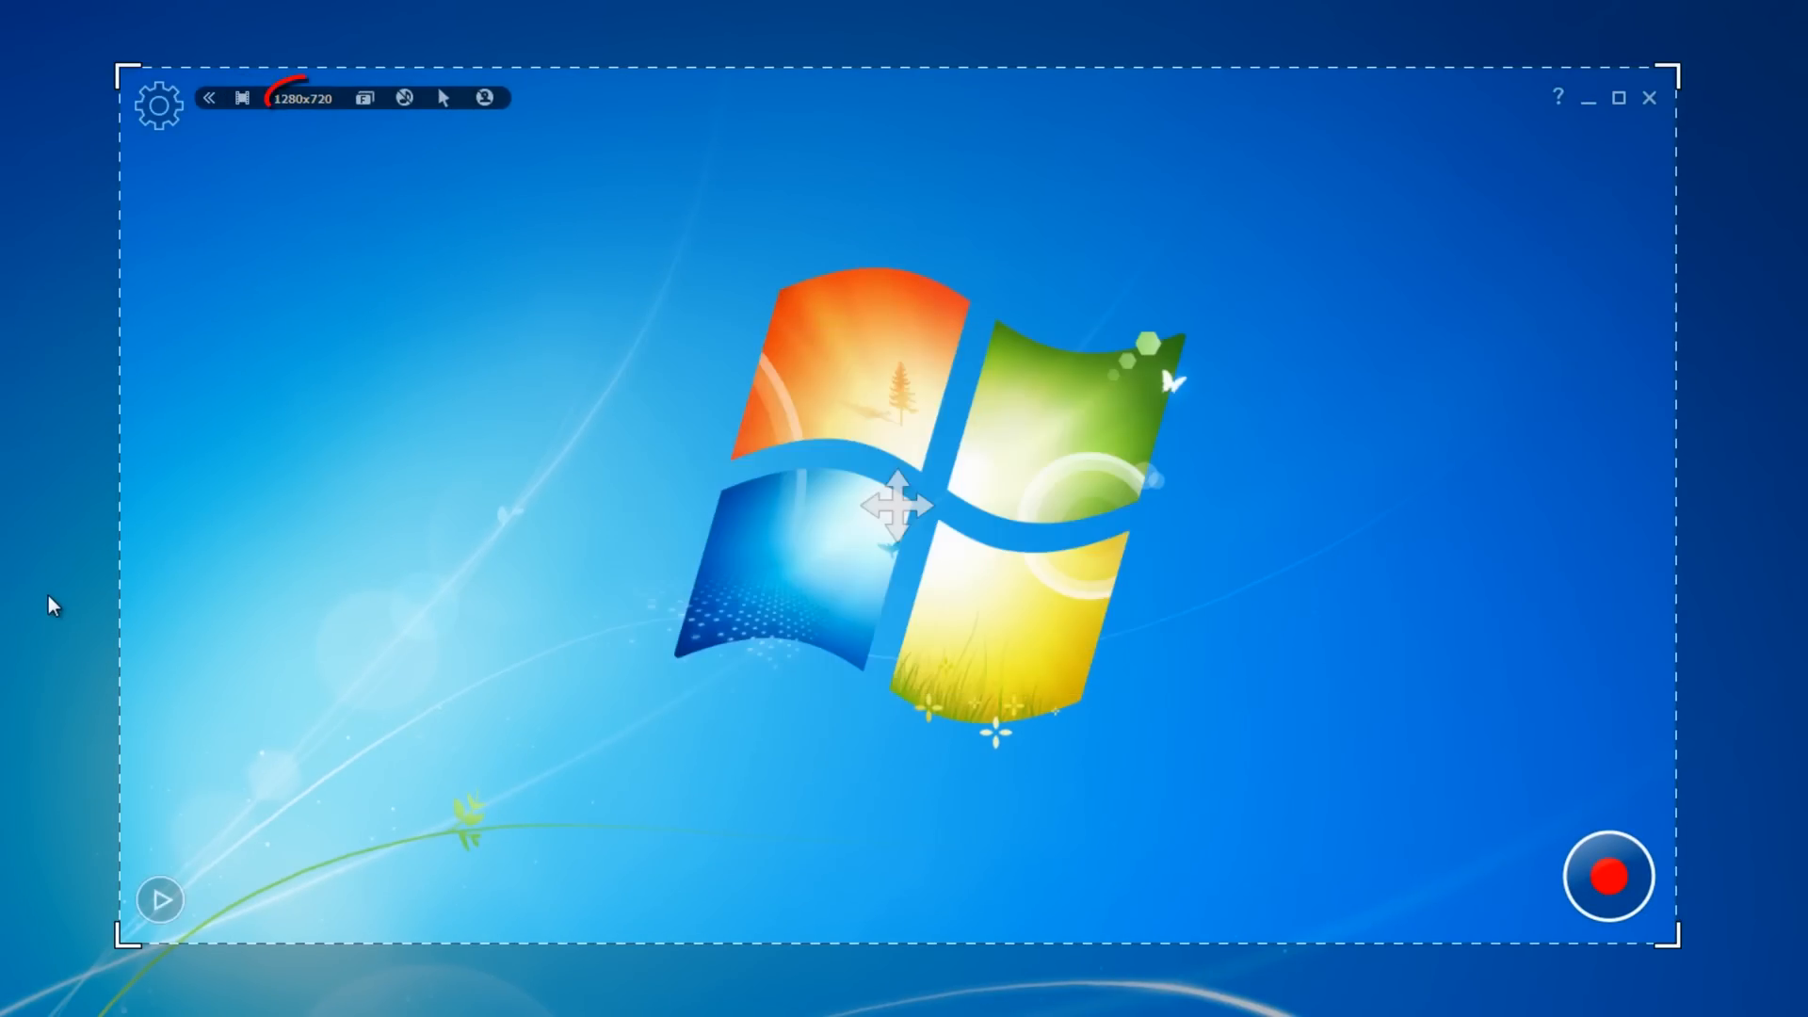
pyautogui.click(302, 97)
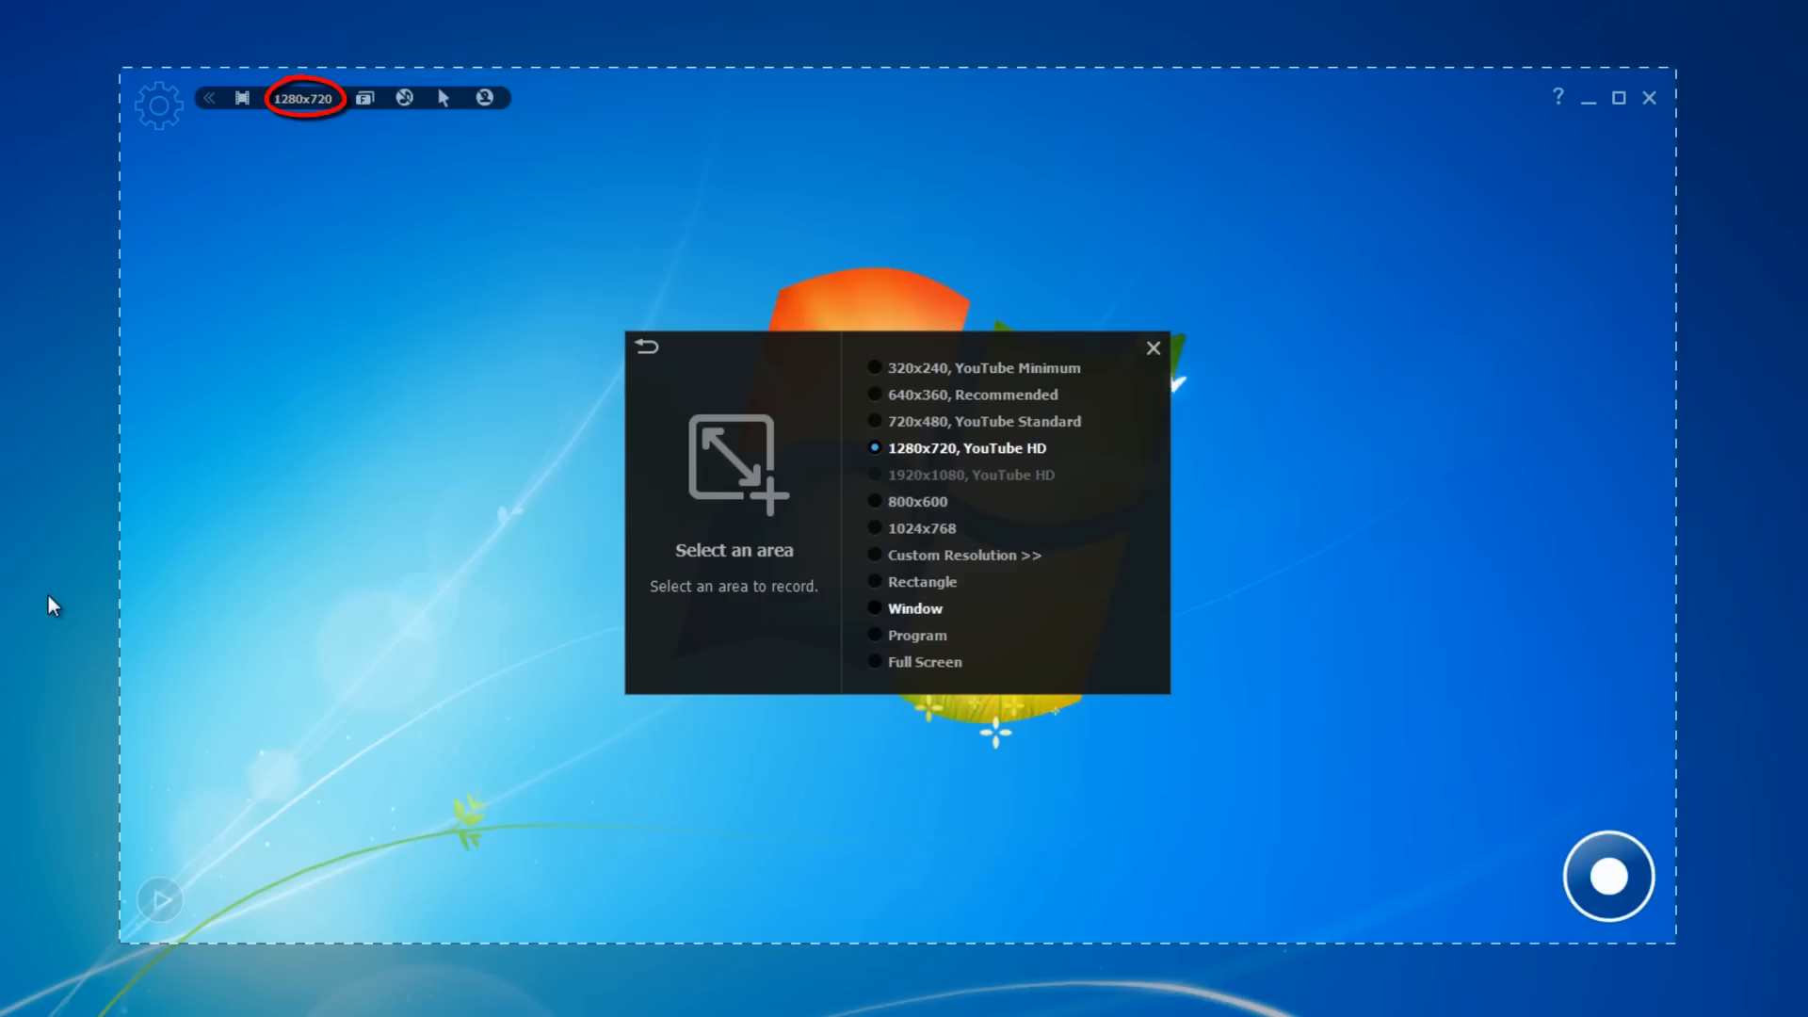
pyautogui.click(1152, 347)
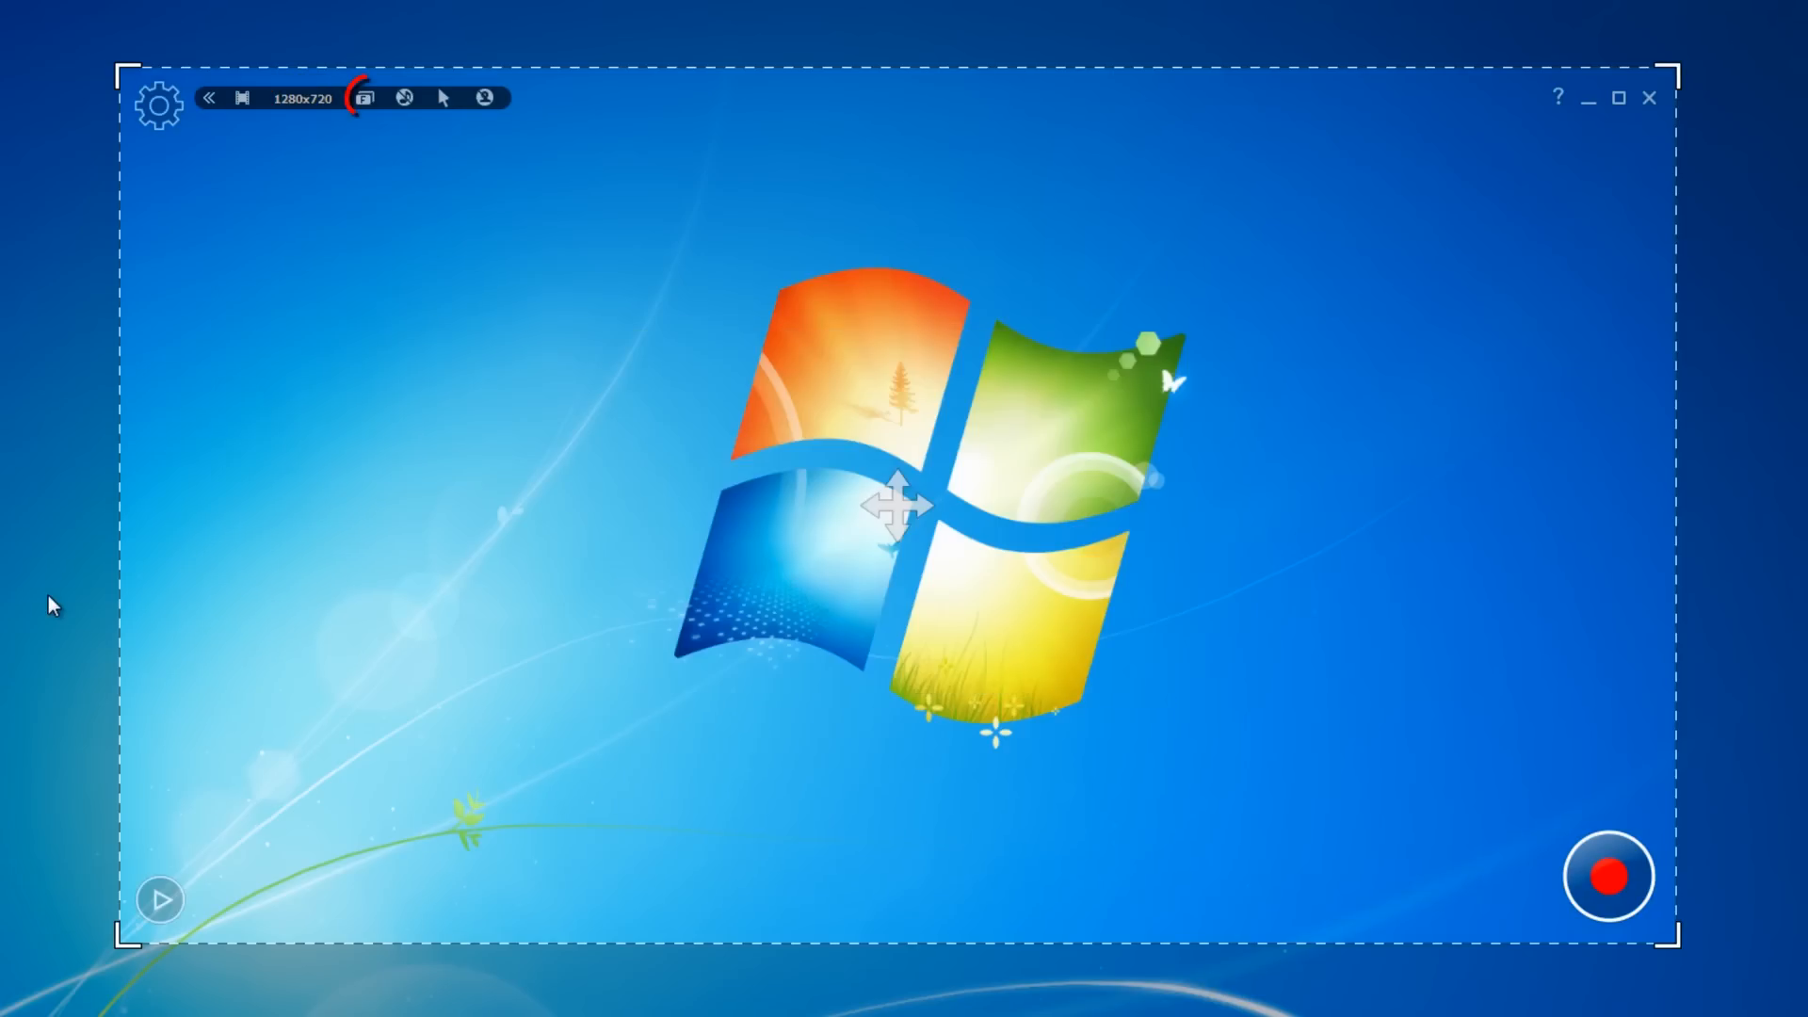
pyautogui.click(364, 97)
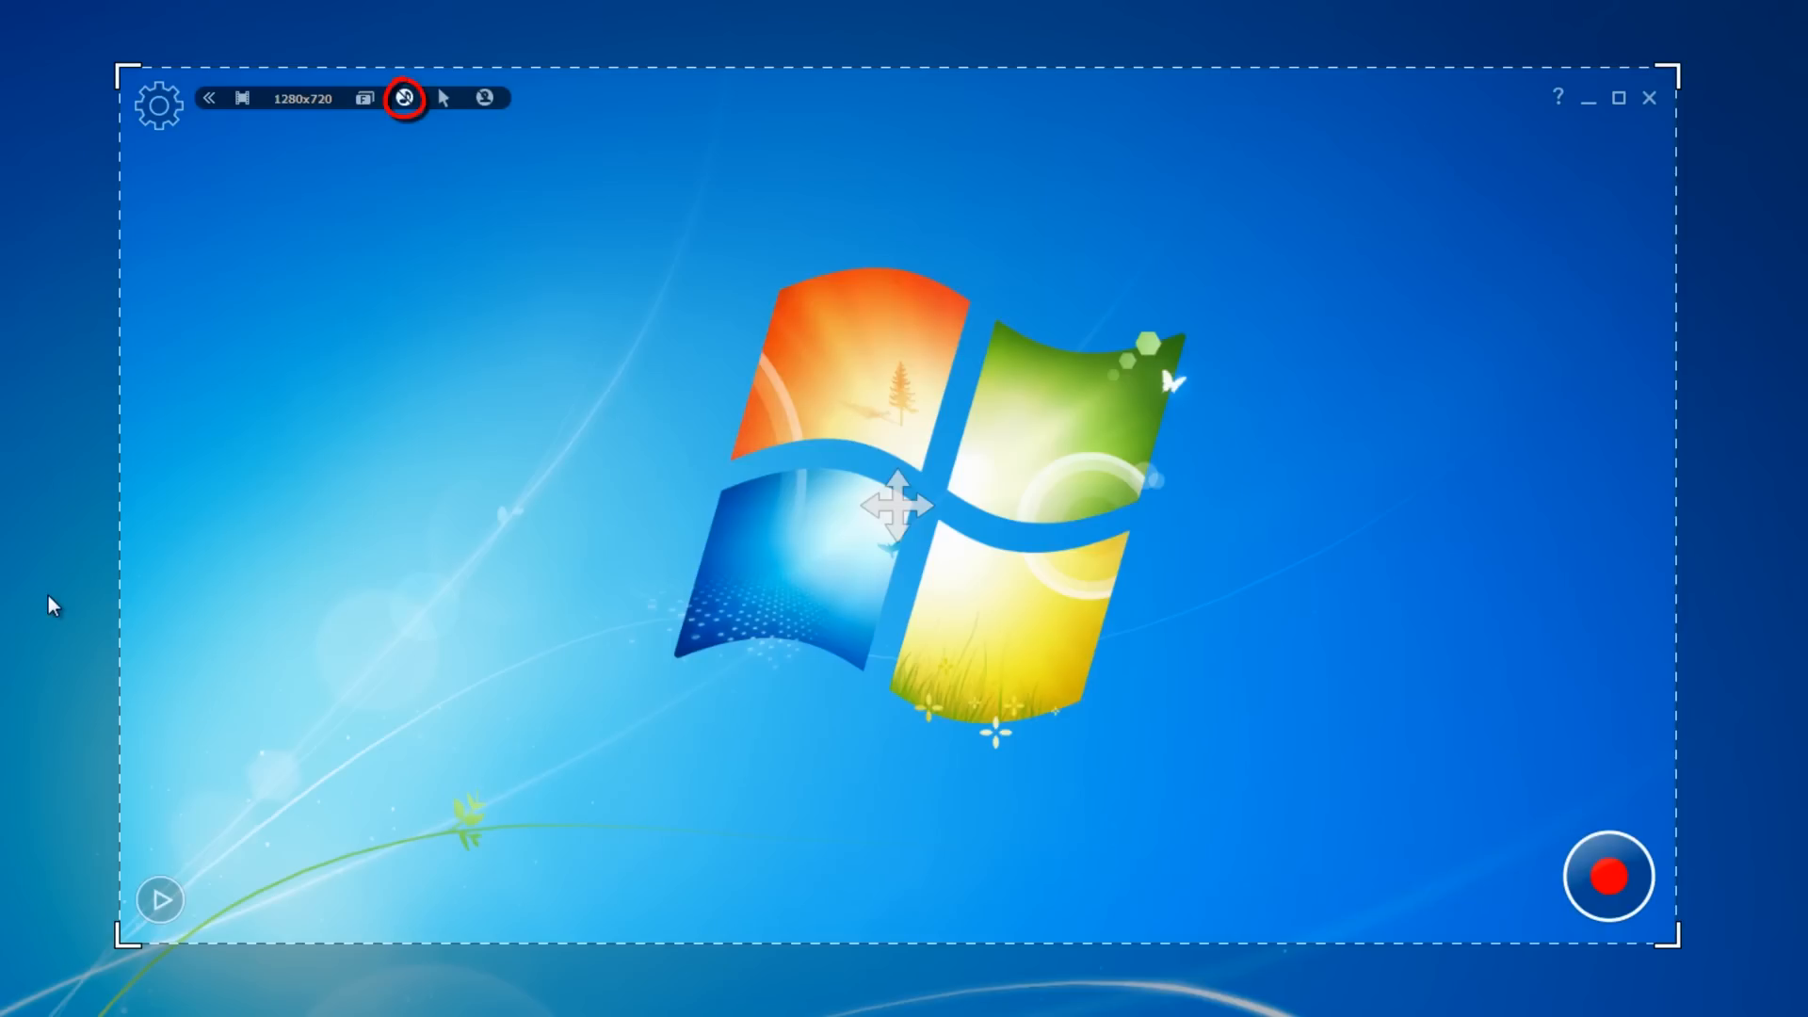
pyautogui.click(404, 97)
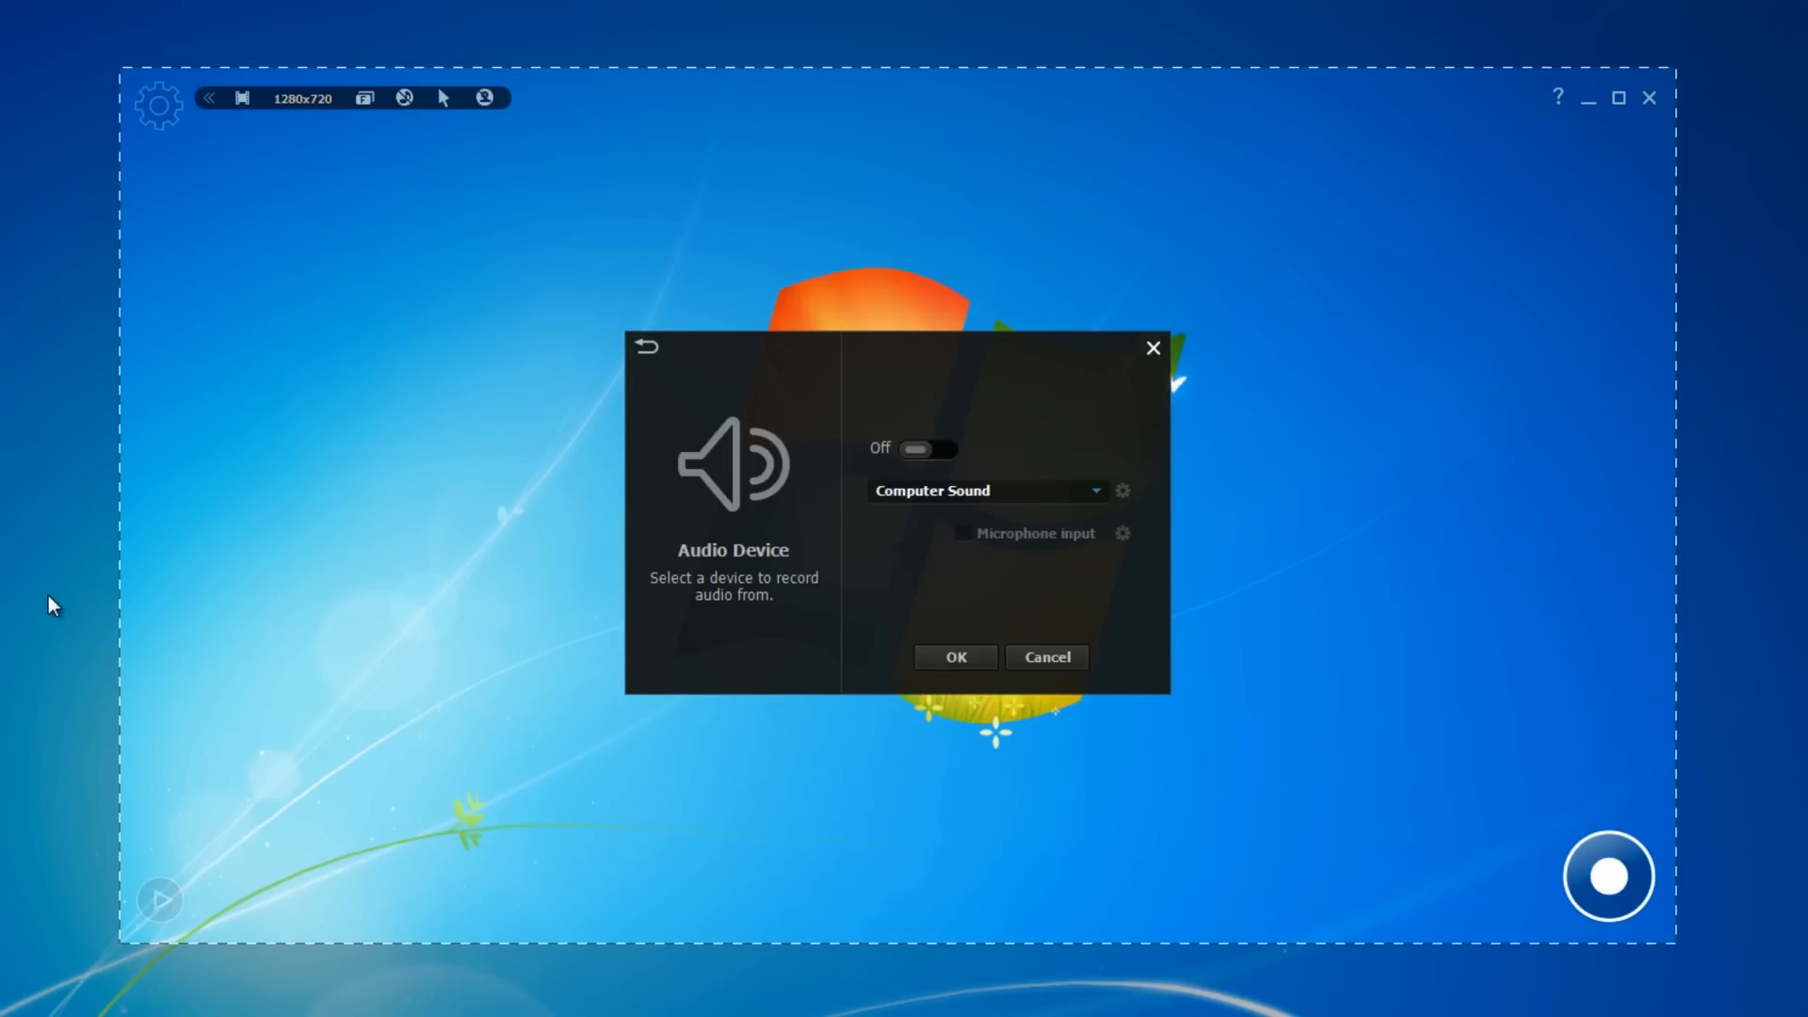
pyautogui.click(442, 97)
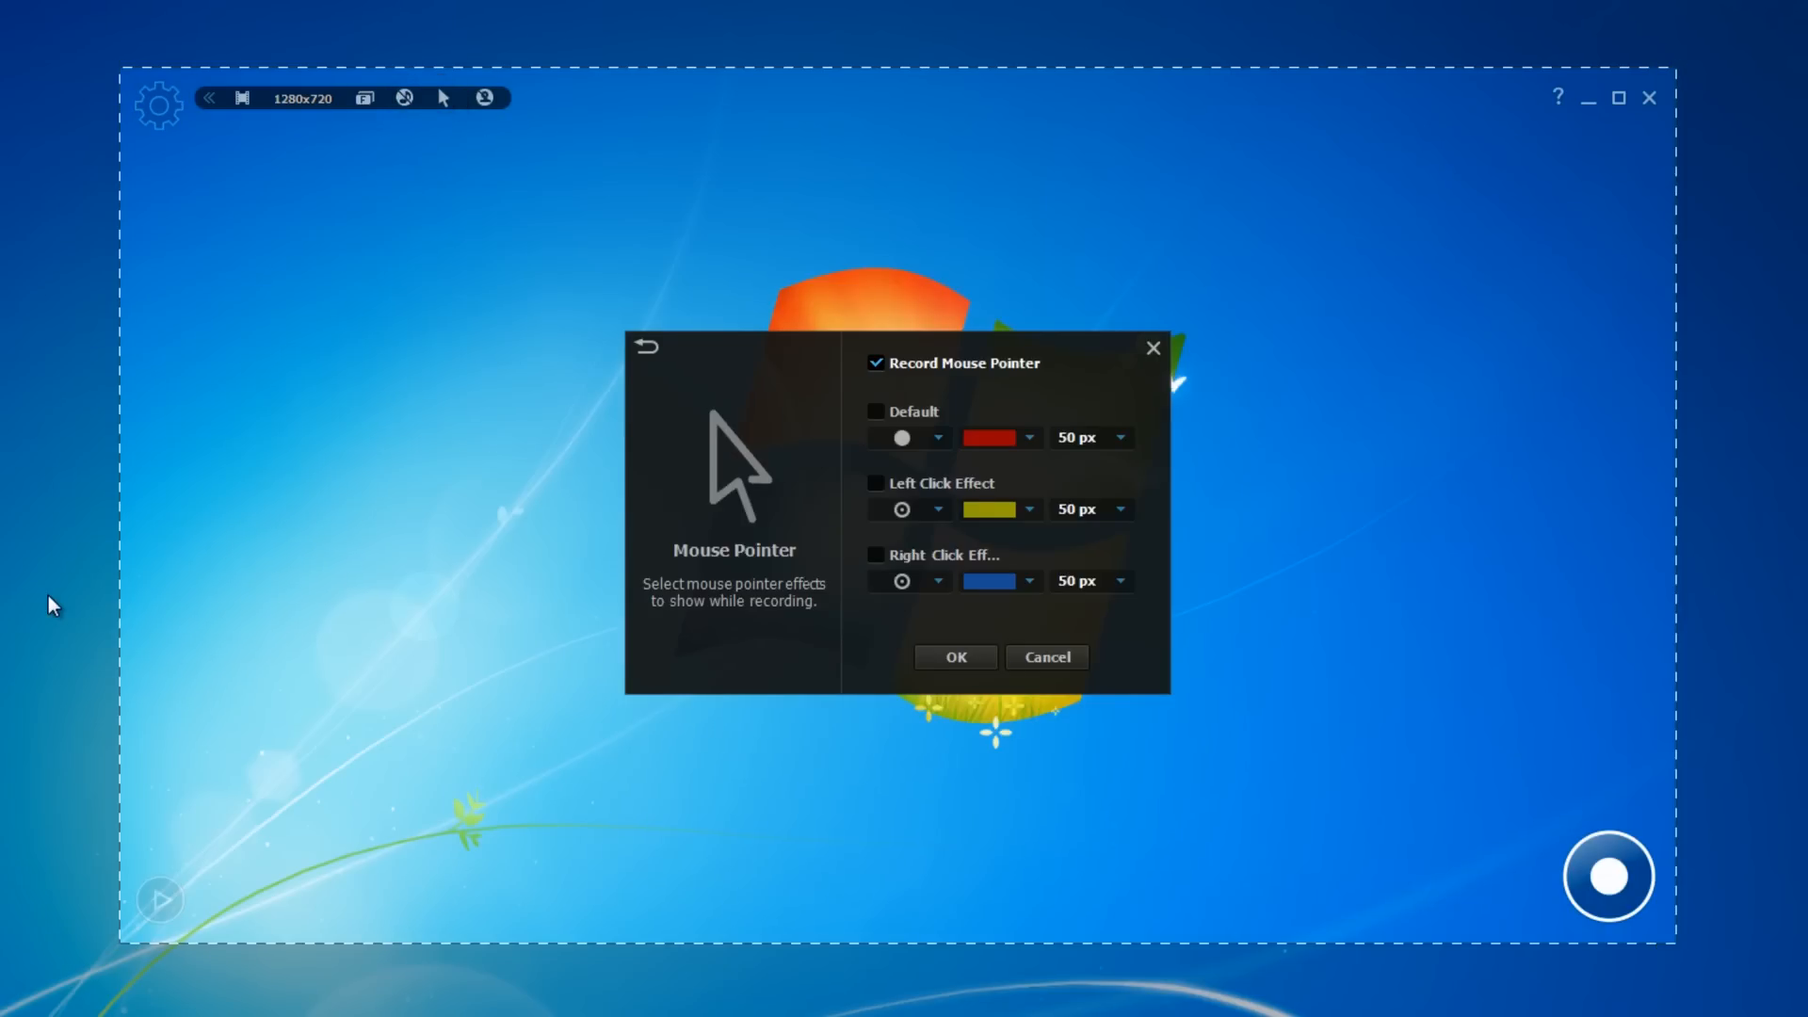
pyautogui.click(483, 97)
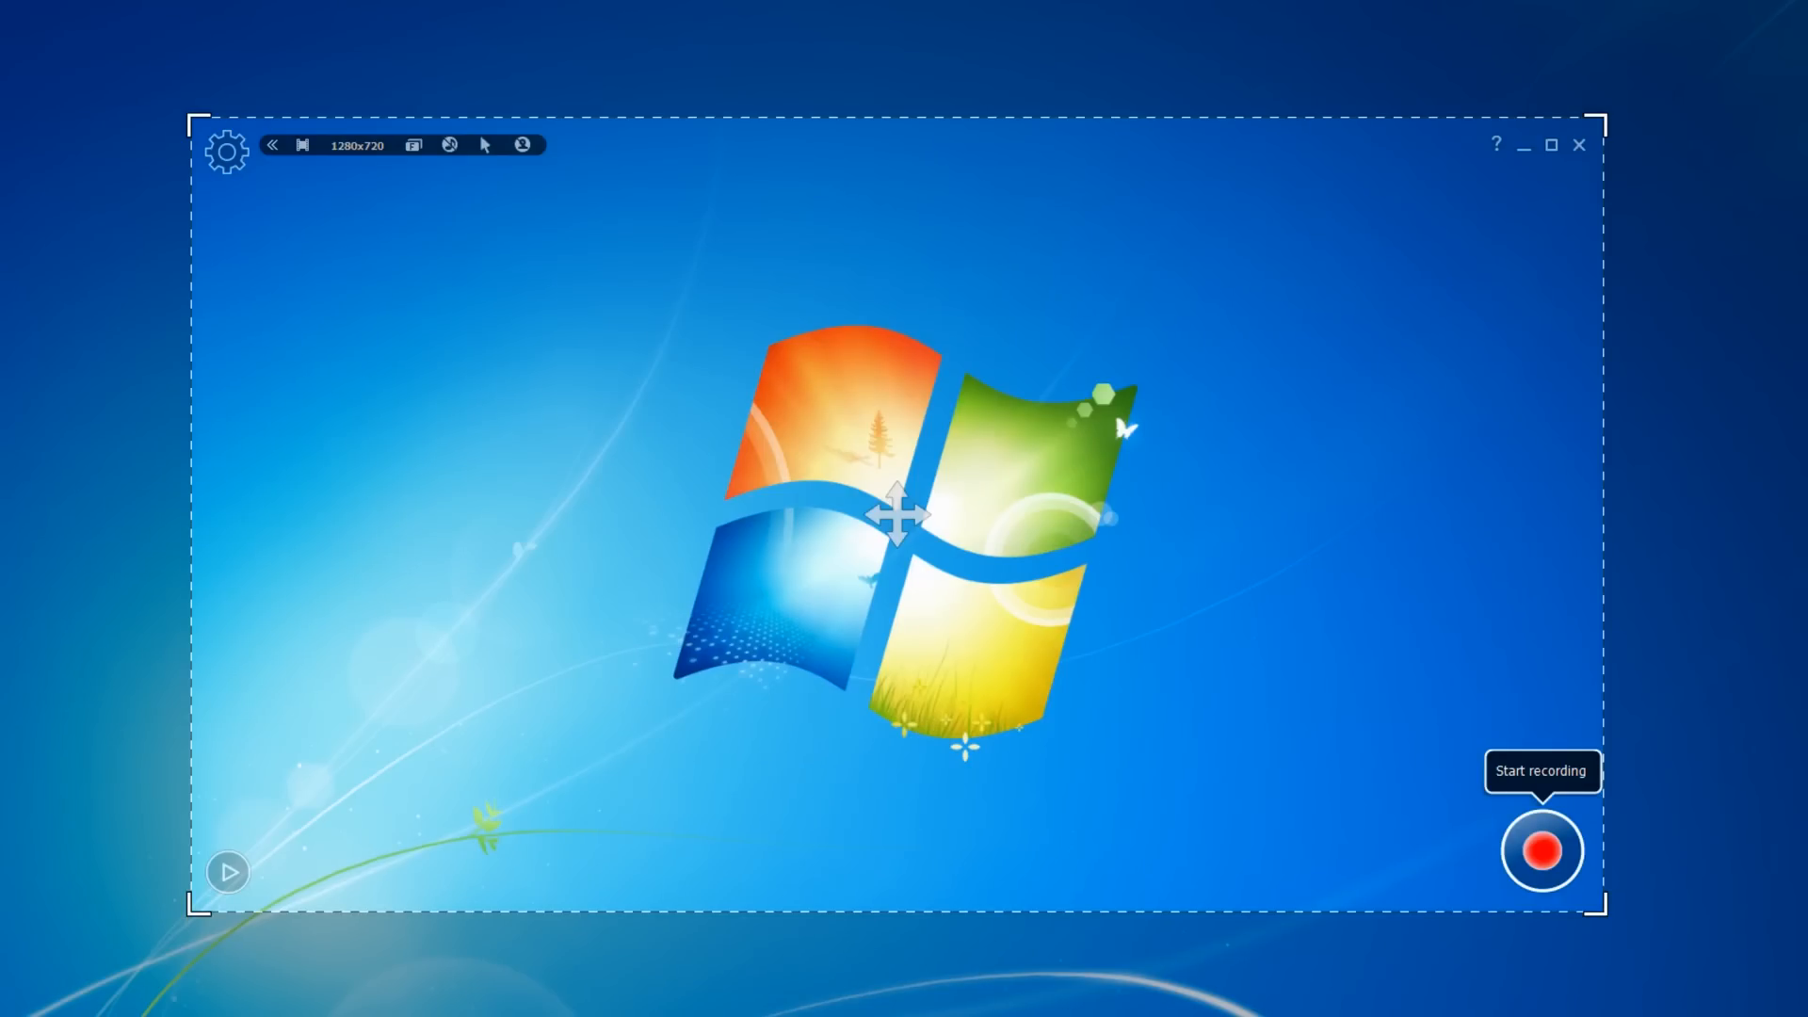
# - Record a test clip with red pen lines over the Windows logo, then open More colors
pyautogui.click(1541, 852)
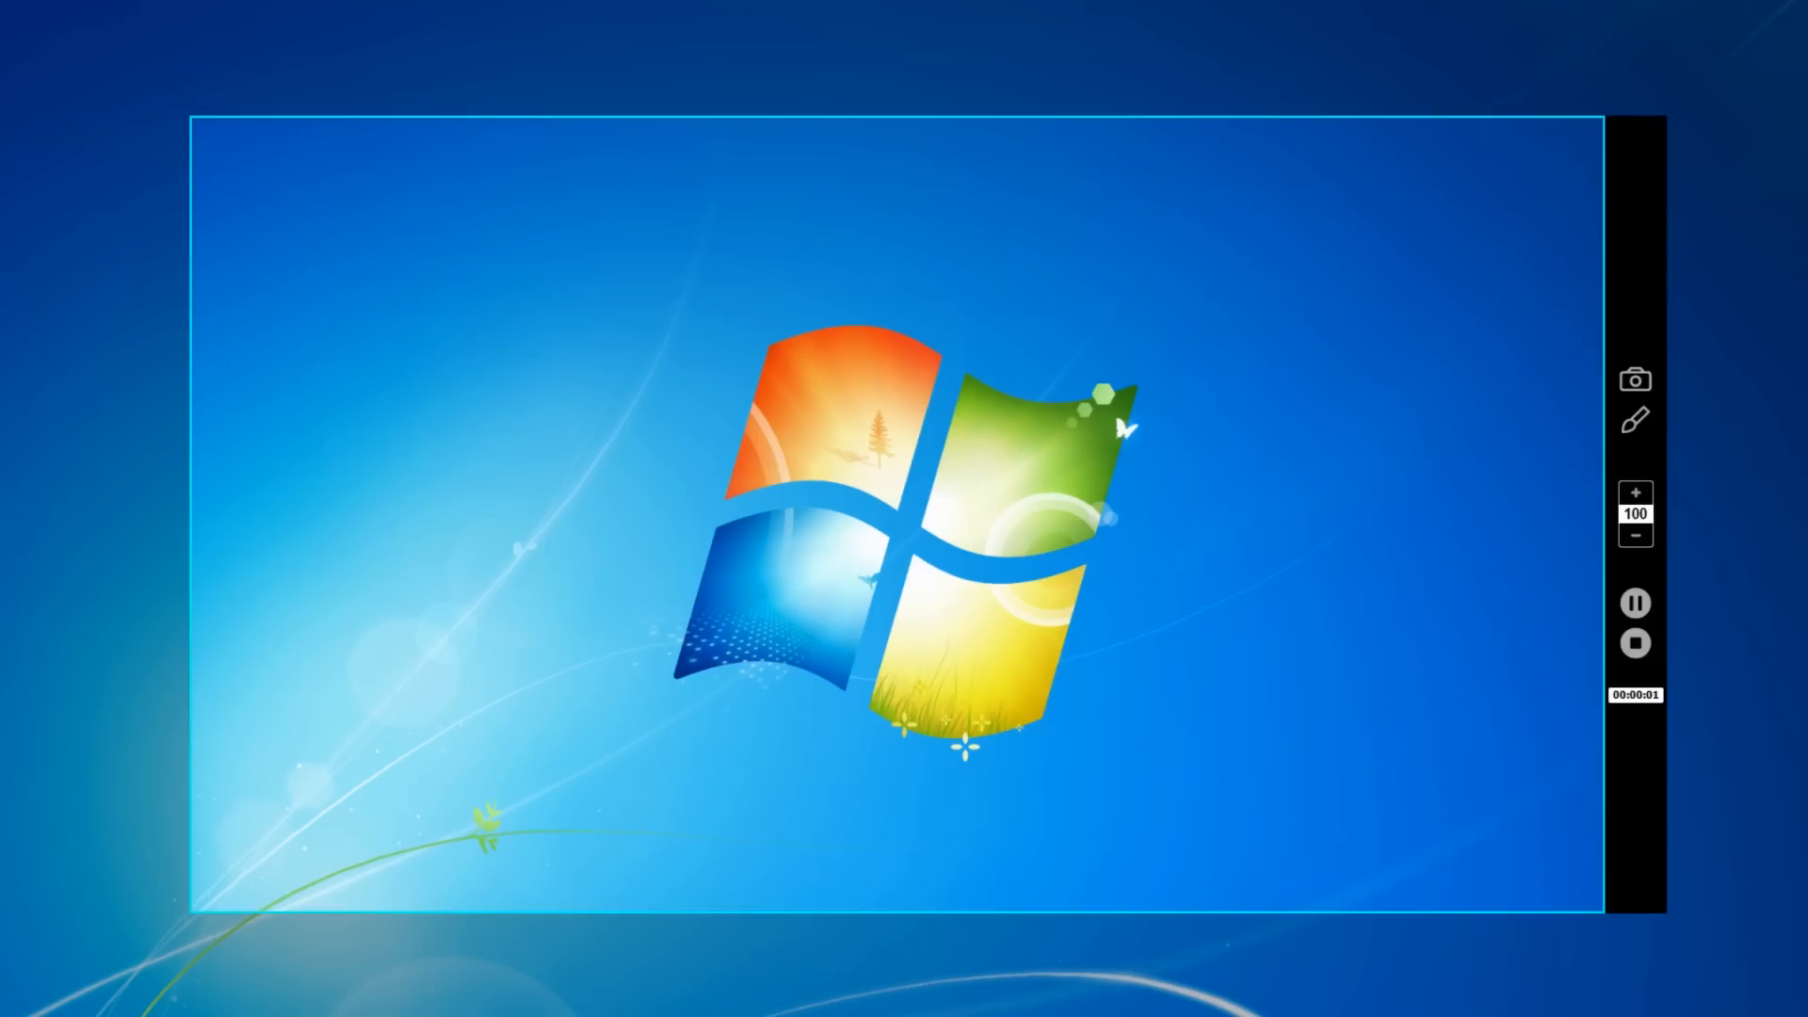
pyautogui.moveTo(1211, 409); pyautogui.dragTo(1027, 525)
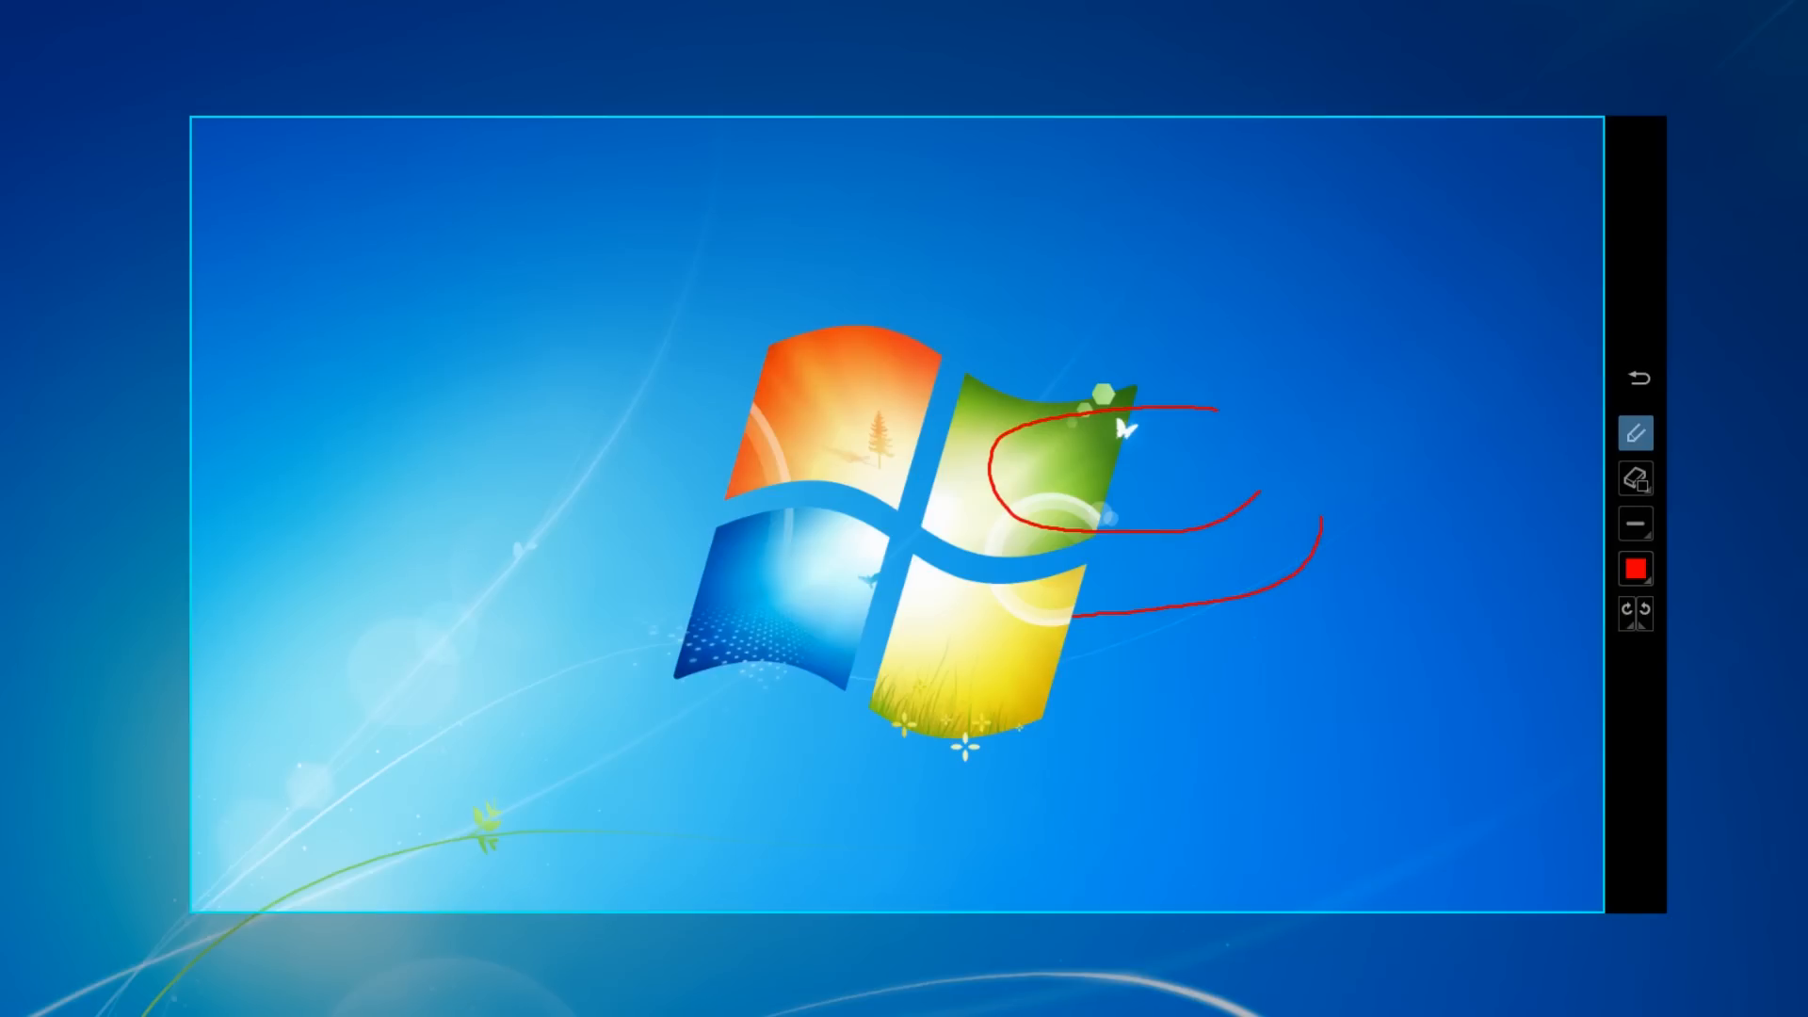
pyautogui.click(1635, 478)
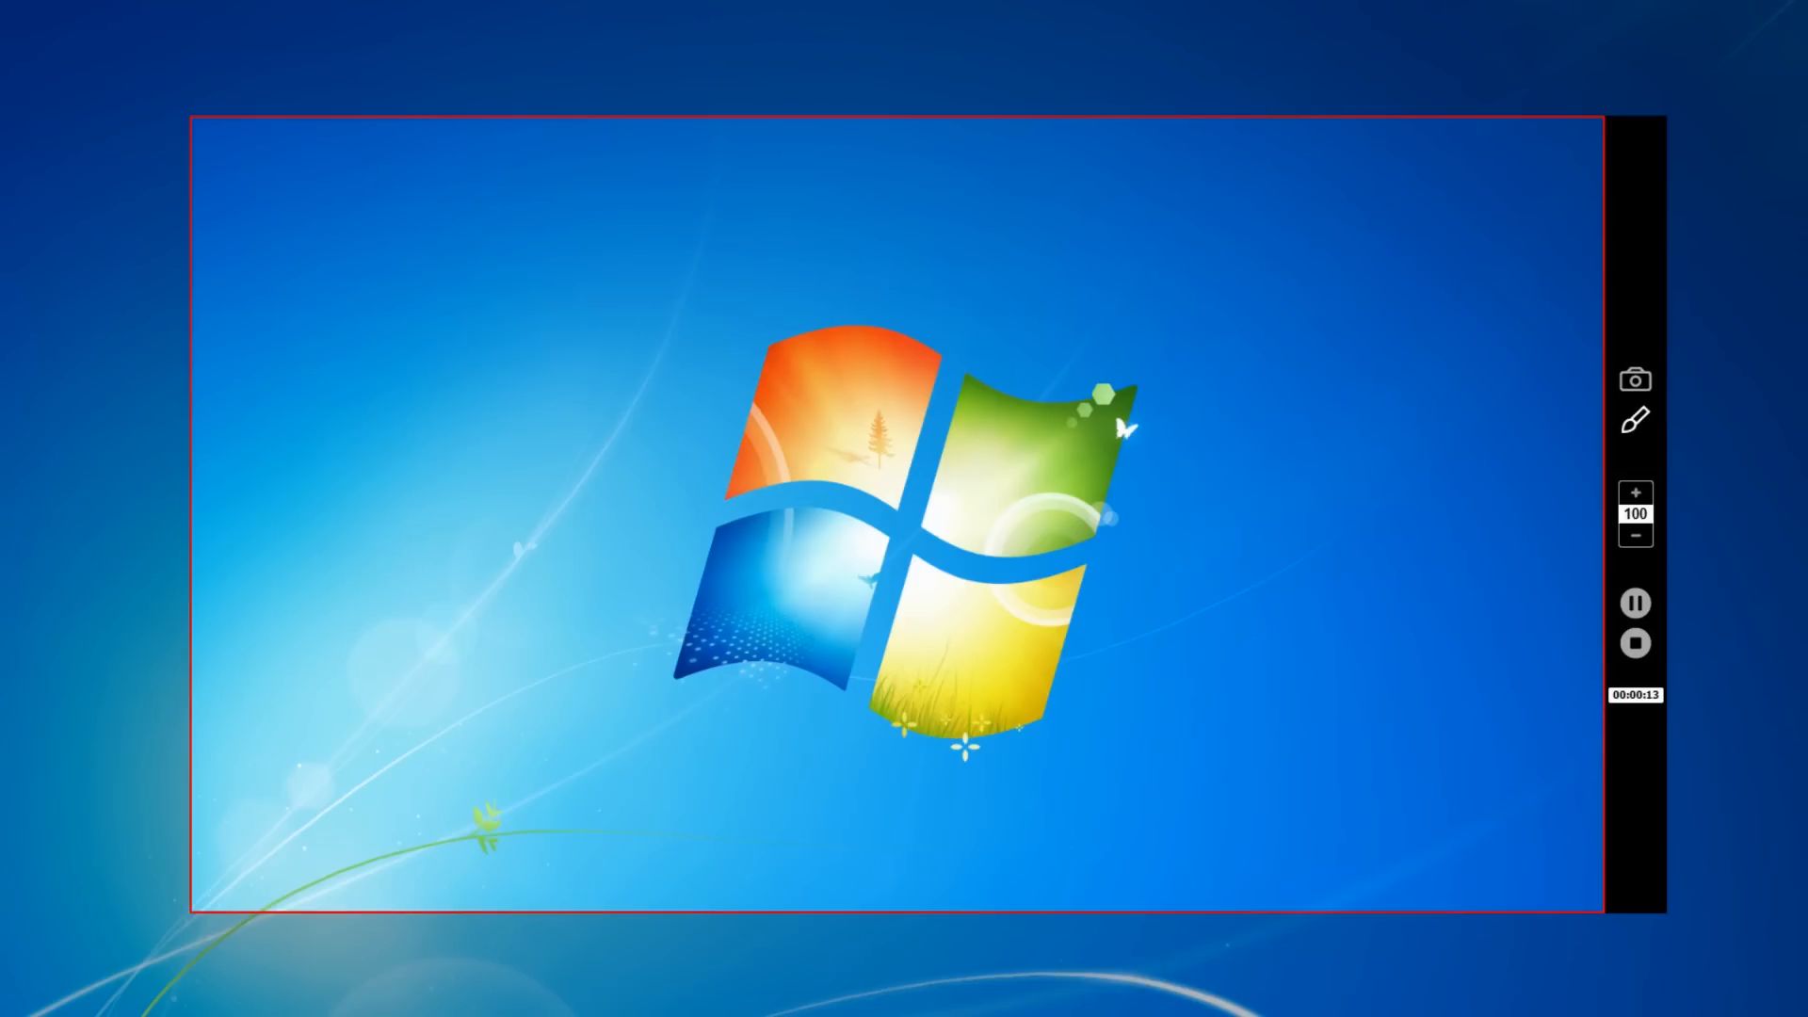
pyautogui.click(1634, 418)
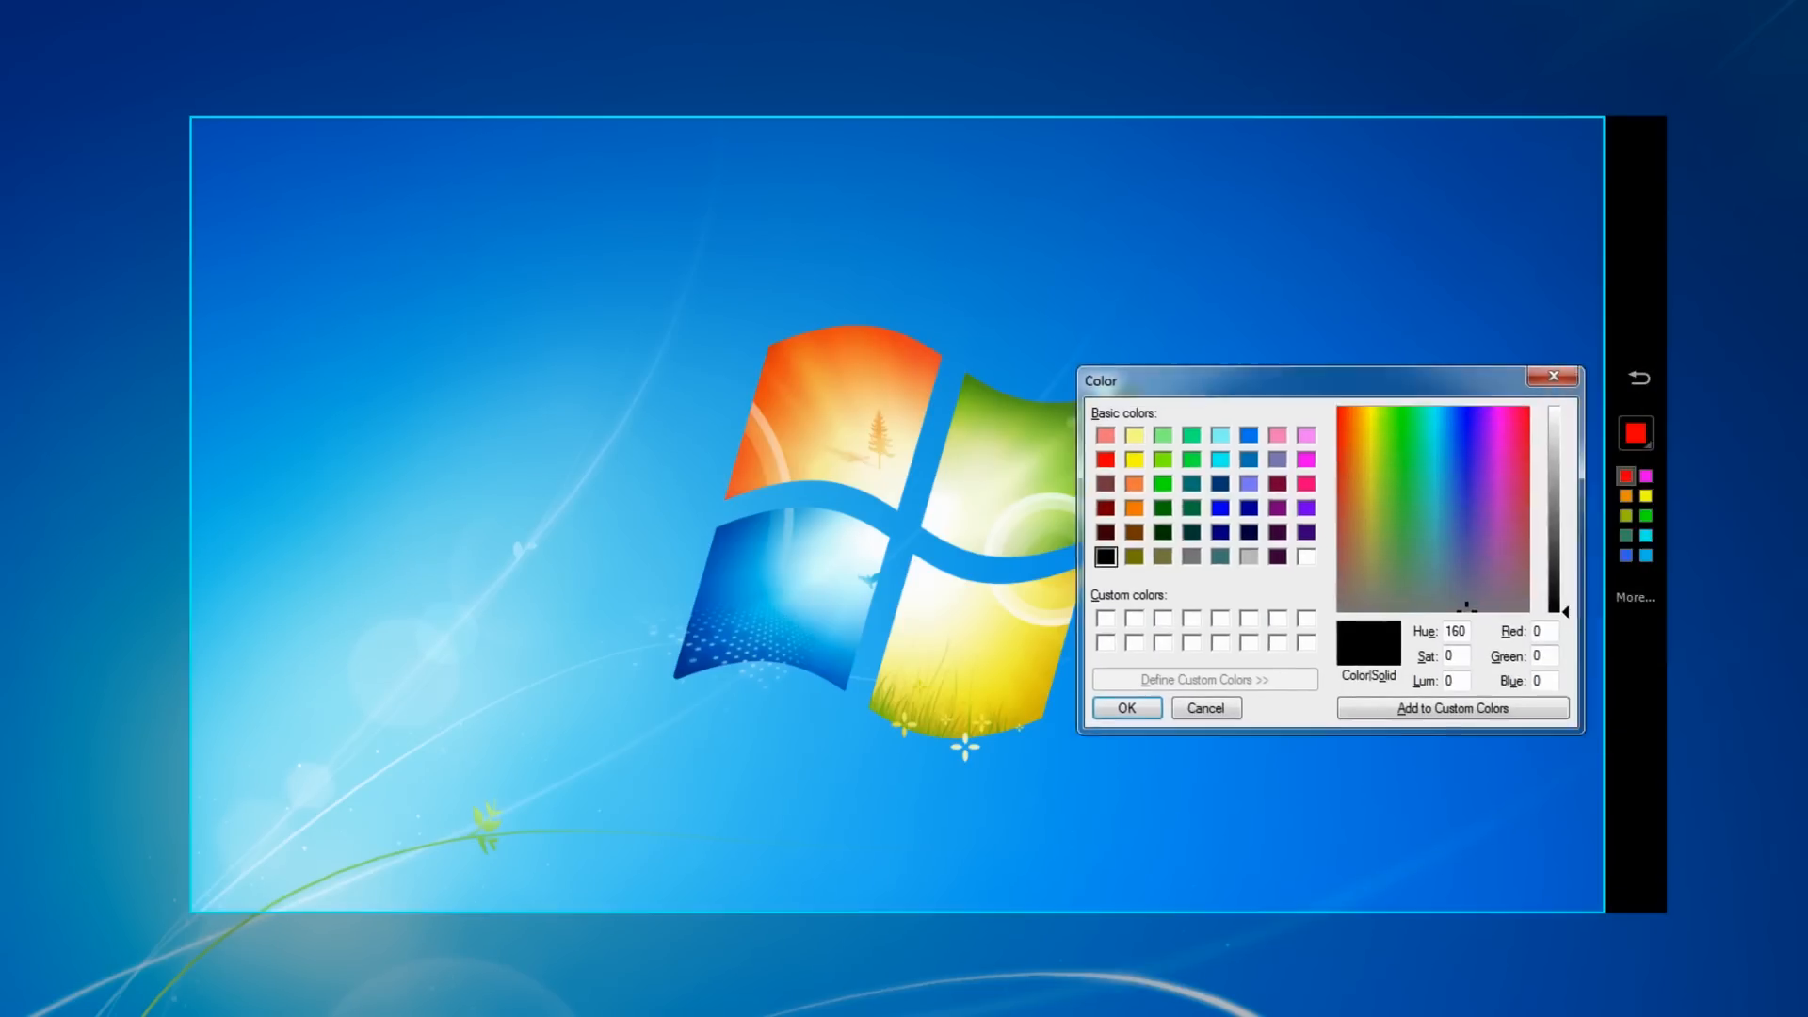
pyautogui.click(1203, 708)
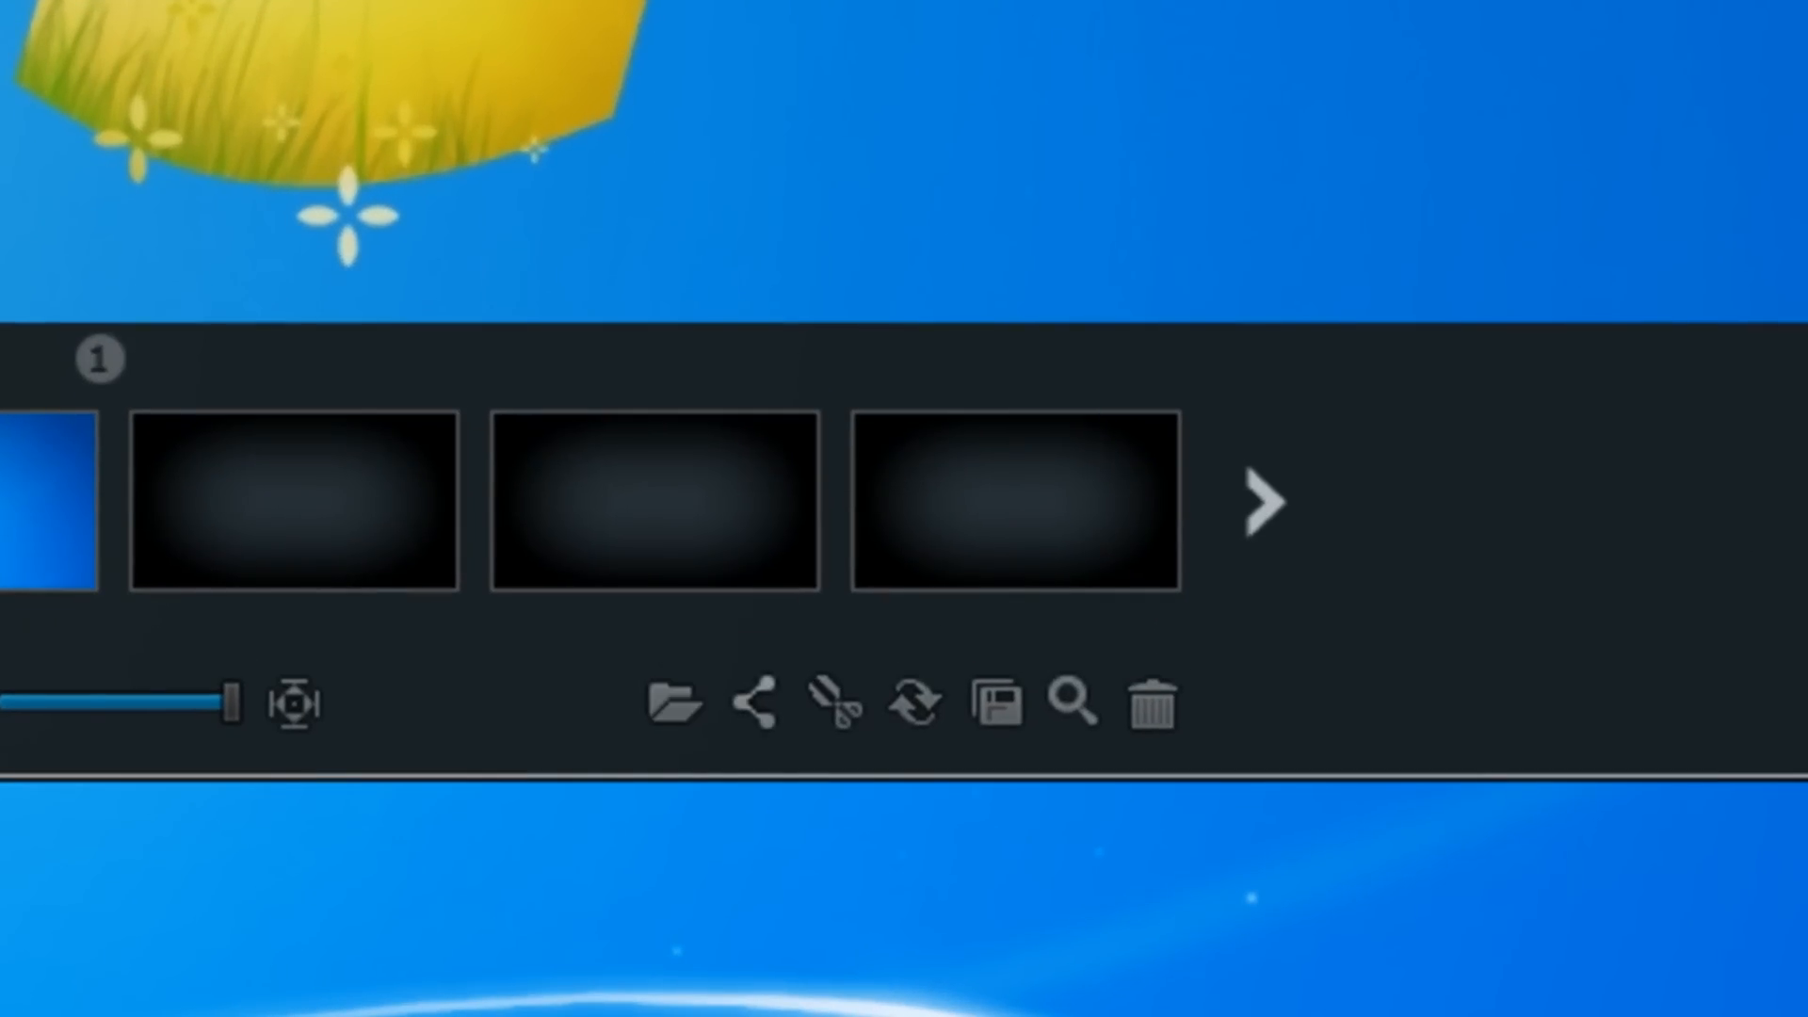
pyautogui.moveTo(839, 707)
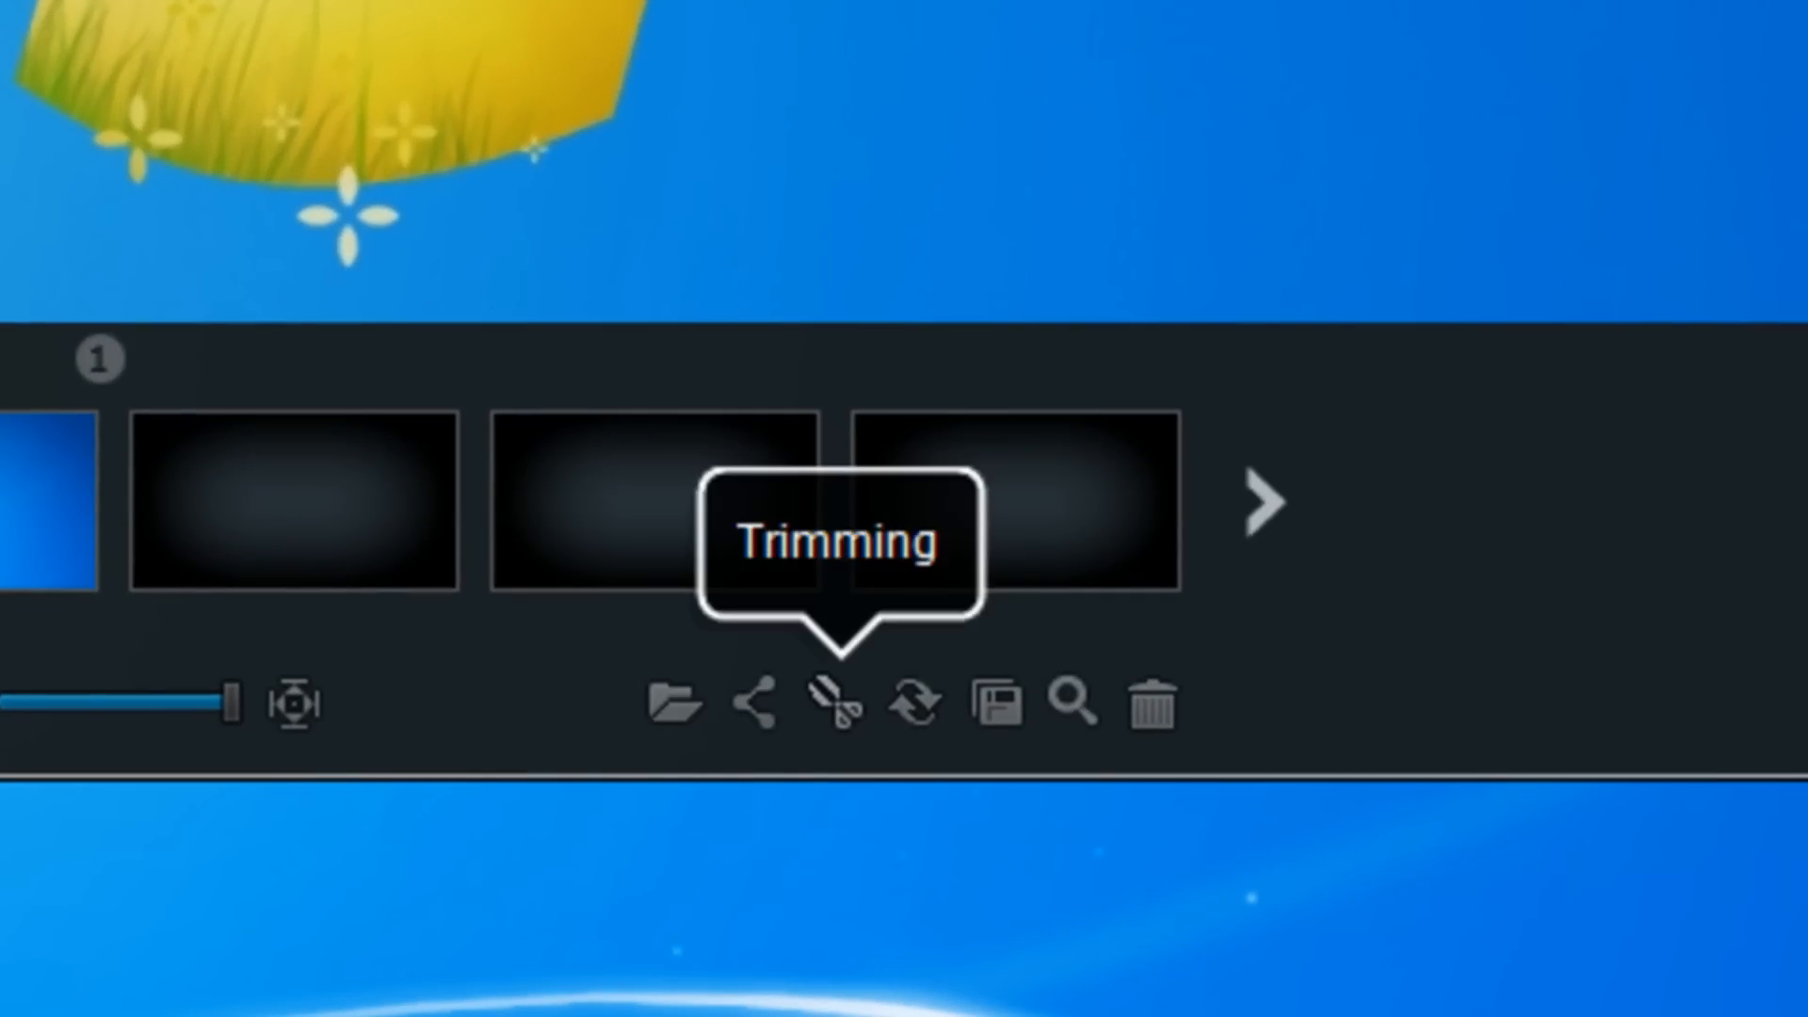
pyautogui.moveTo(992, 705)
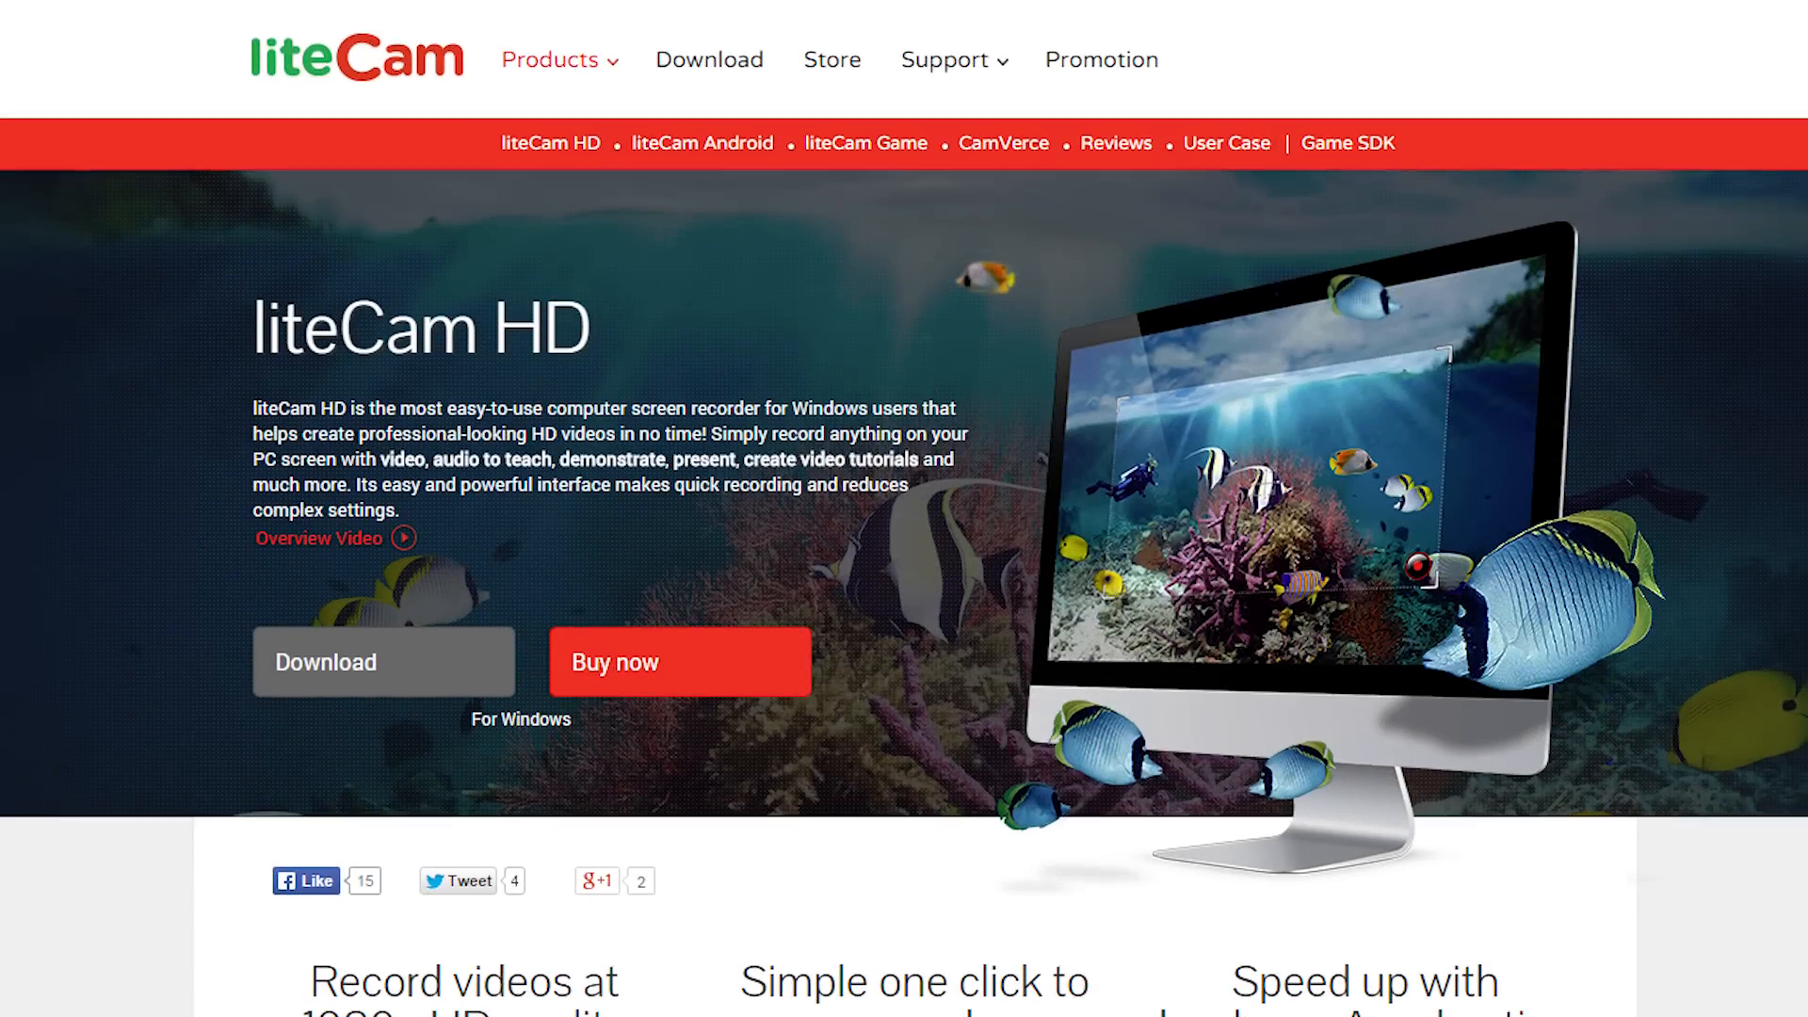
# - Scroll to the 1080p HD, one-click recording and hardware acceleration highlights
pyautogui.scroll(-3)
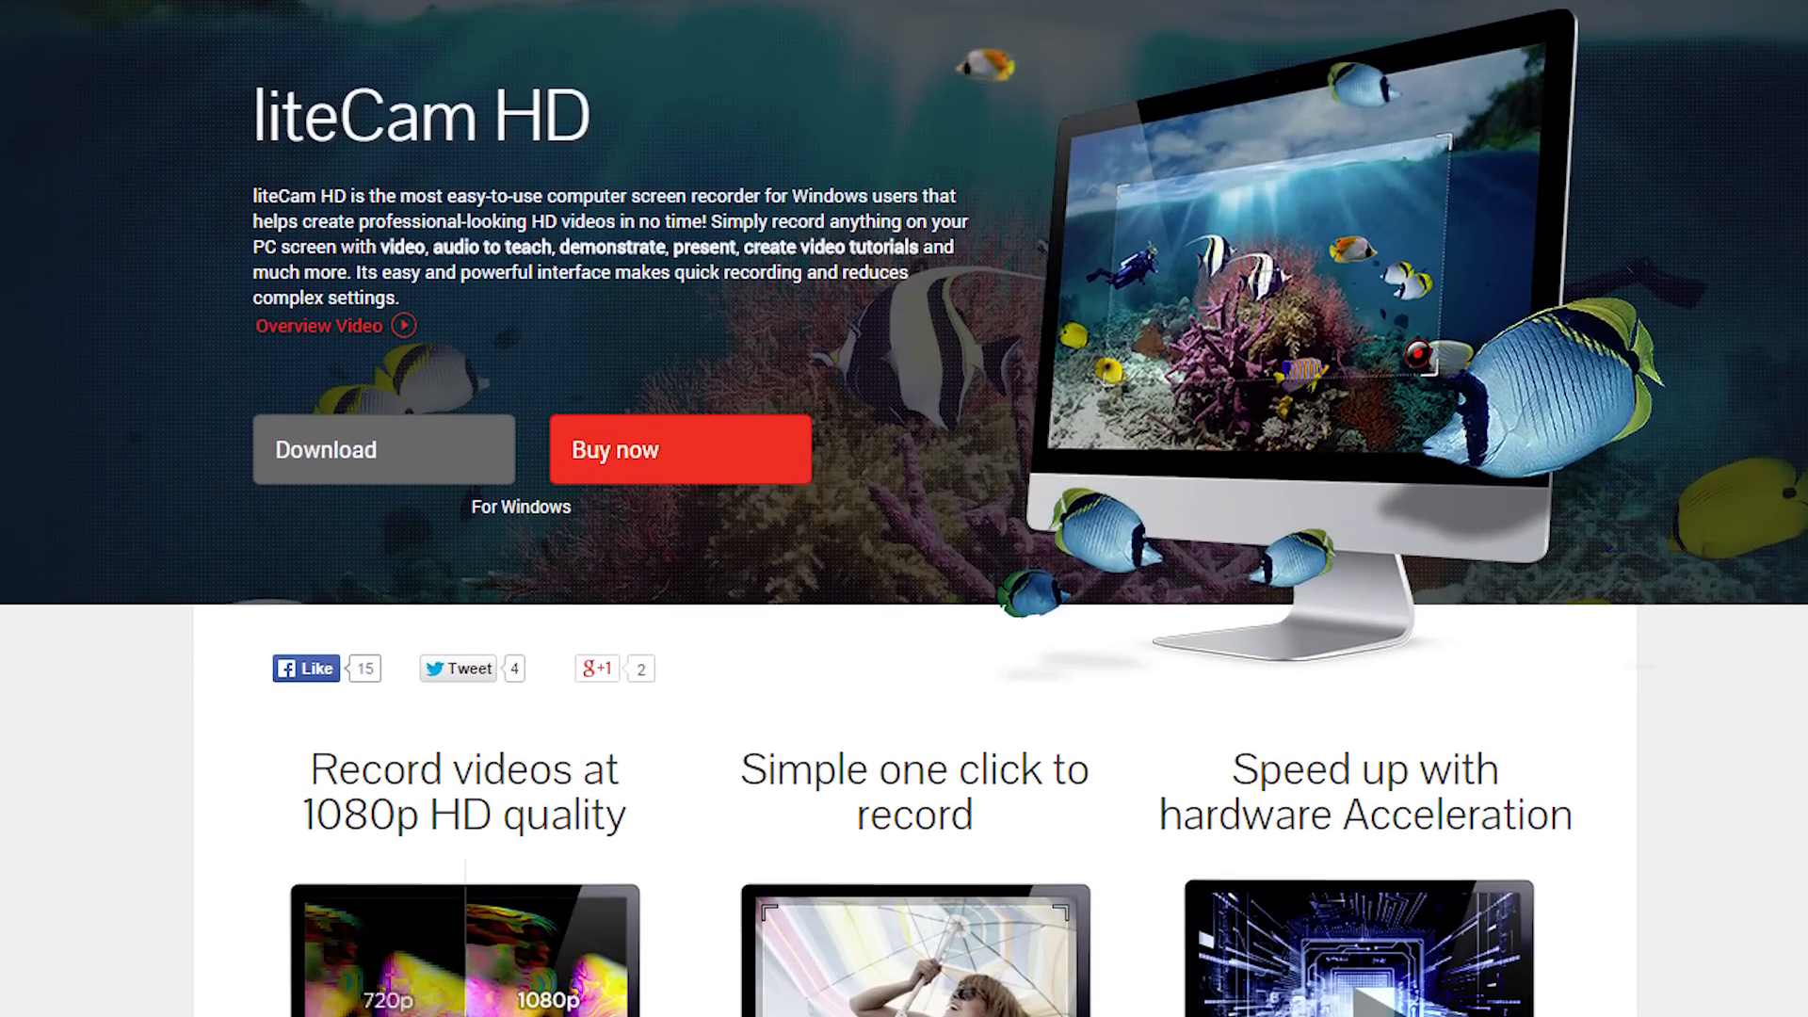
pyautogui.scroll(-3)
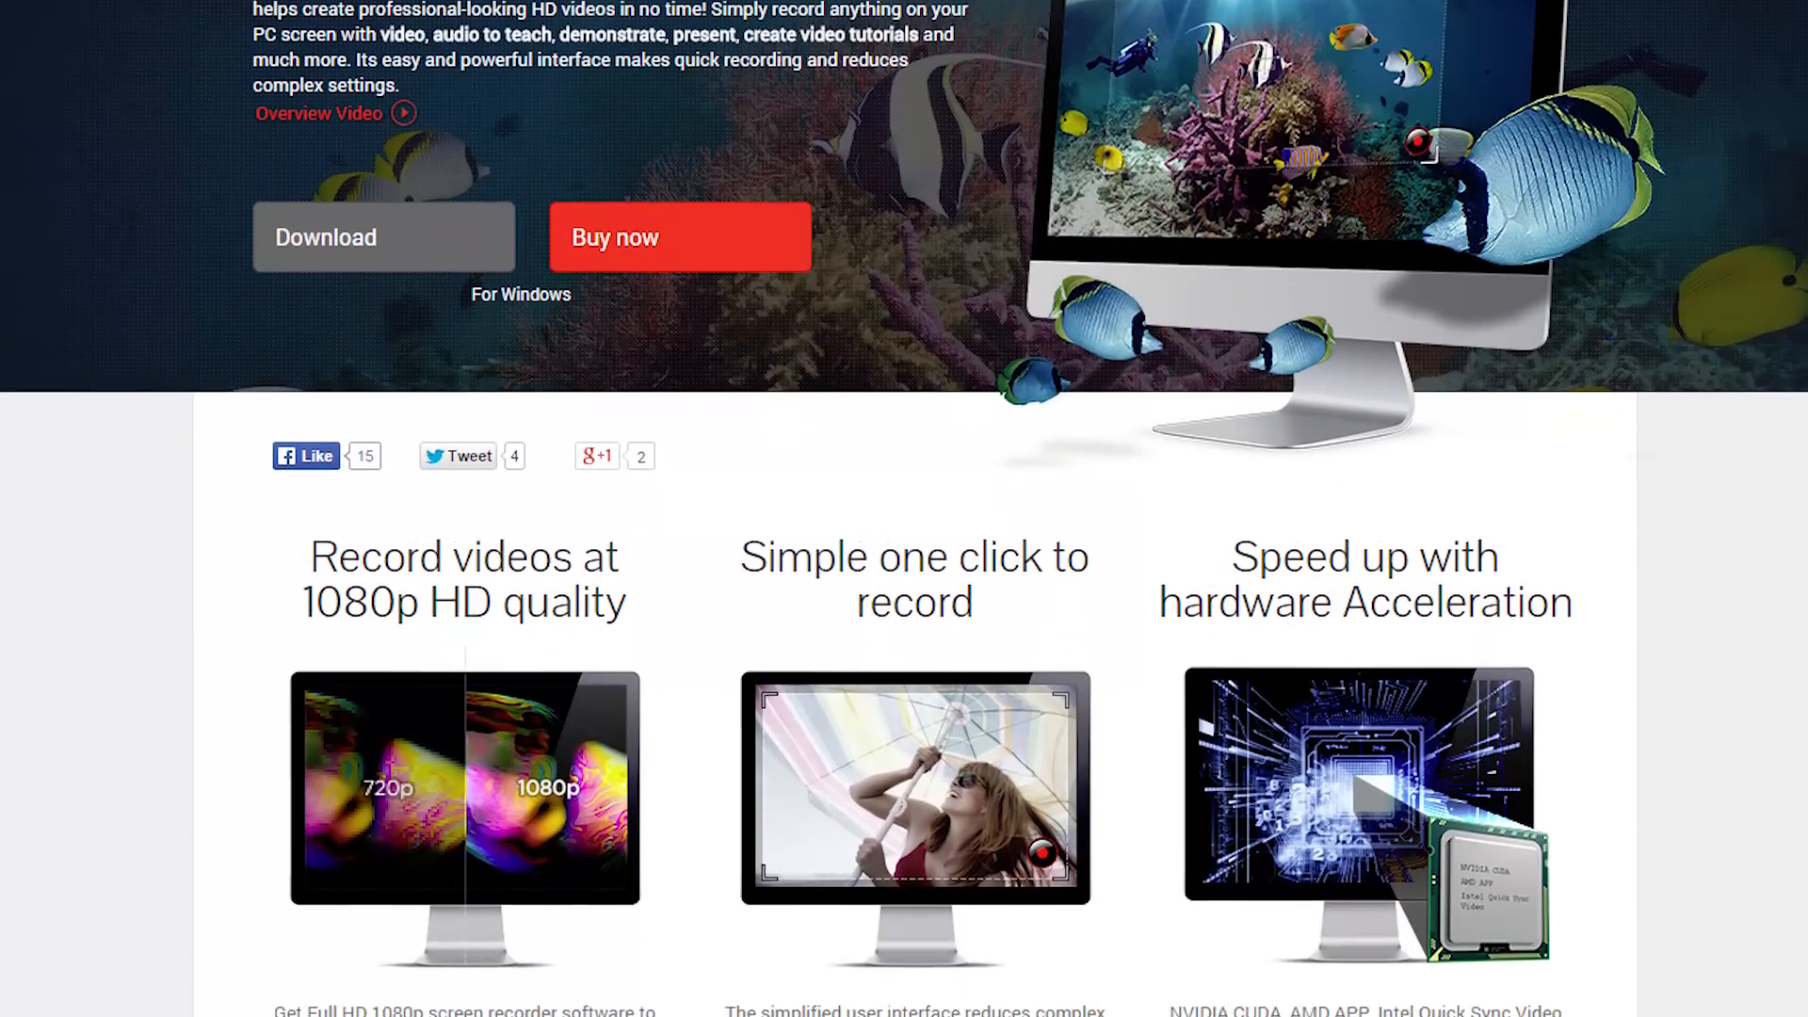